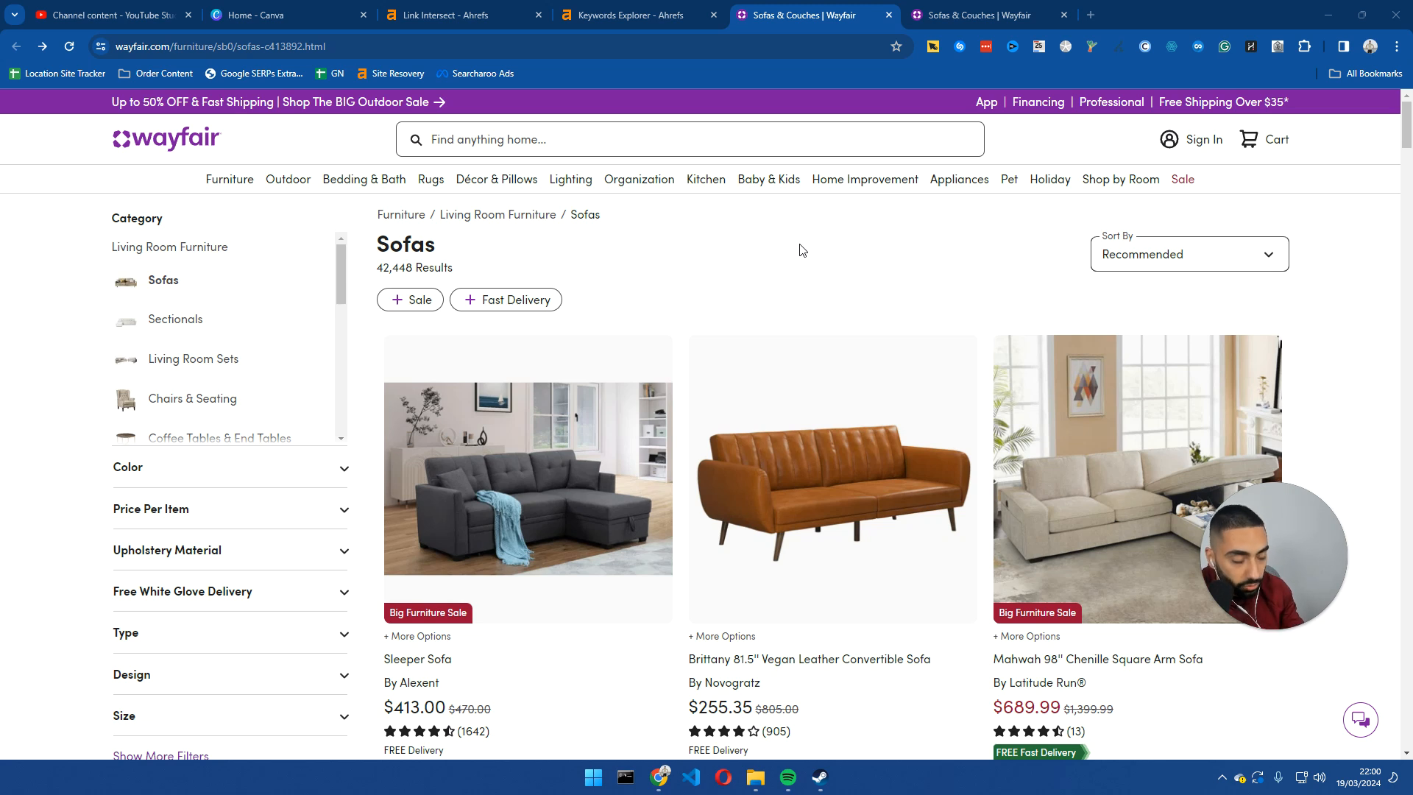
pyautogui.moveTo(767, 279)
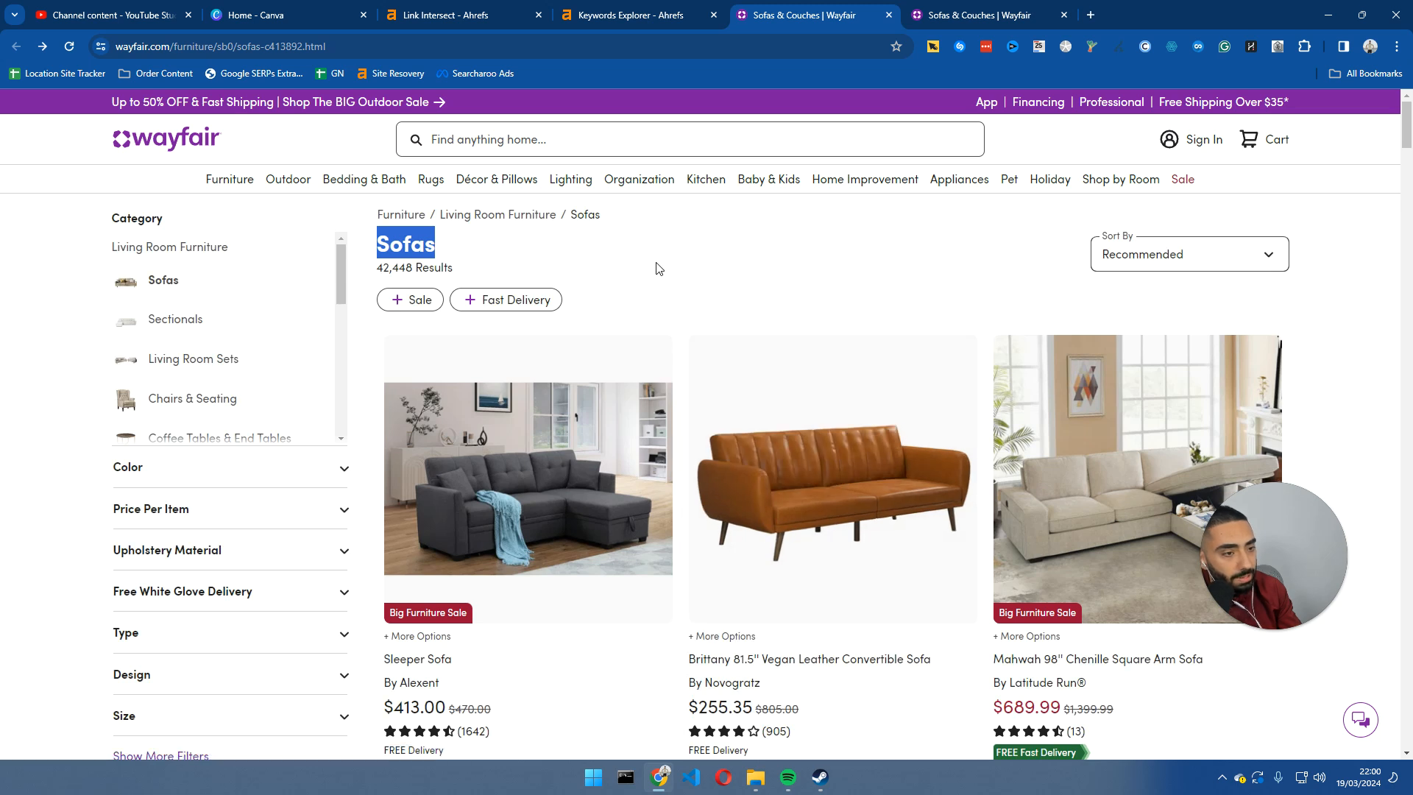
pyautogui.moveTo(738, 272)
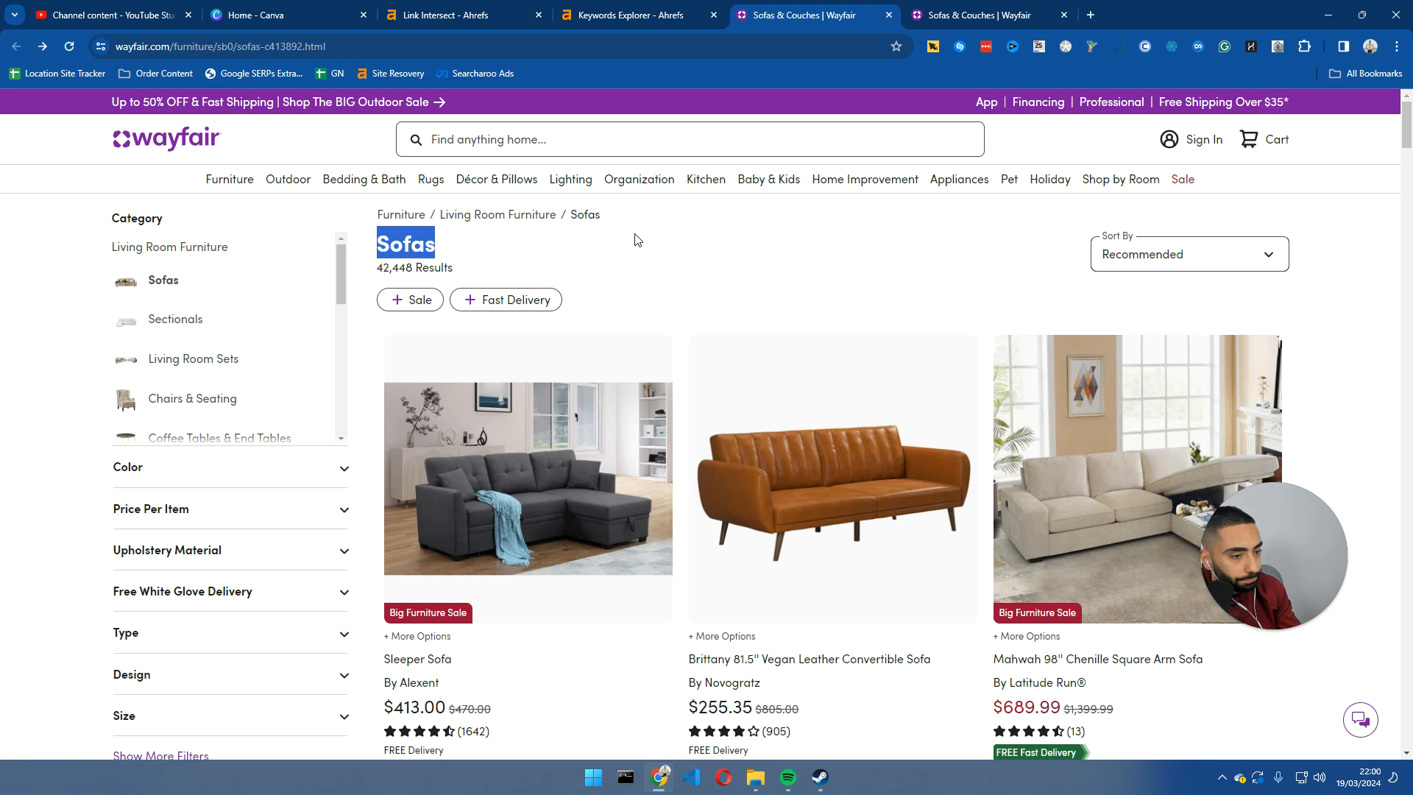
pyautogui.moveTo(536, 250)
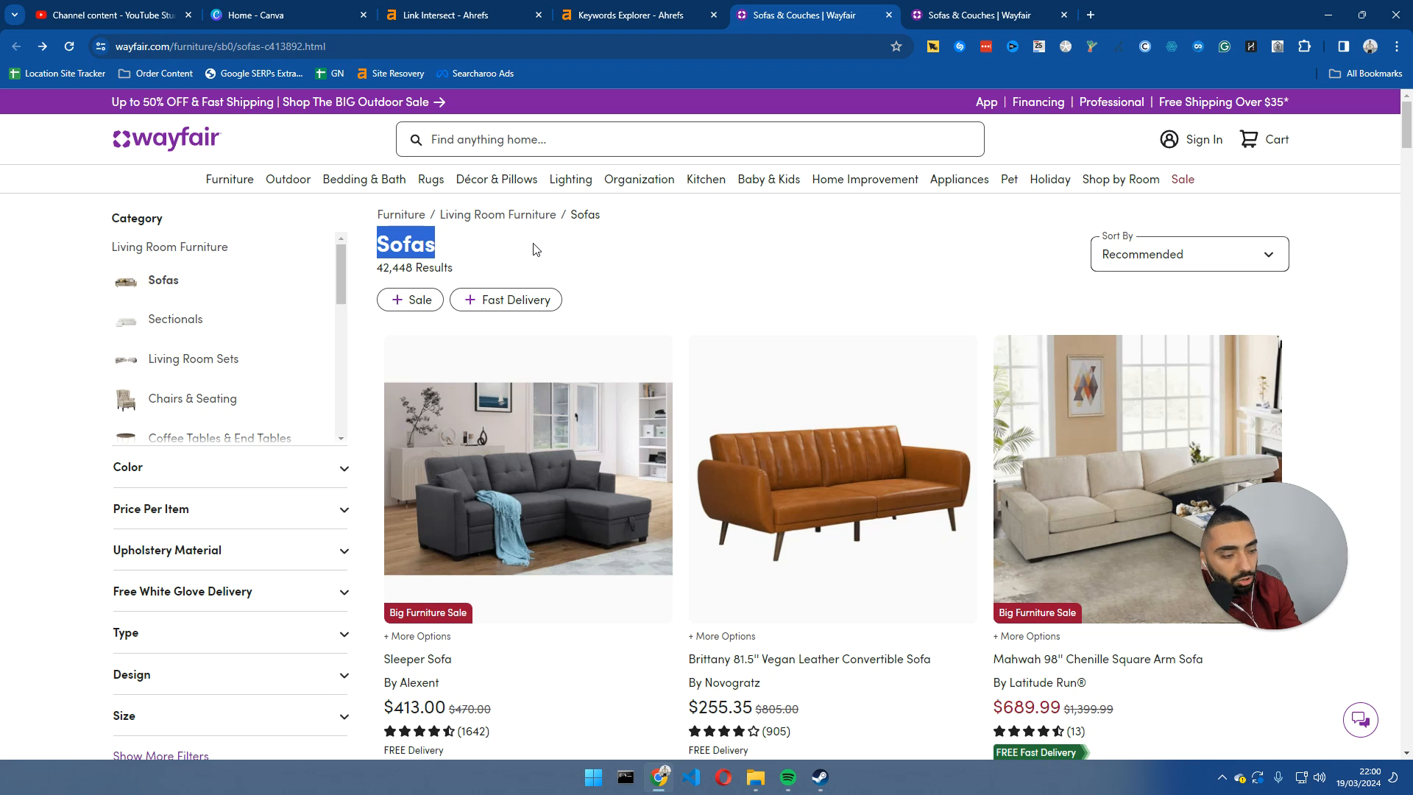
pyautogui.moveTo(677, 218)
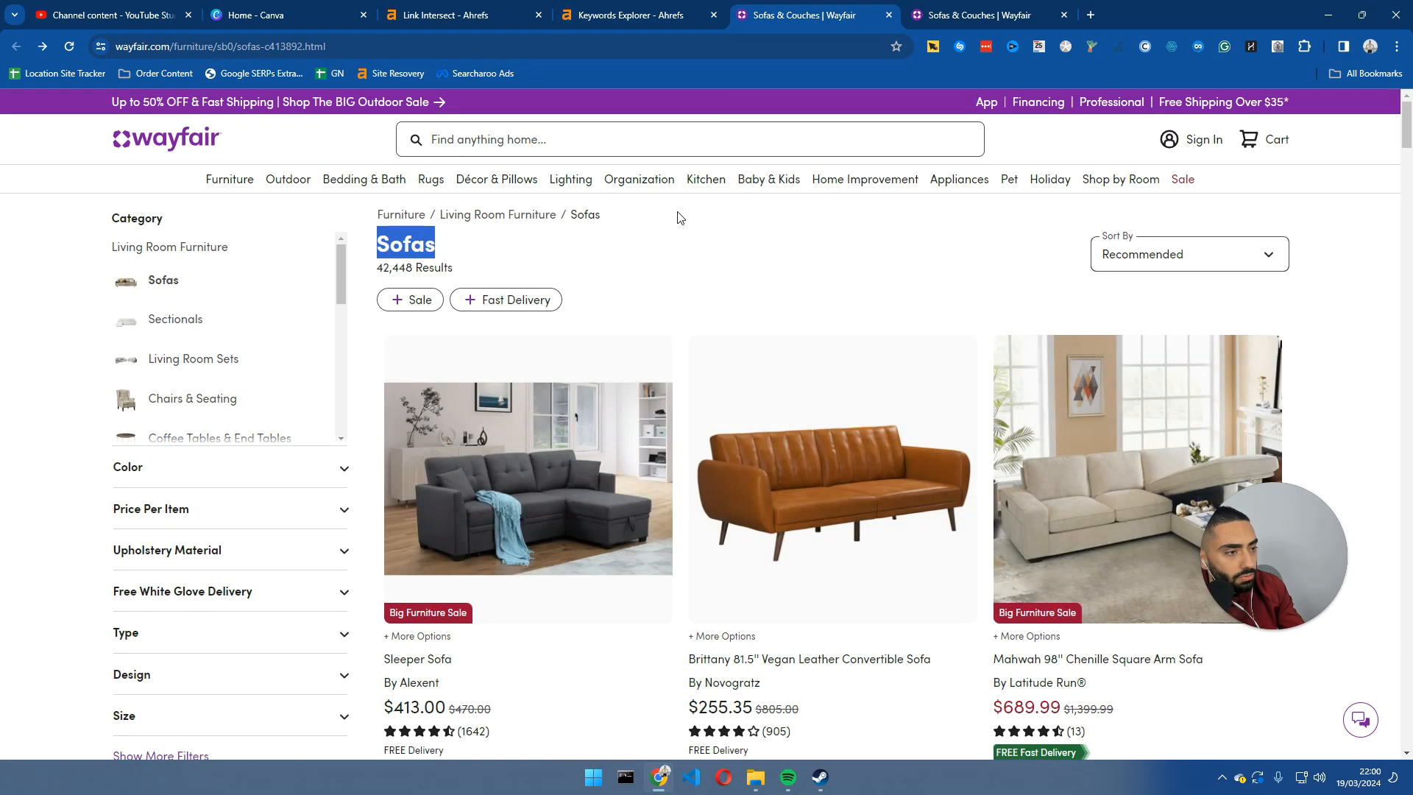
# Review the Ahrefs 'buy sofas' overview: difficulty 34, volume 100, and Wayfair's sofas URL in position history.
pyautogui.click(637, 15)
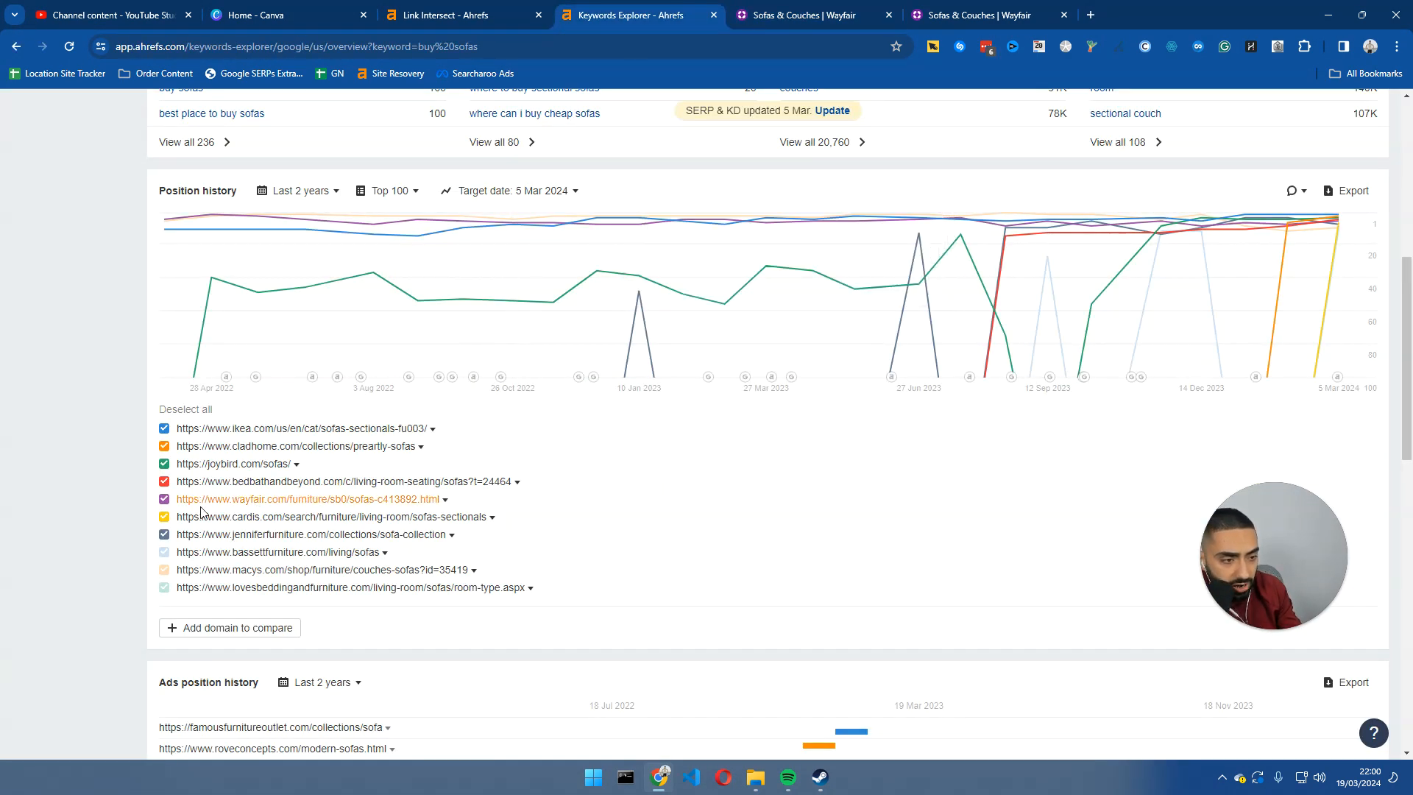
pyautogui.scroll(-3)
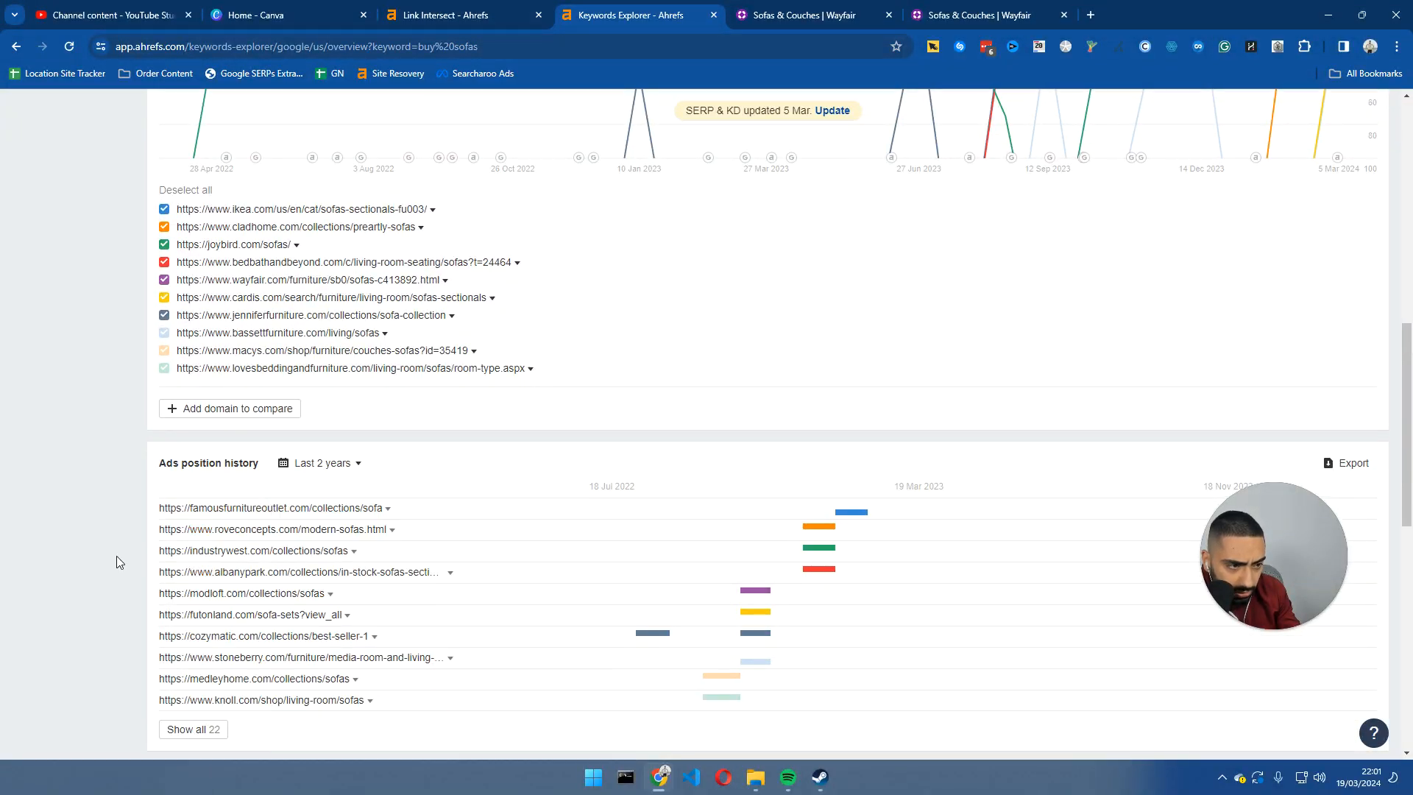
pyautogui.scroll(3)
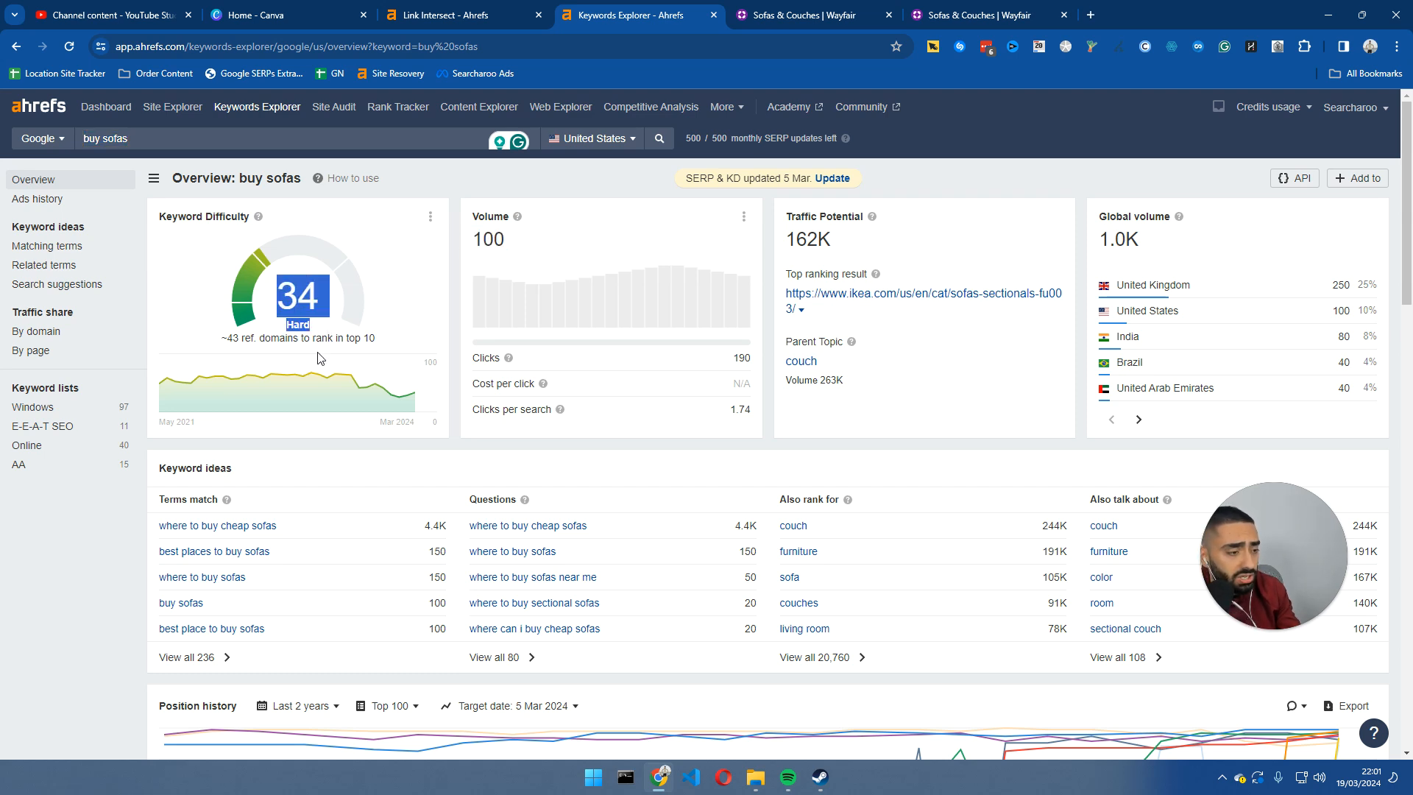
pyautogui.moveTo(395, 372)
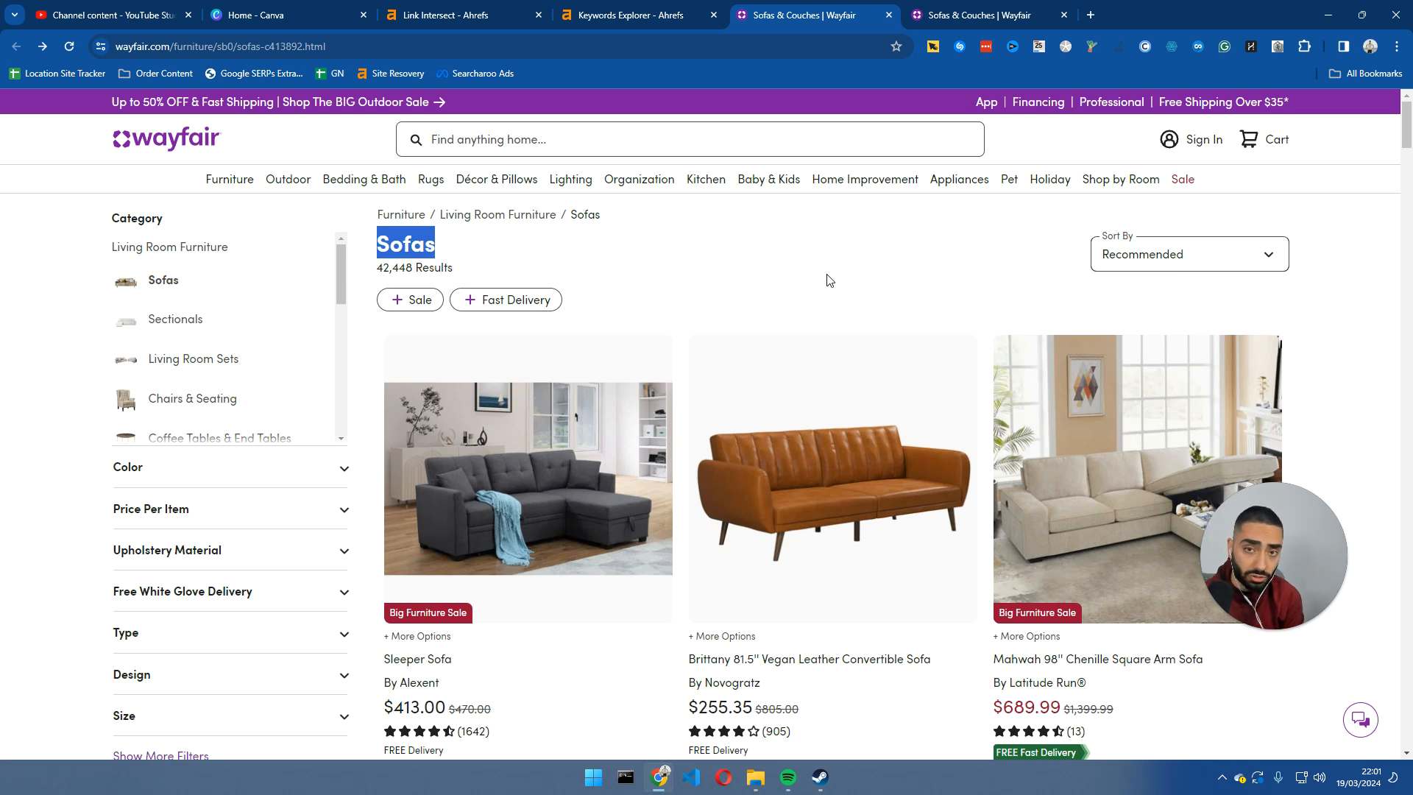
pyautogui.moveTo(712, 264)
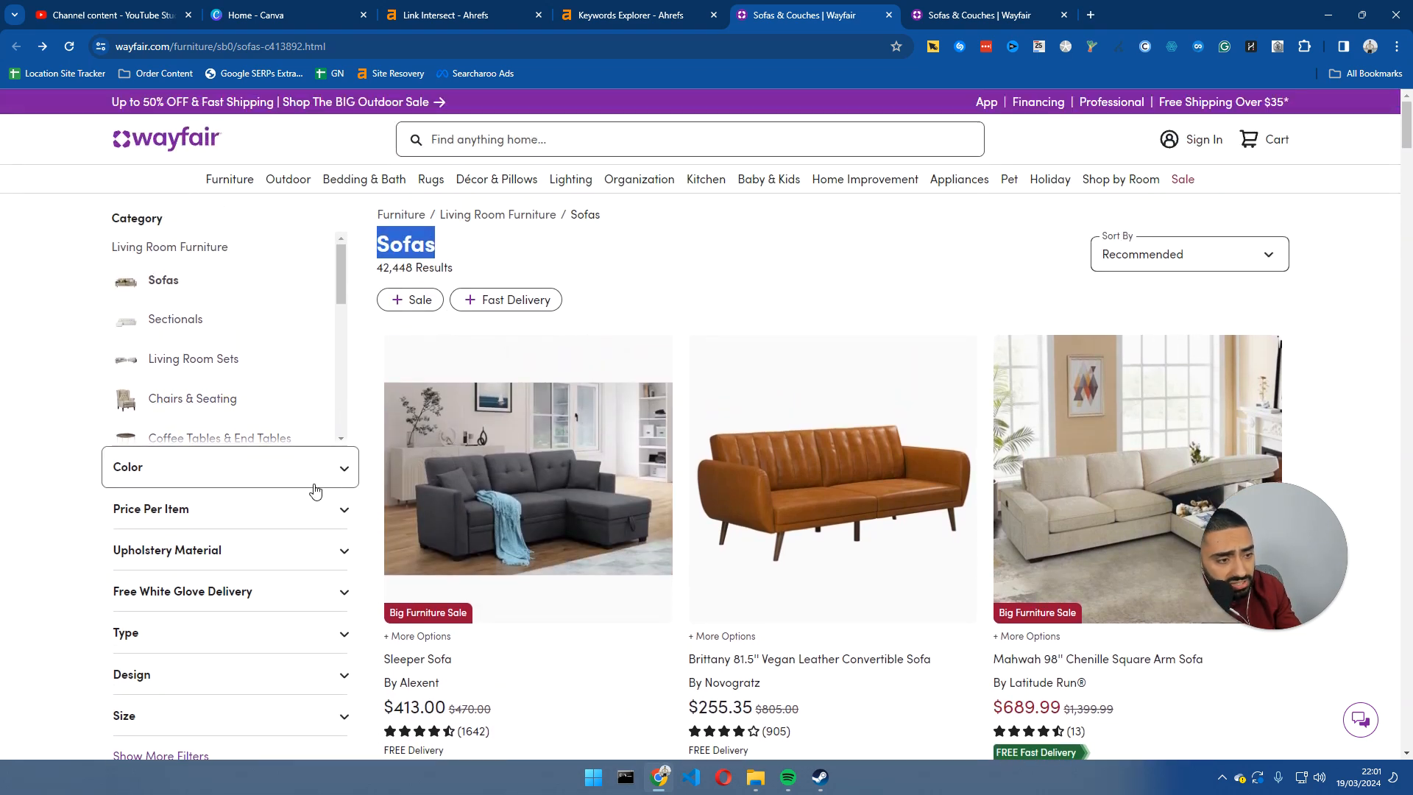
# Filter the Wayfair sofas listing to Black upholstery colour, giving the 8,239-result Black Sofas page.
pyautogui.click(230, 467)
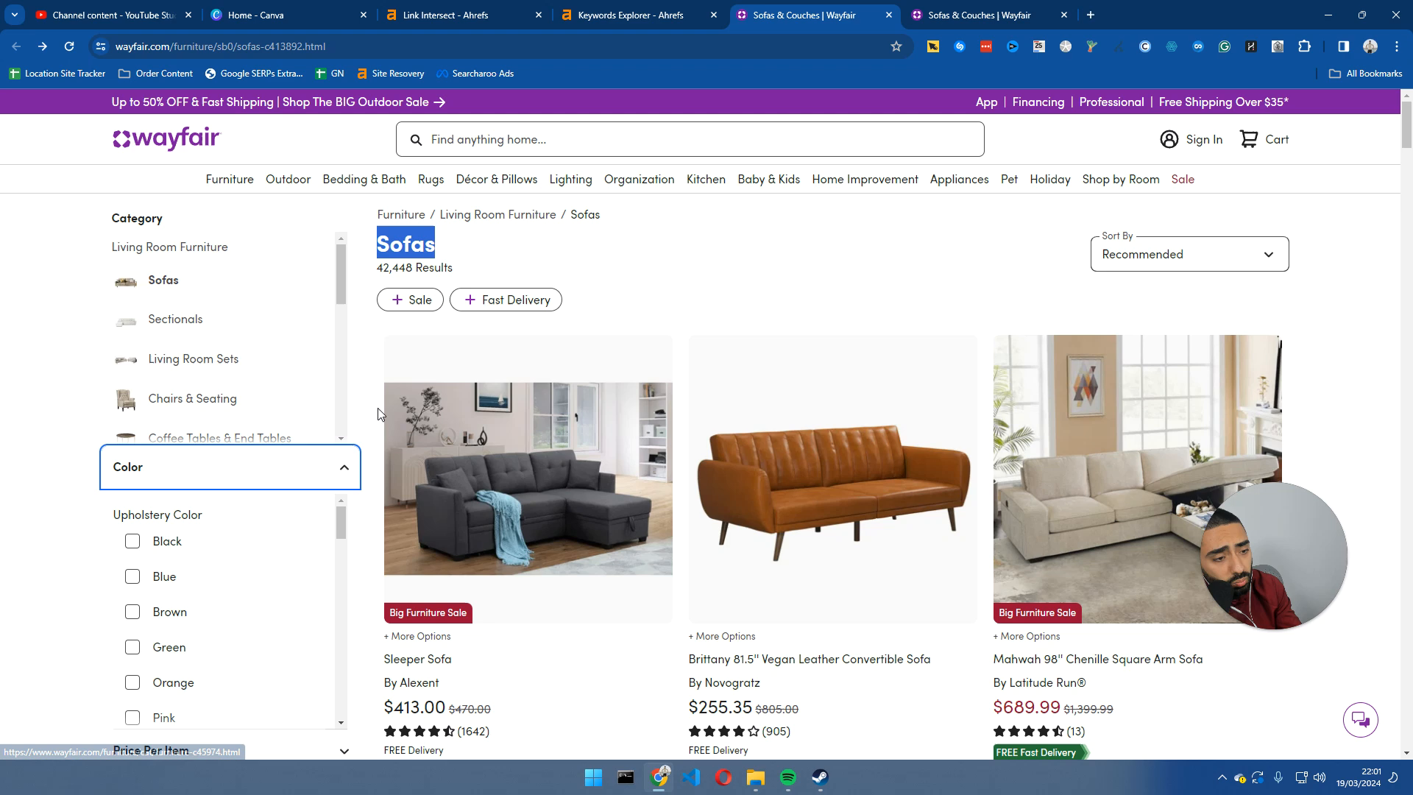
pyautogui.scroll(-3)
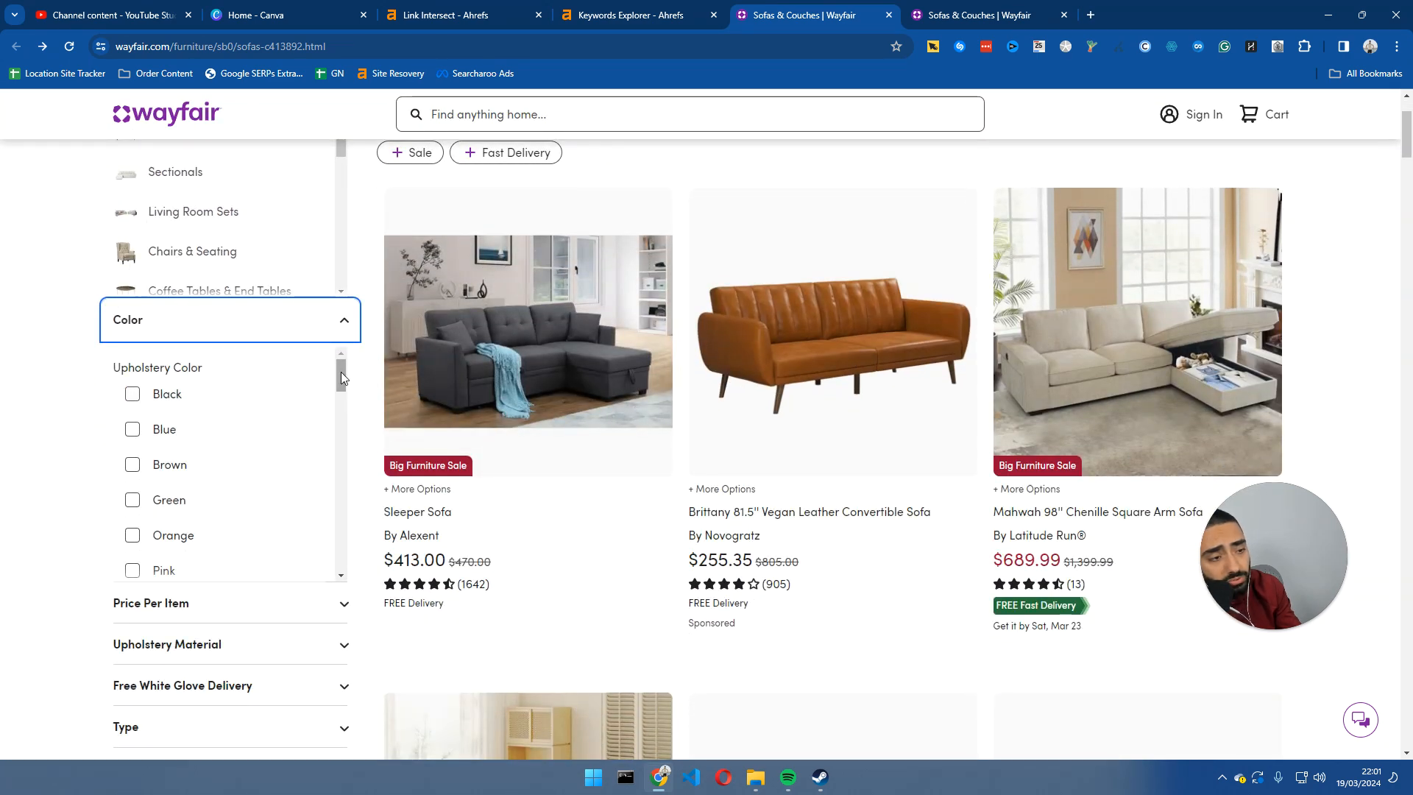
pyautogui.scroll(-3)
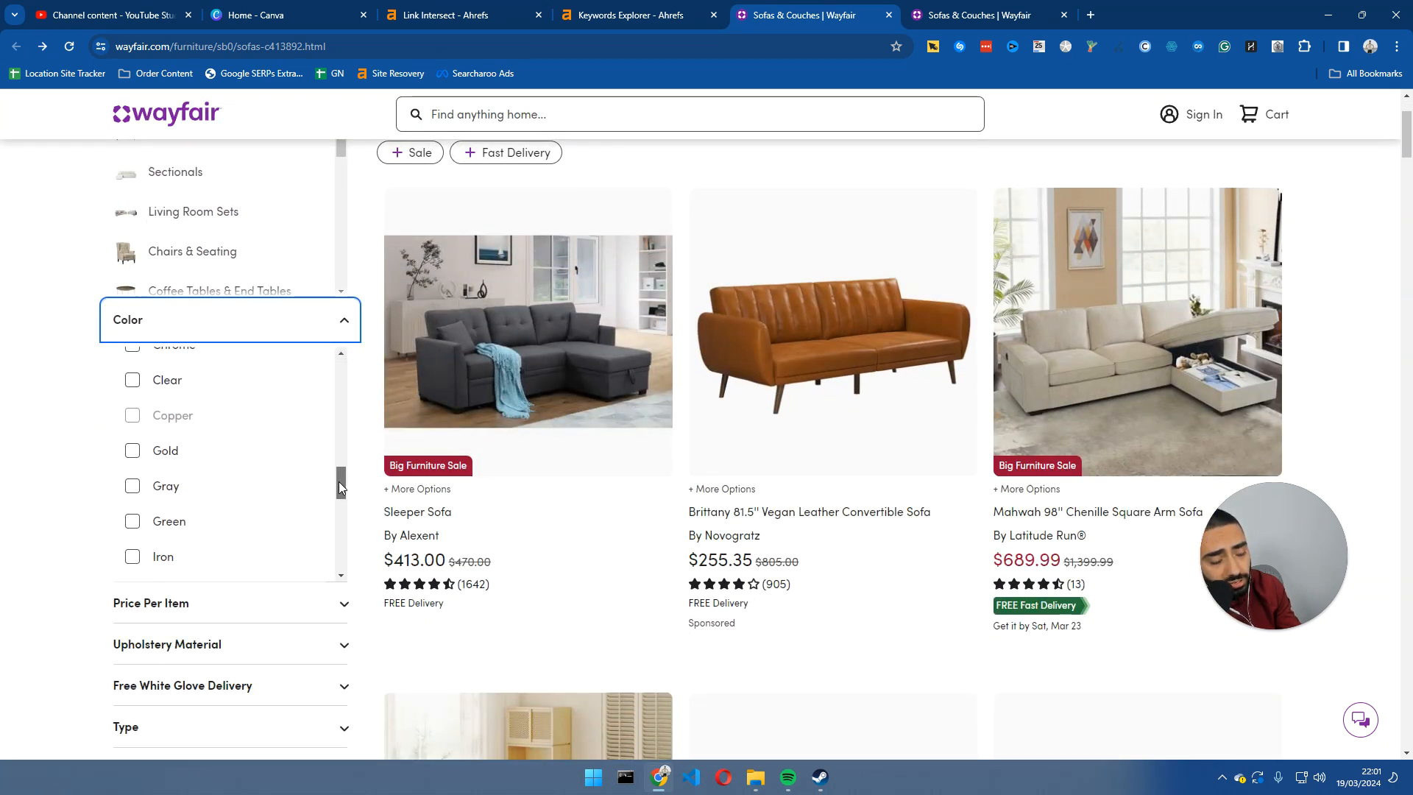
pyautogui.scroll(-3)
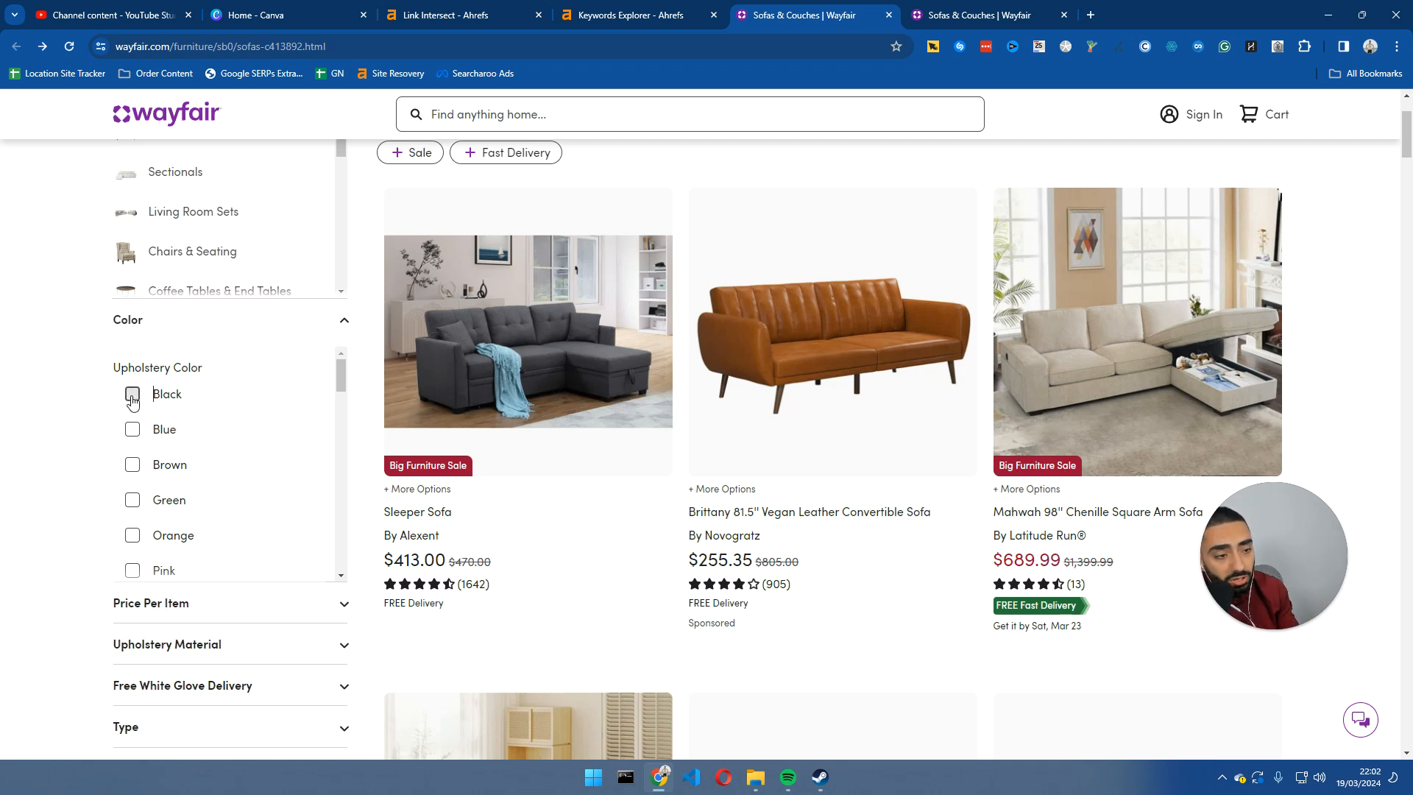
pyautogui.click(131, 395)
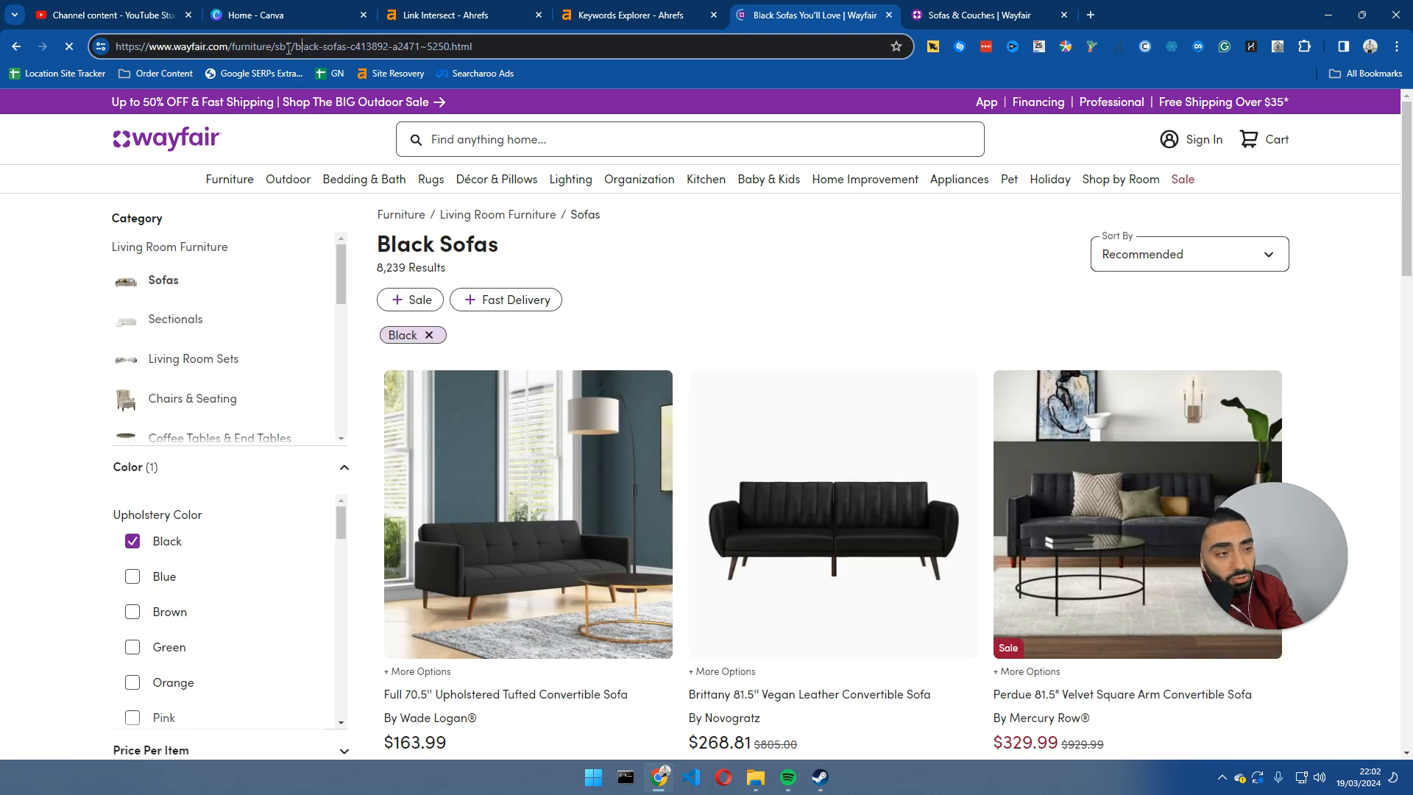
pyautogui.scroll(-3)
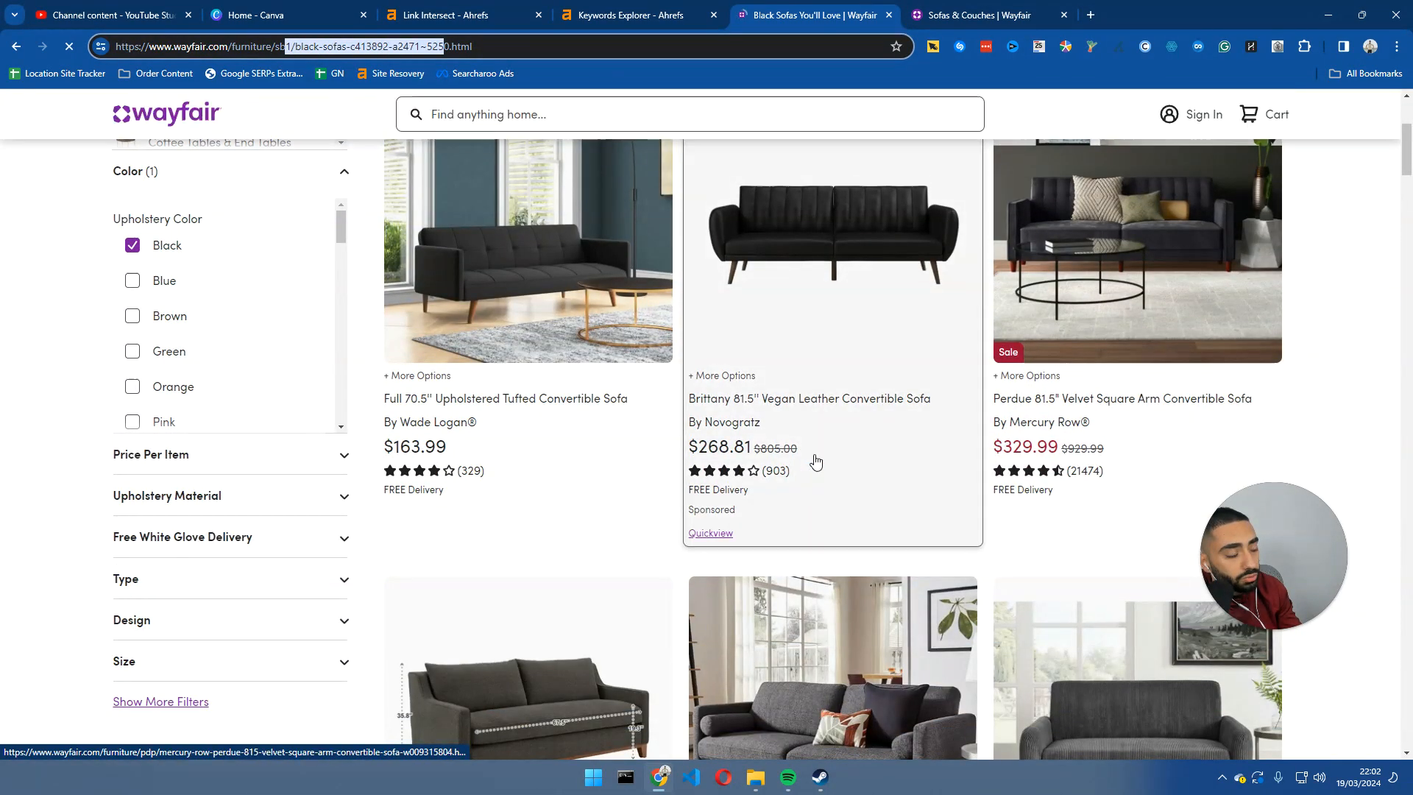
pyautogui.scroll(-3)
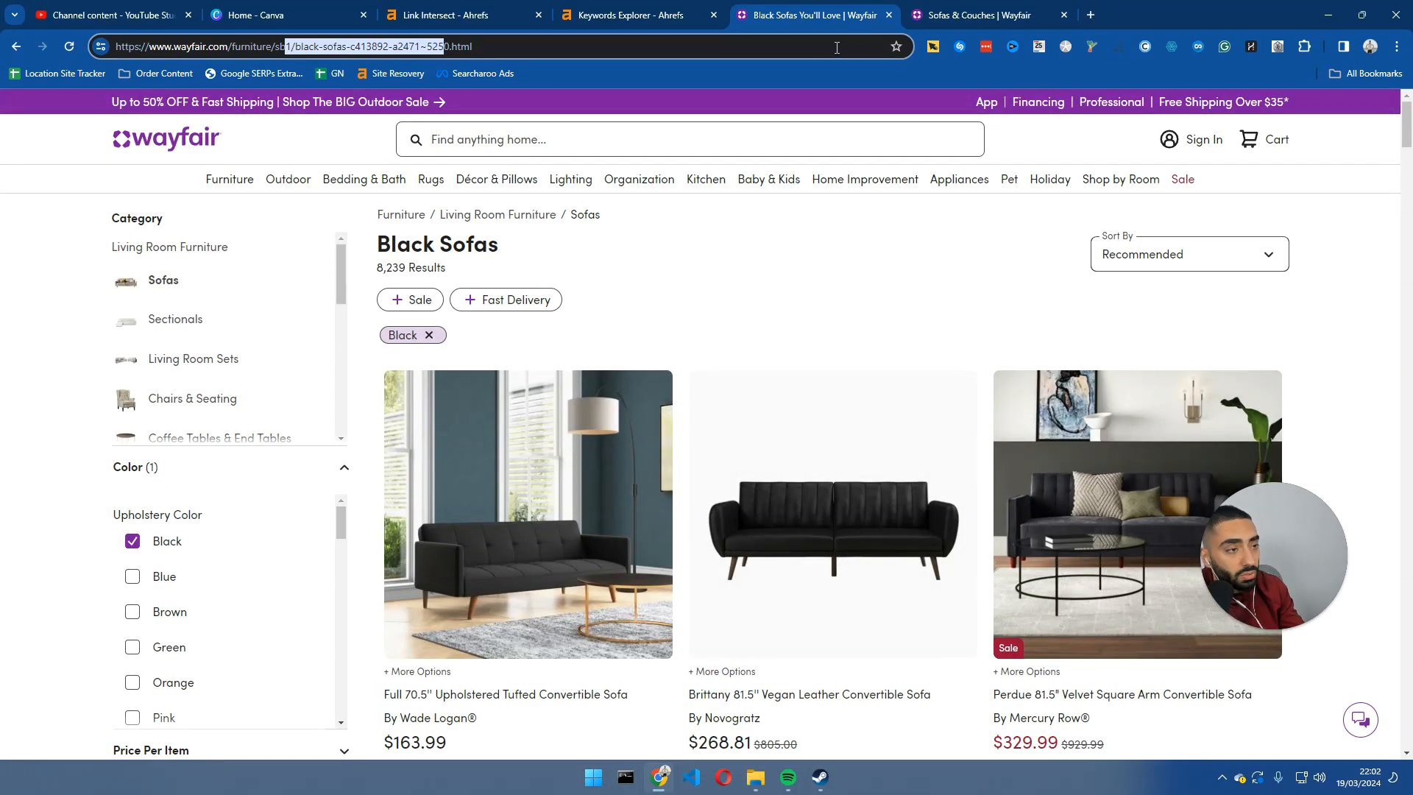
# Search Google for 'buy black sofas' and open Wayfair.co.uk's Black Sofas result.
pyautogui.click(973, 15)
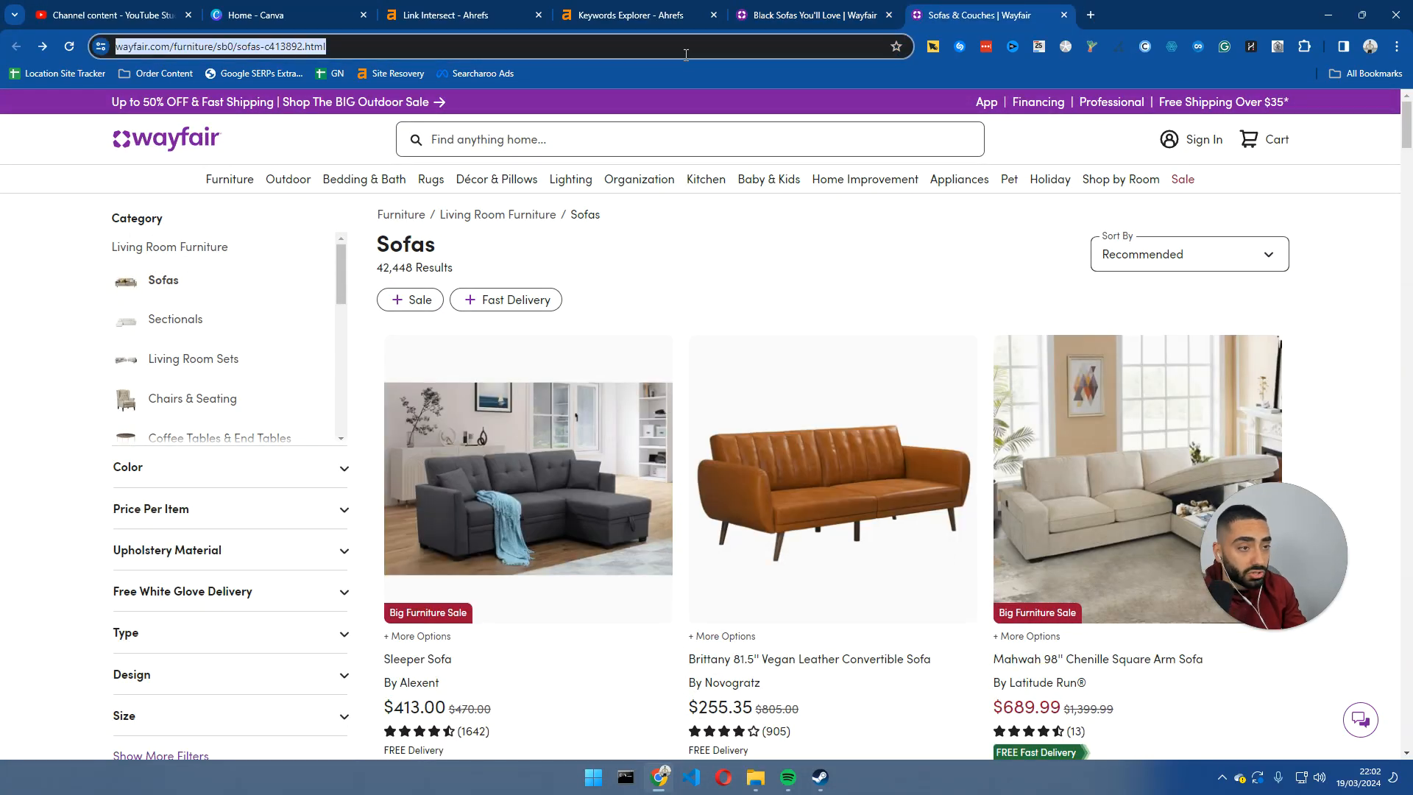
pyautogui.write('buy b')
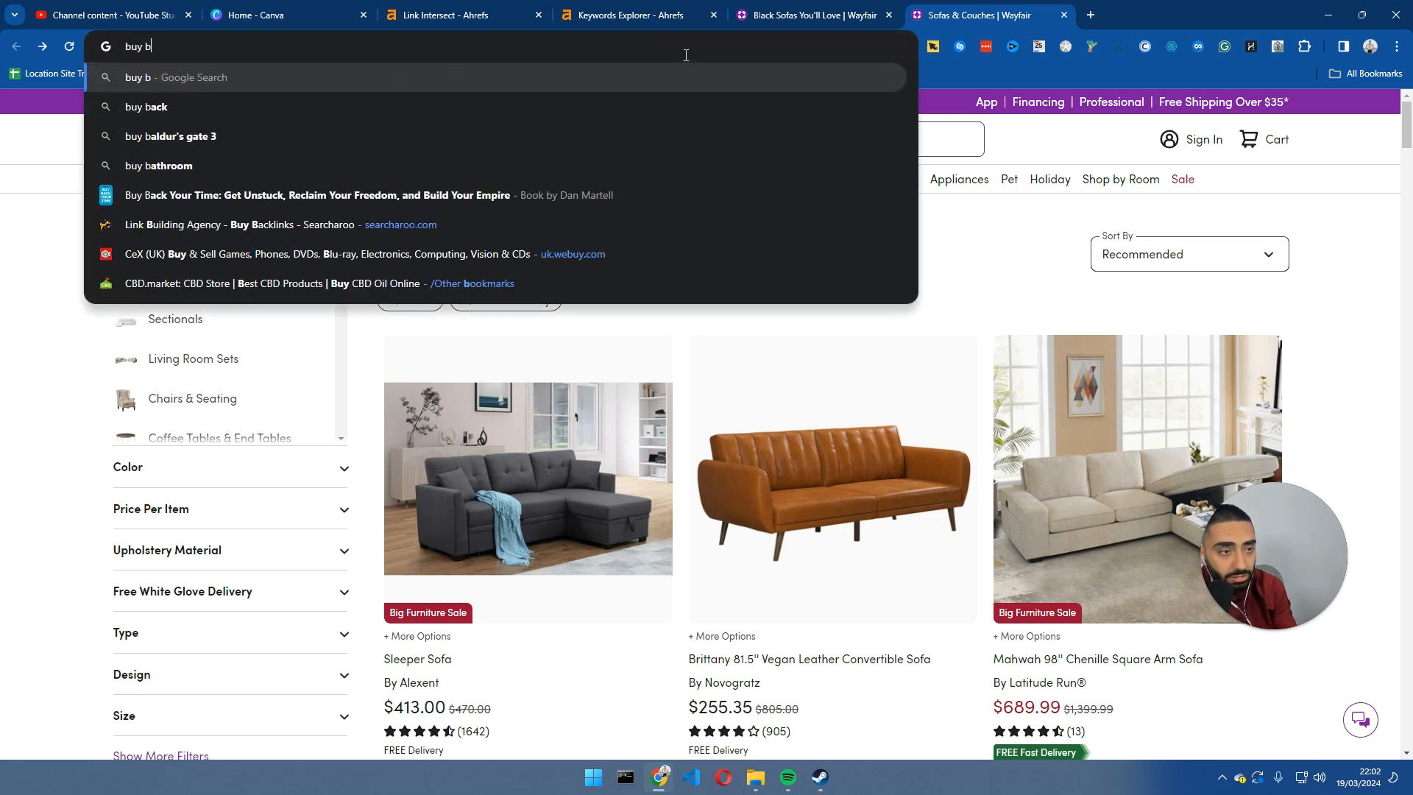
pyautogui.write('lack sofas')
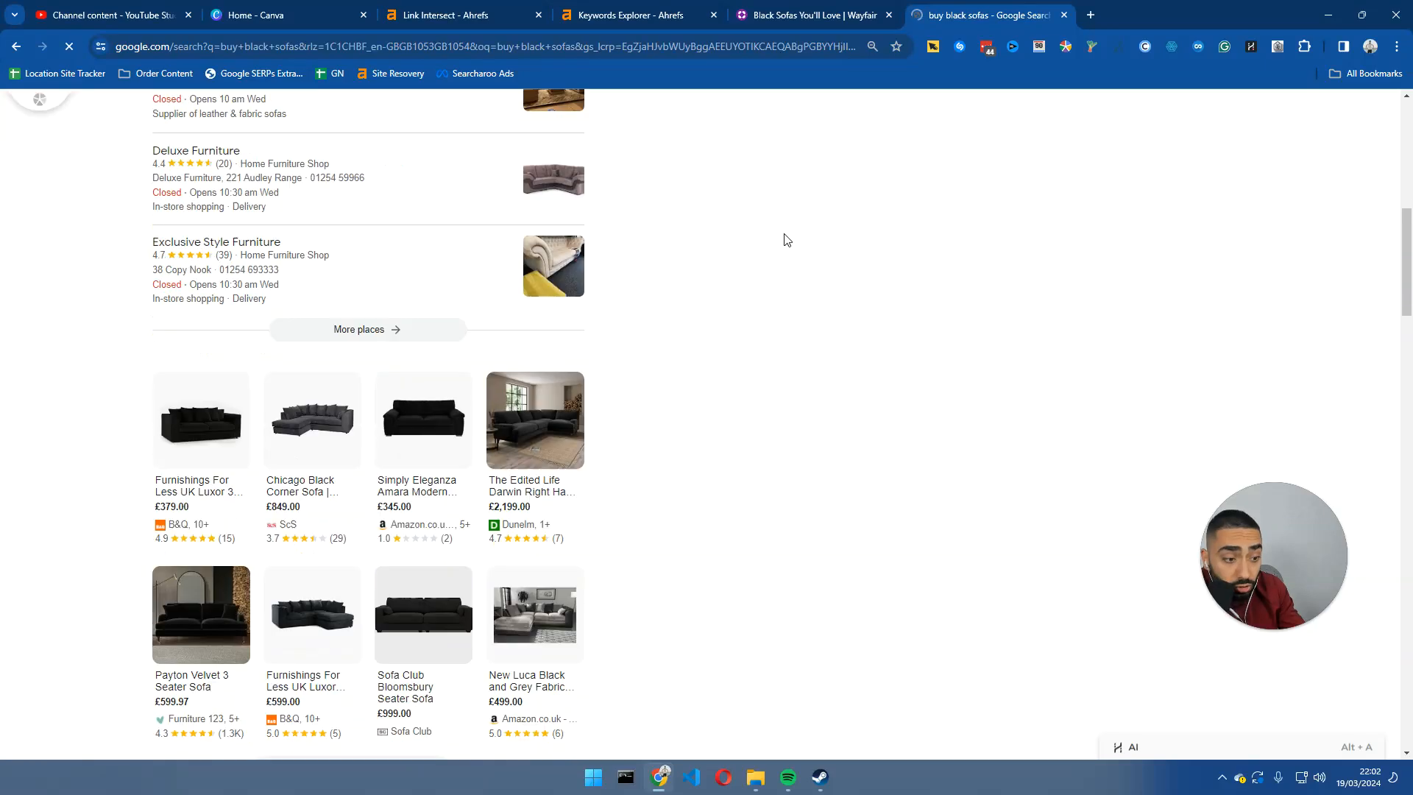
pyautogui.scroll(-3)
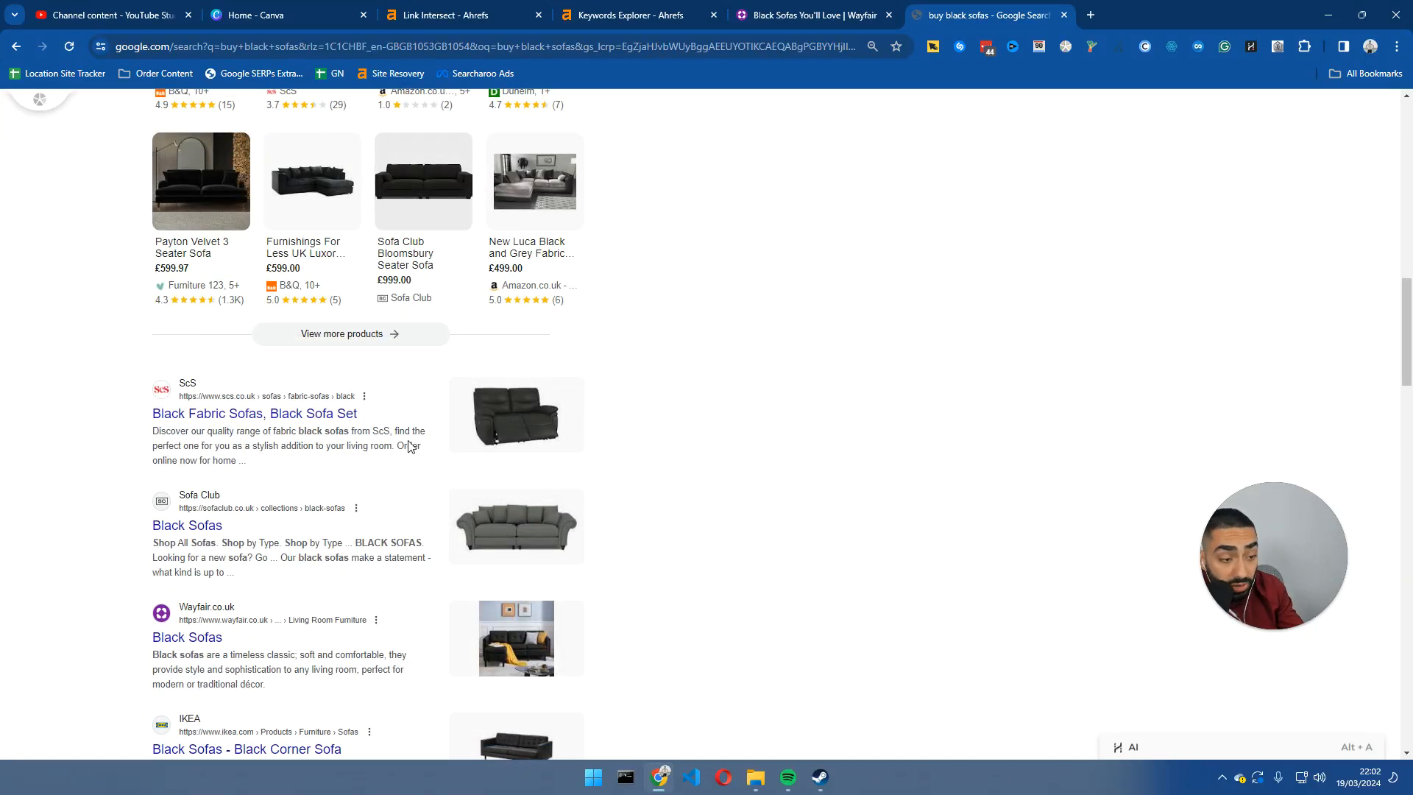
pyautogui.scroll(-3)
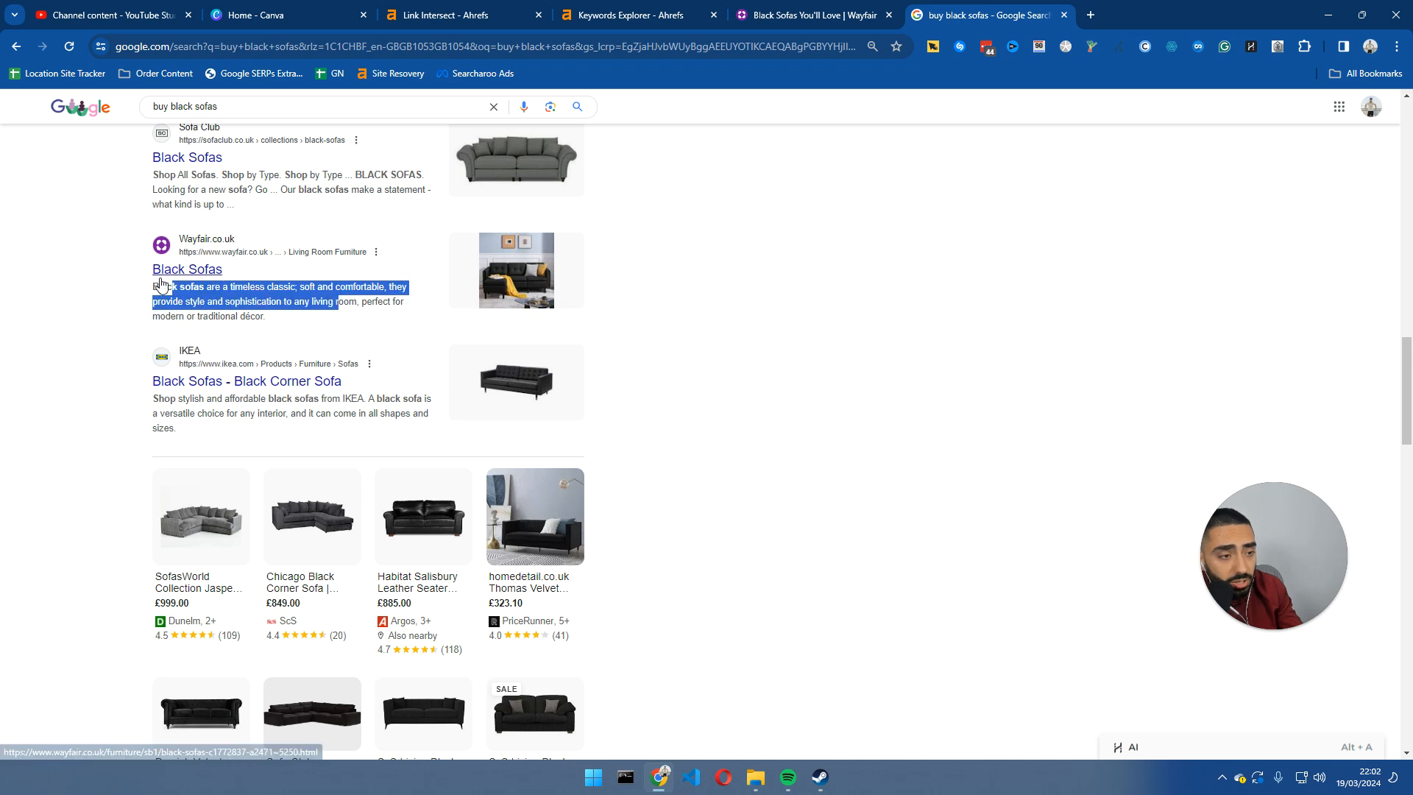
pyautogui.click(187, 268)
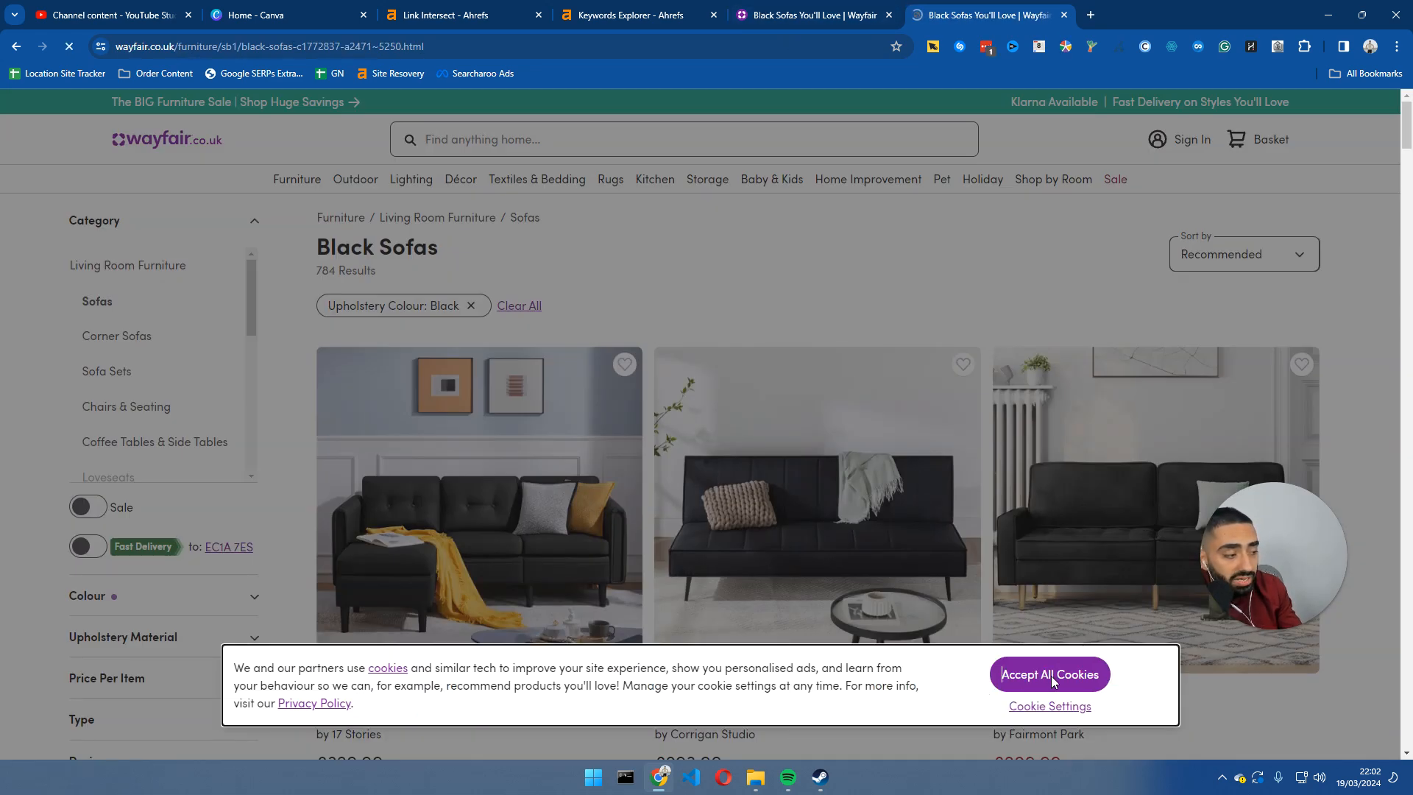
# Accept the cookie notice and browse the 784-result Black Sofas filter sidebar, including upholstery materials.
pyautogui.click(1049, 674)
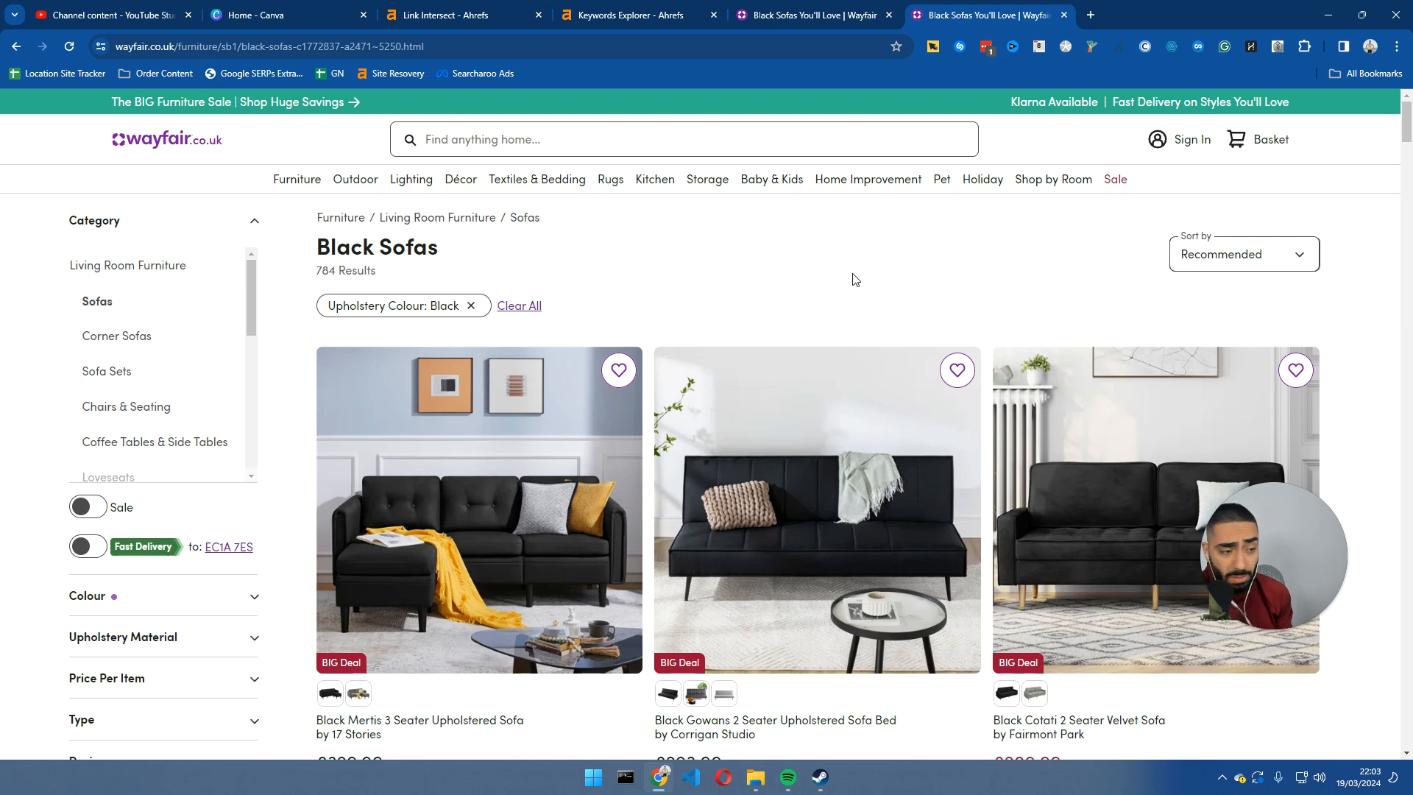
pyautogui.moveTo(717, 330)
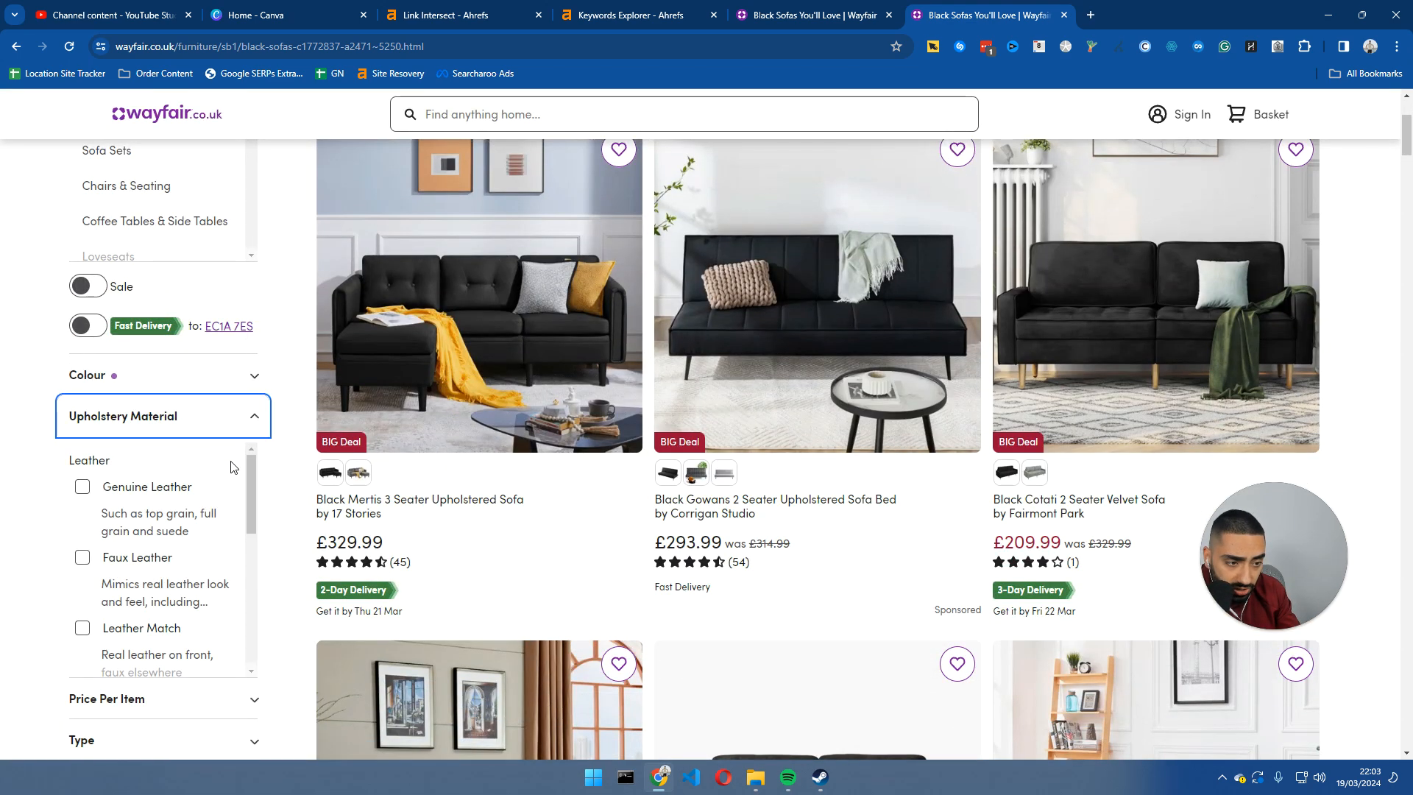
pyautogui.moveTo(124, 571)
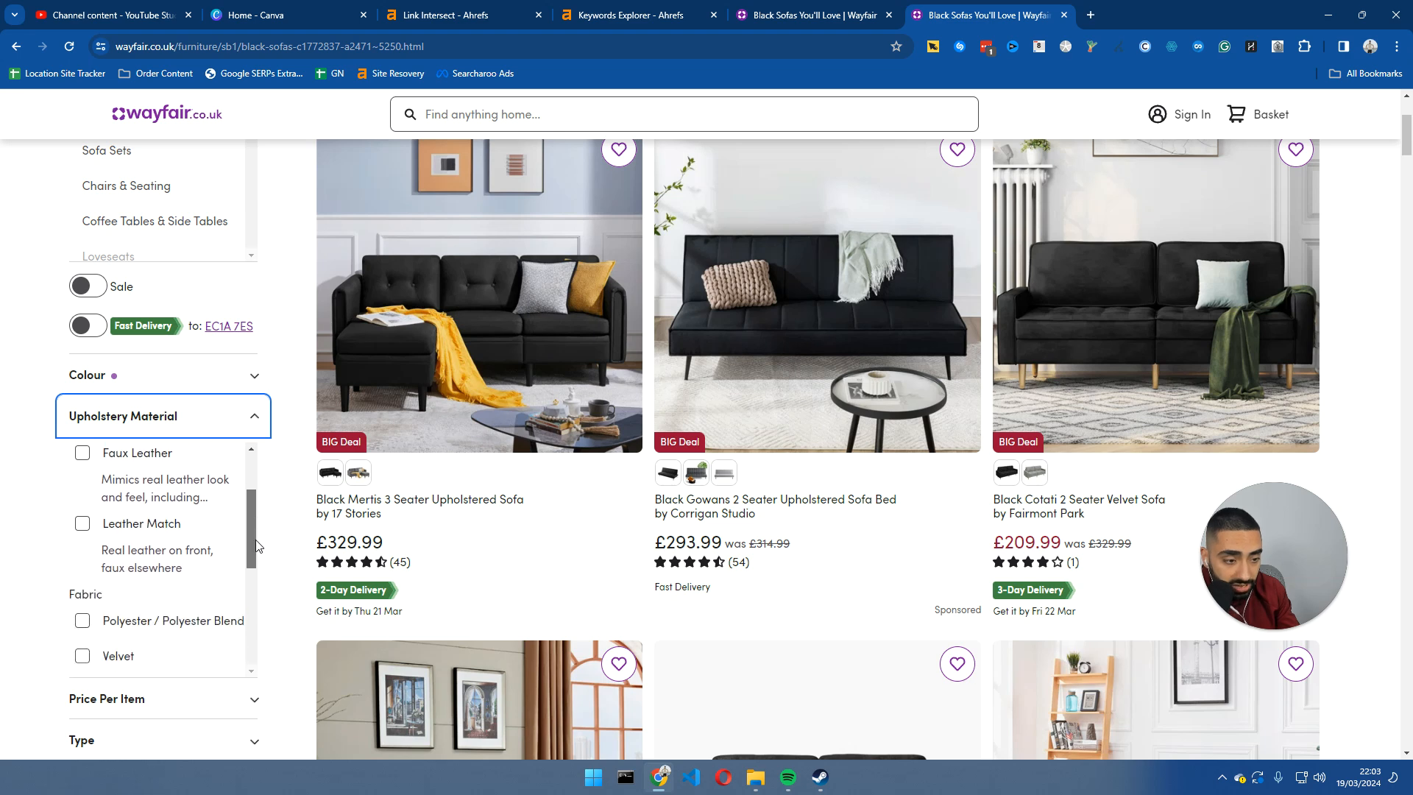
pyautogui.scroll(-3)
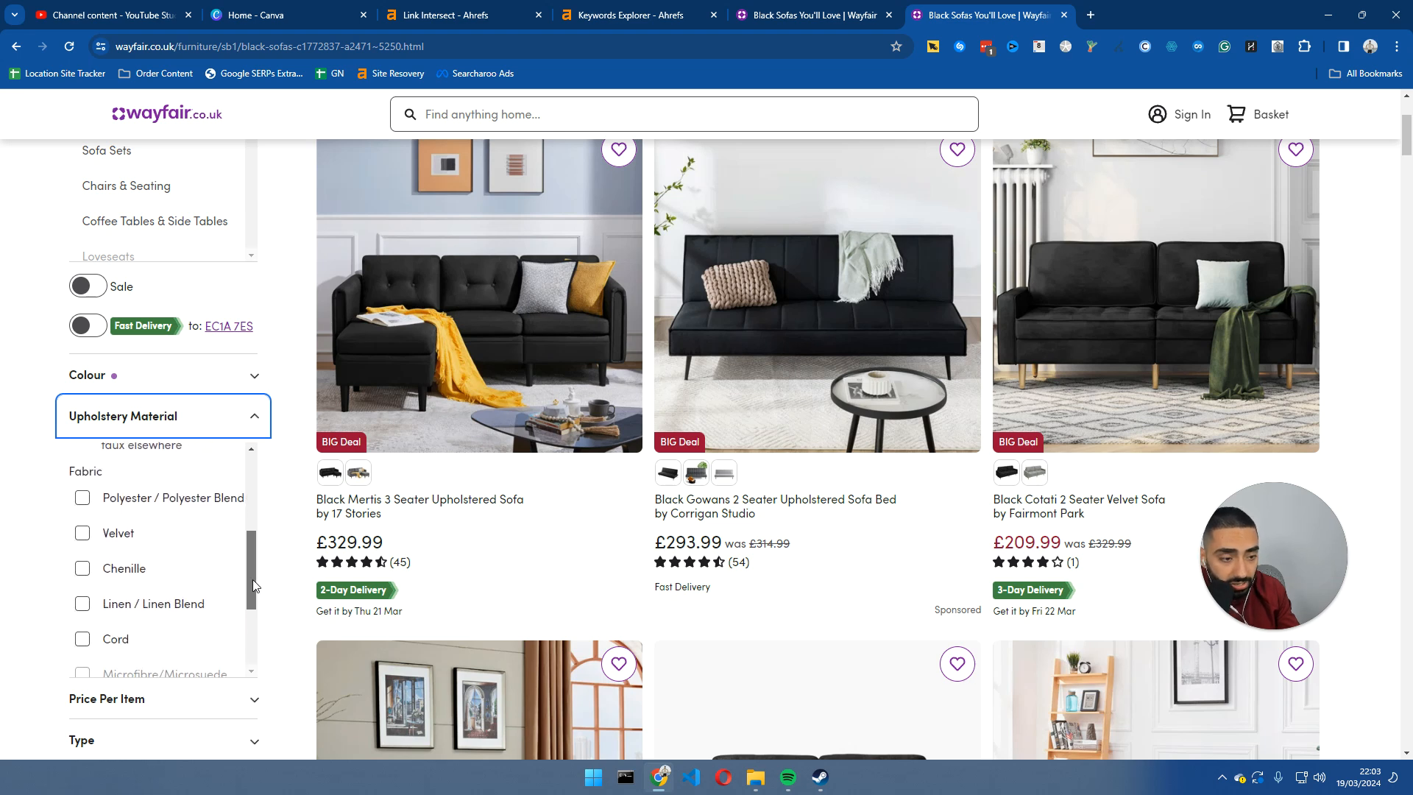
pyautogui.scroll(-3)
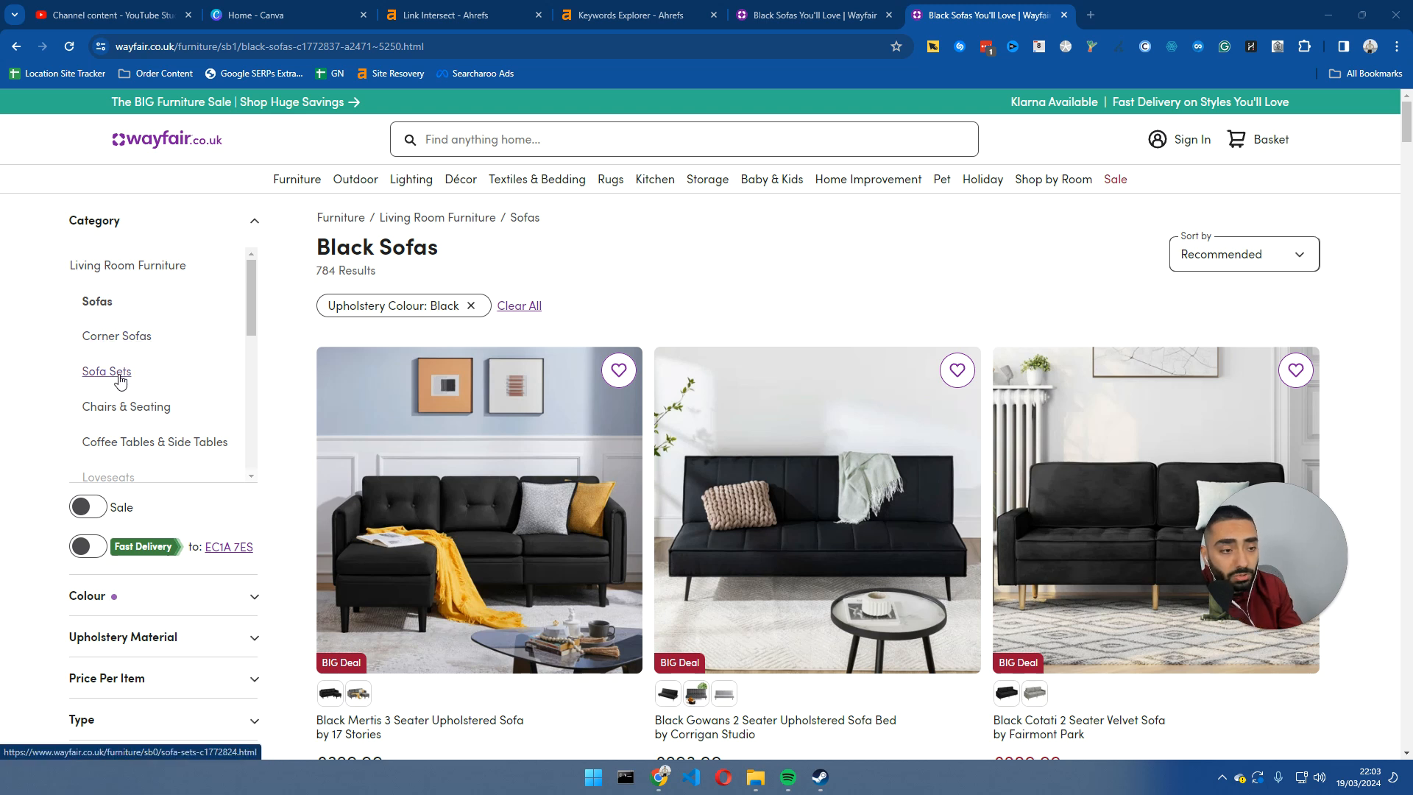
pyautogui.moveTo(278, 317)
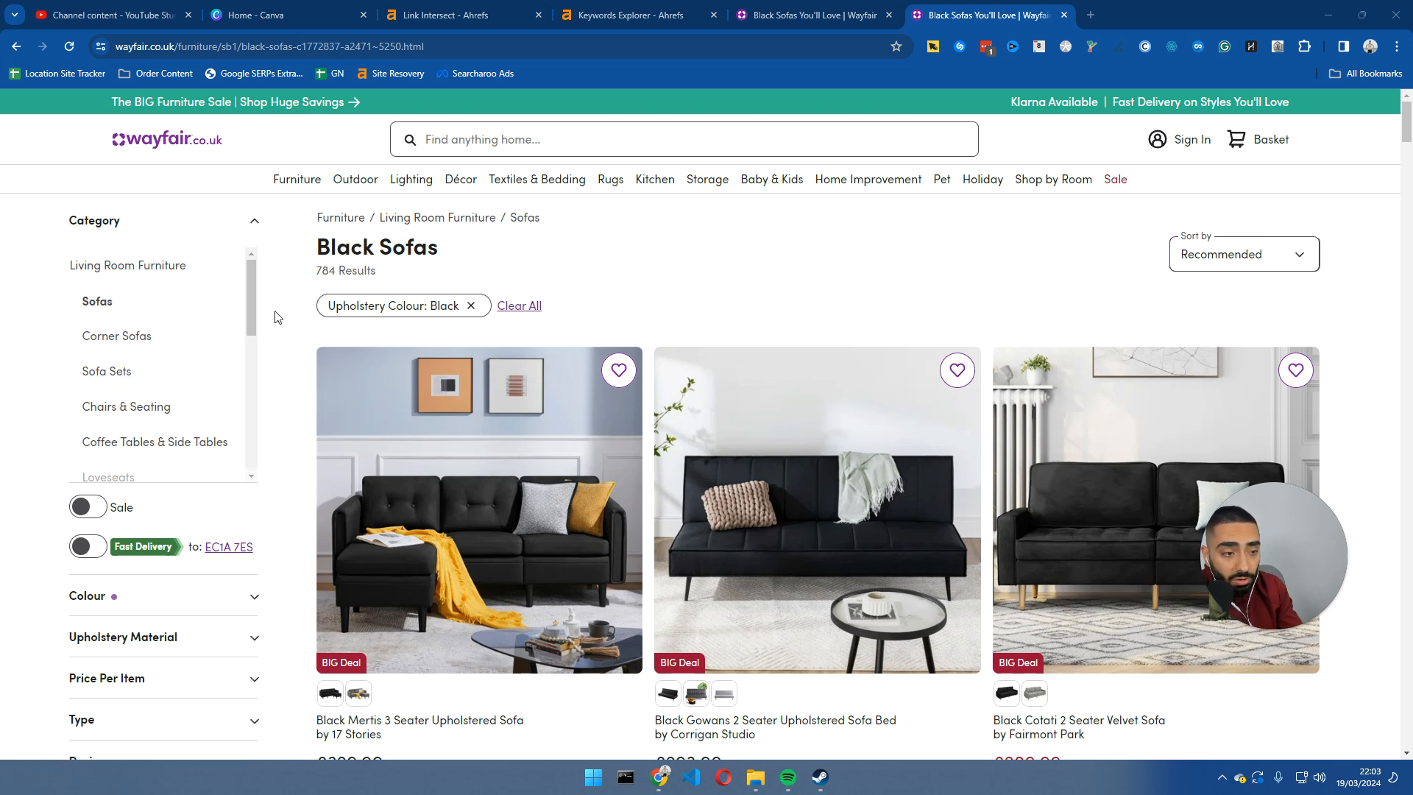
# Scroll the Category list, then return to the Ahrefs 'buy sofas' keyword overview.
pyautogui.scroll(-3)
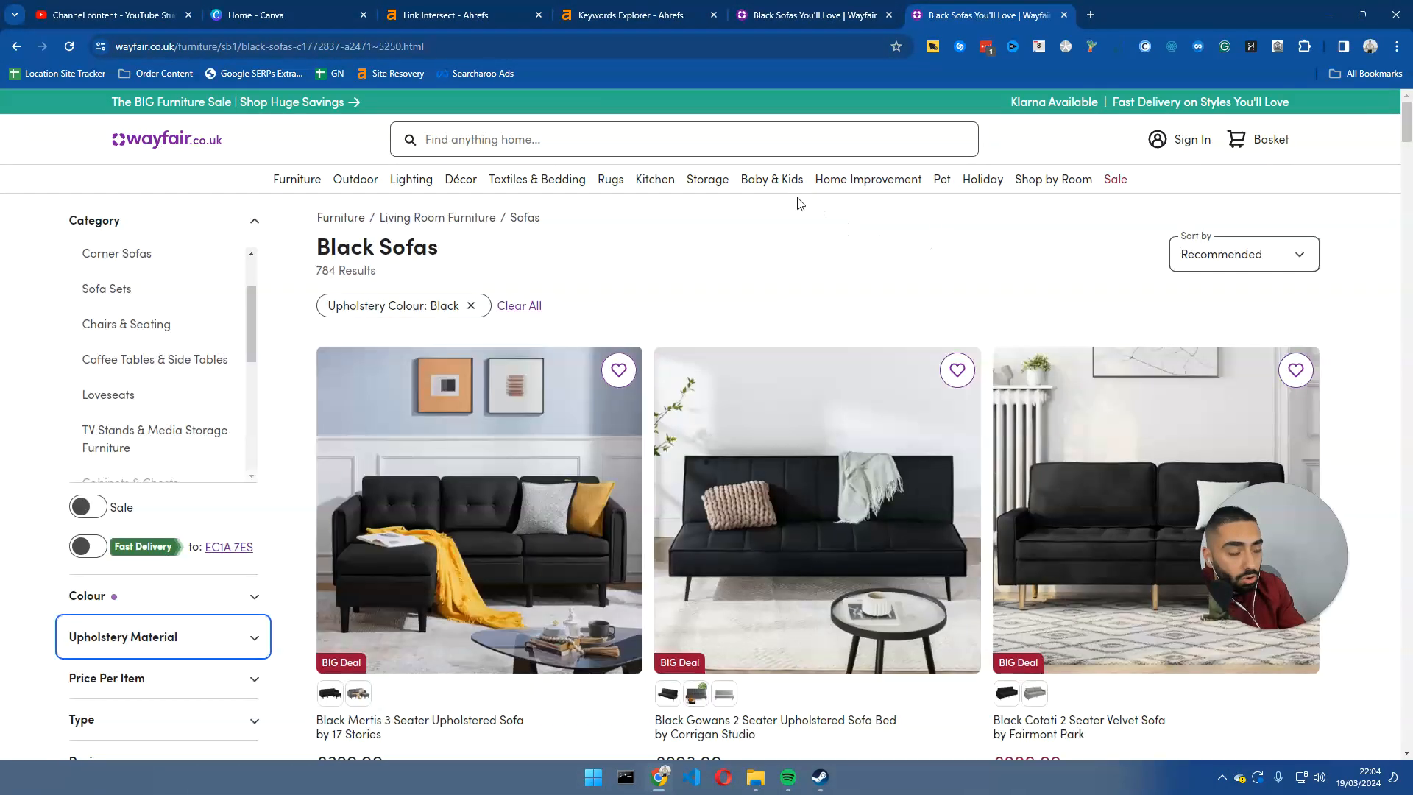
pyautogui.click(632, 15)
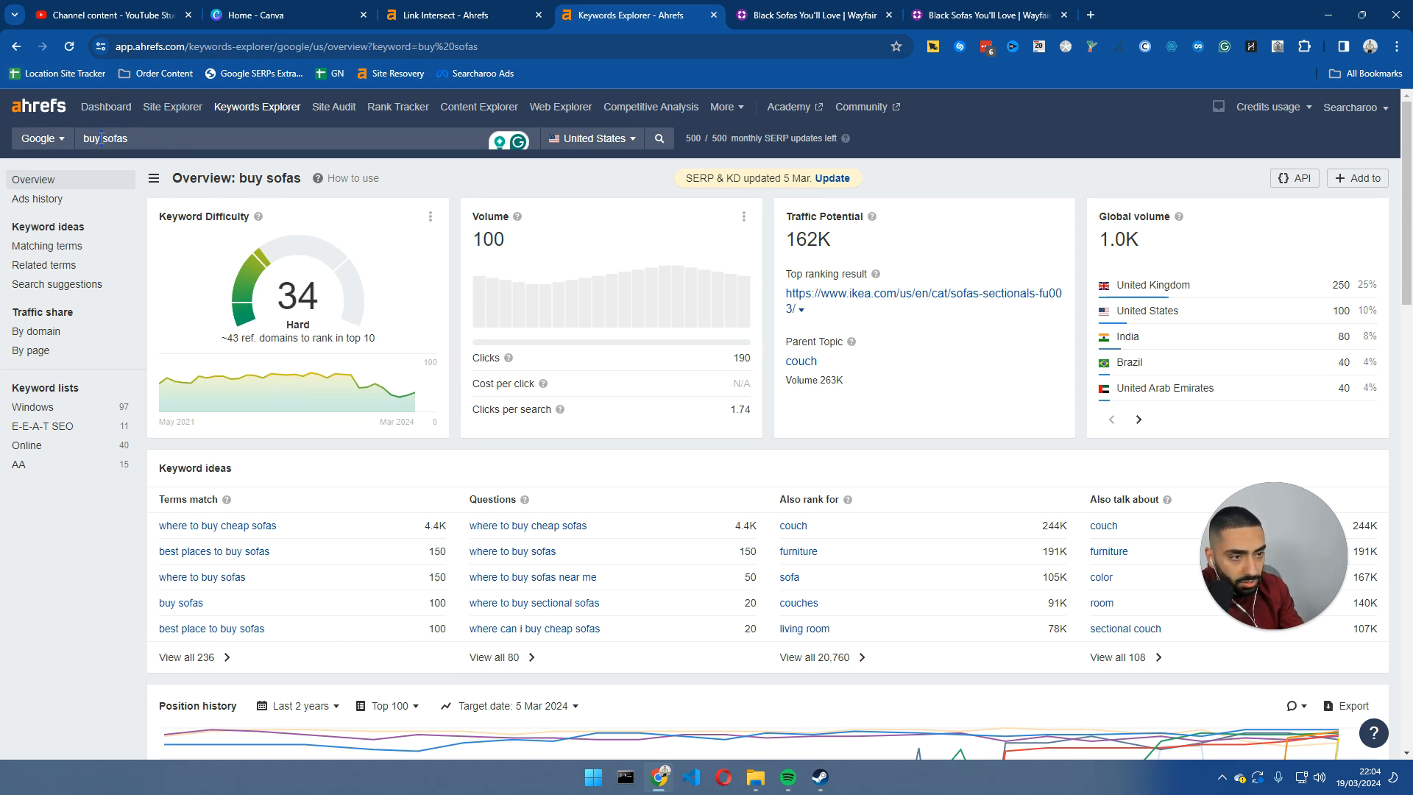
# Compare Ahrefs overviews for black, buy, grey, fabric and leather sofas, ending with leather sofas at 3.6K volume.
pyautogui.write('black sof')
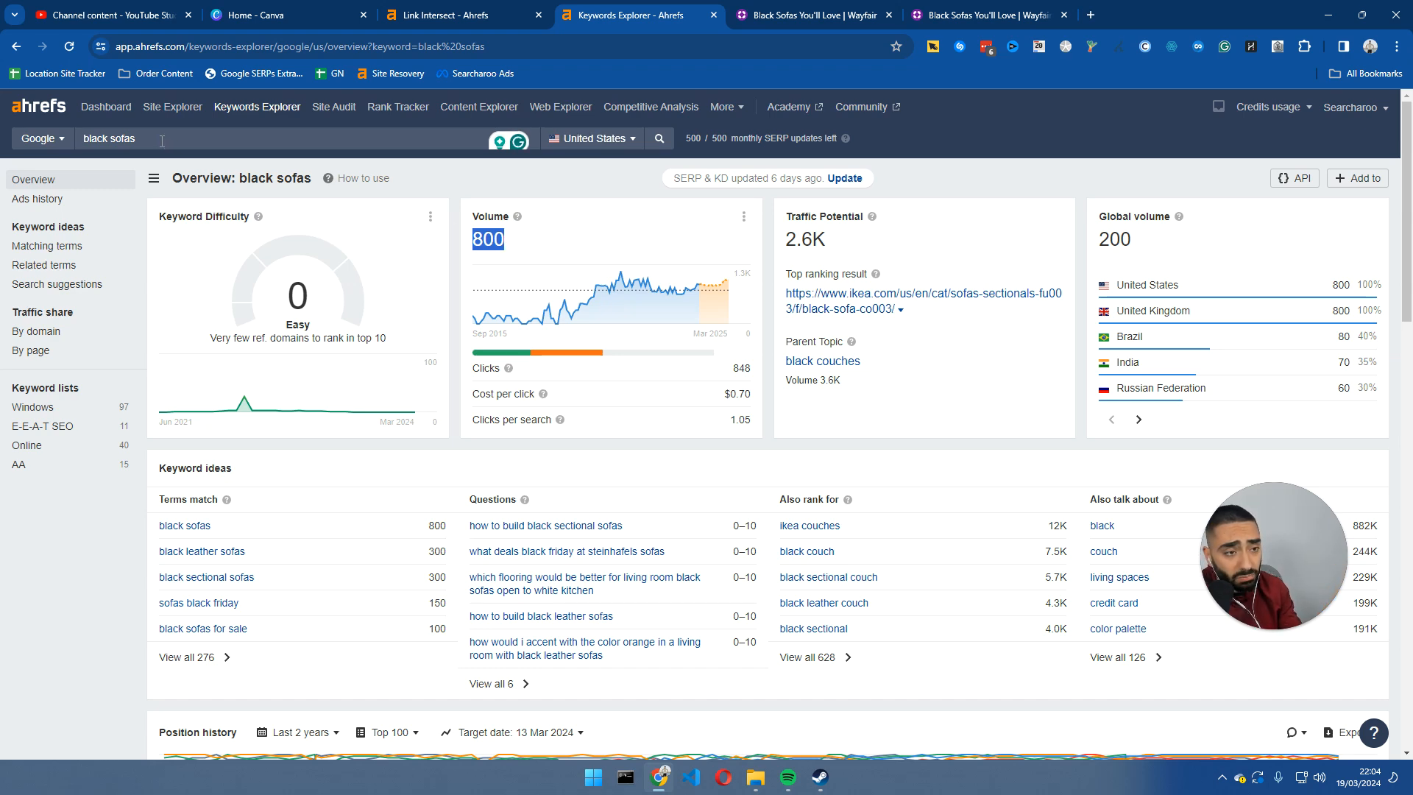
pyautogui.write('buy sofas')
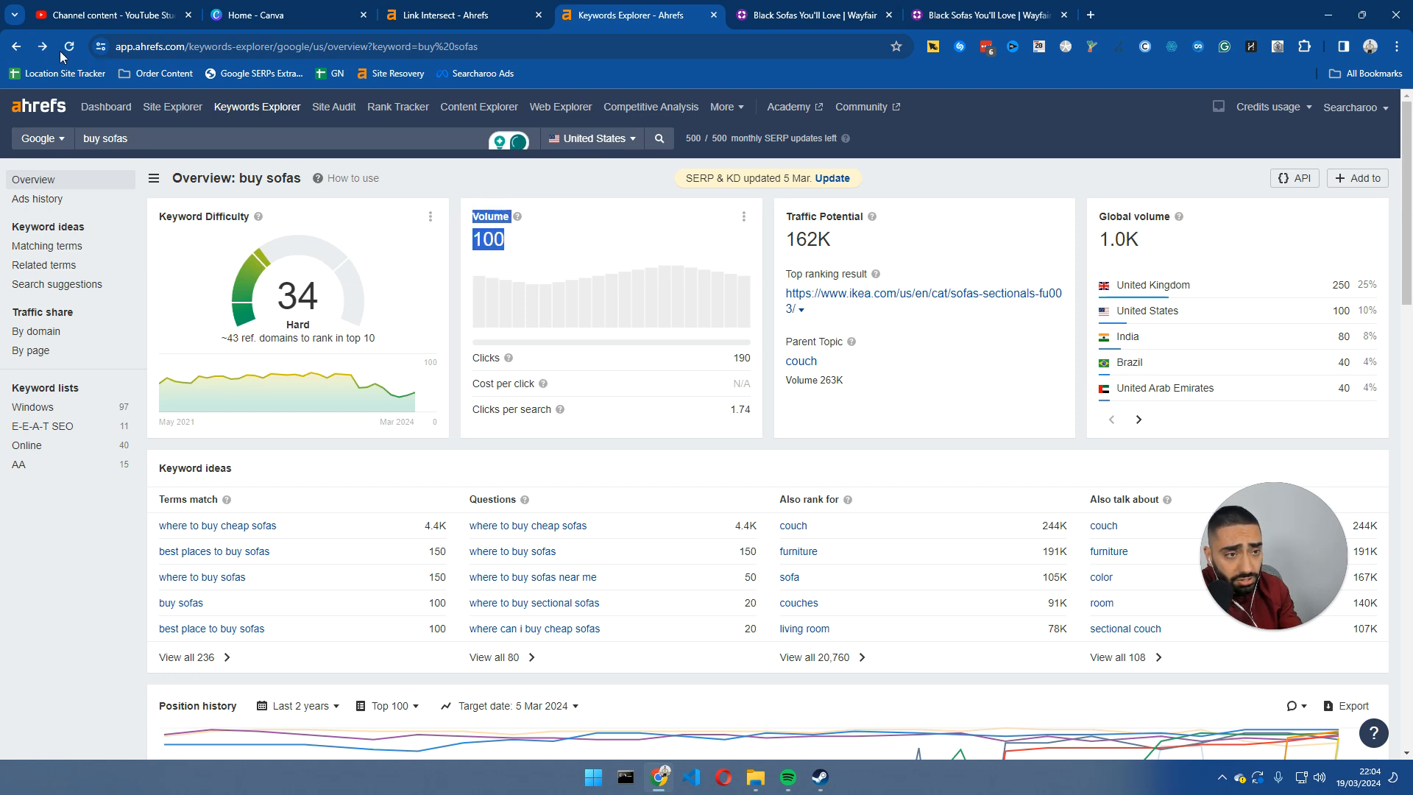
pyautogui.write('black sofas')
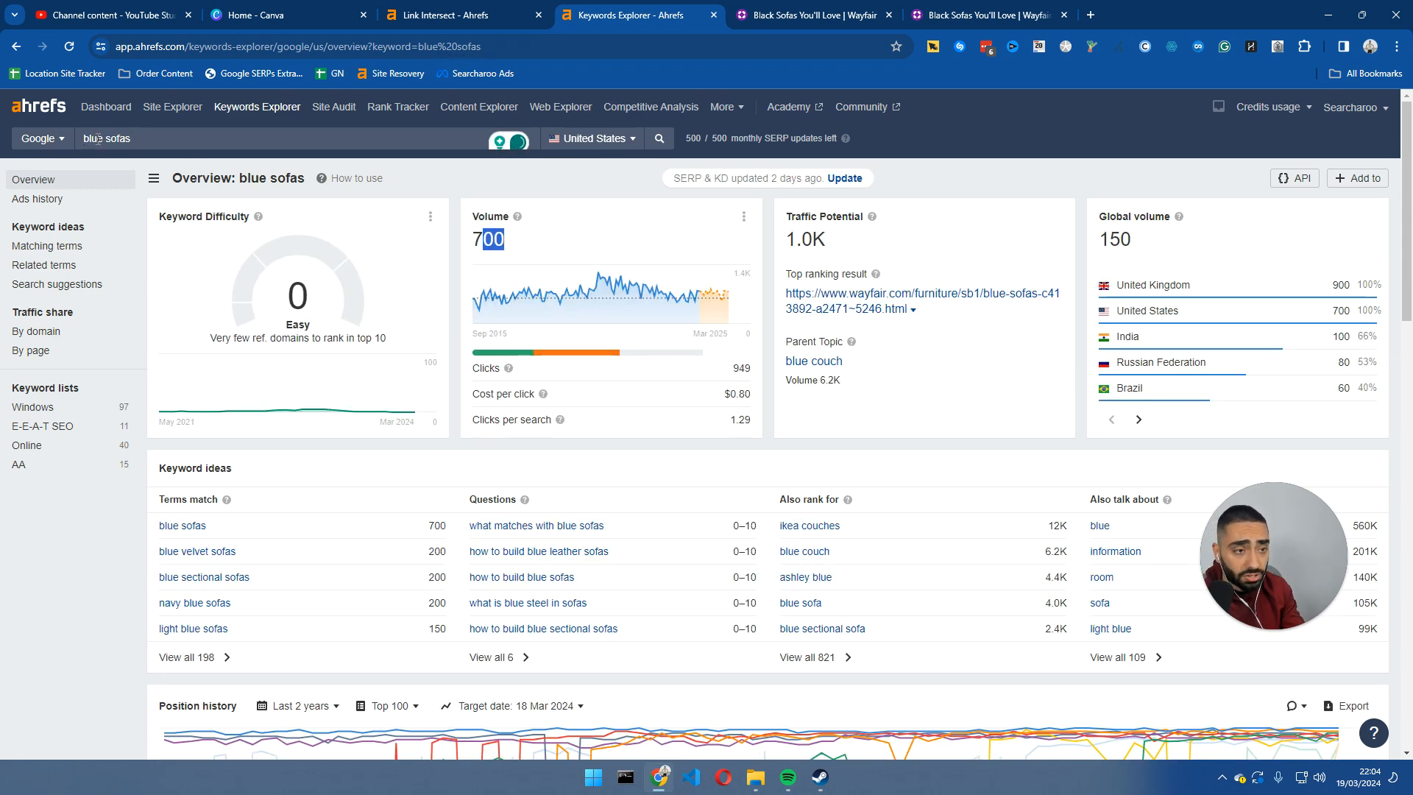
pyautogui.write('grey sofas')
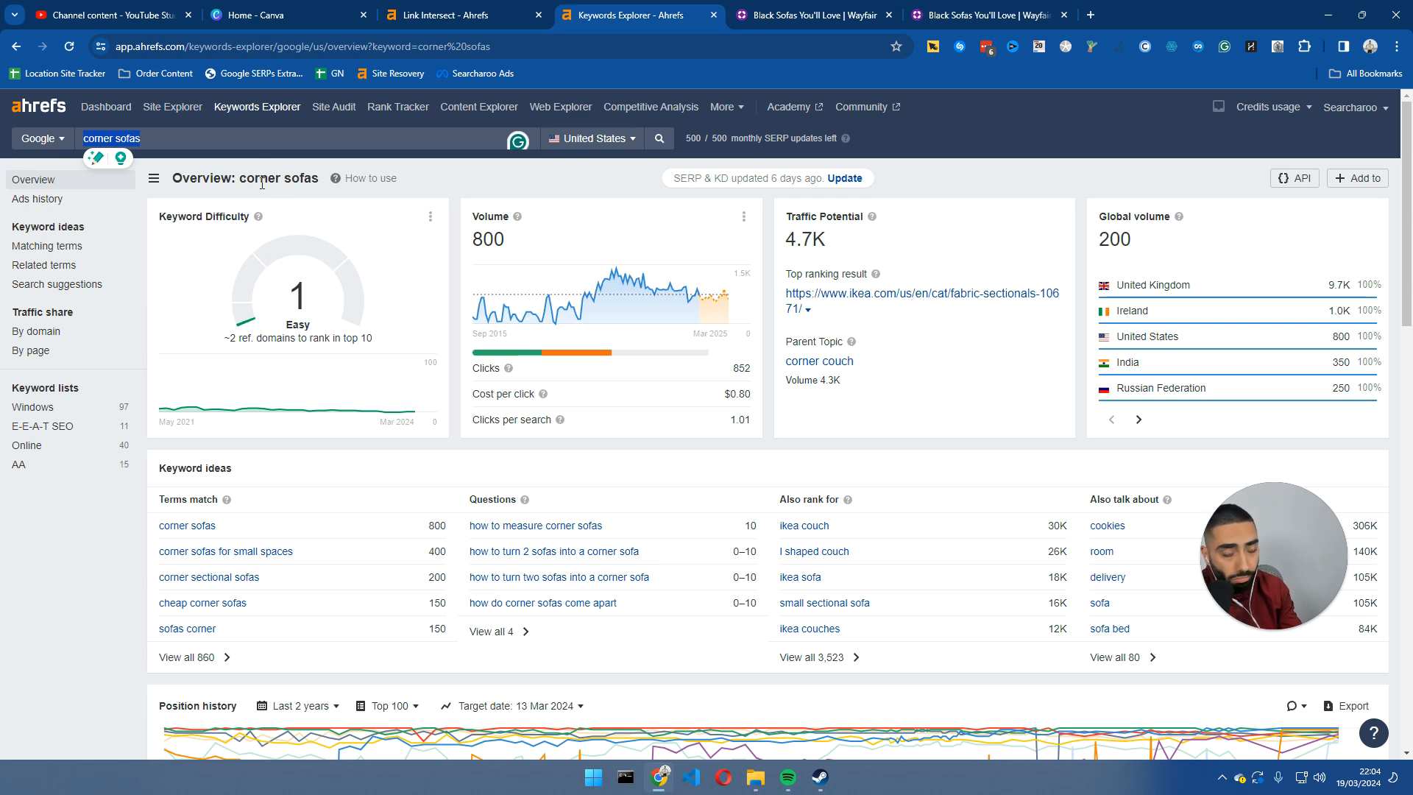
pyautogui.write('fabric')
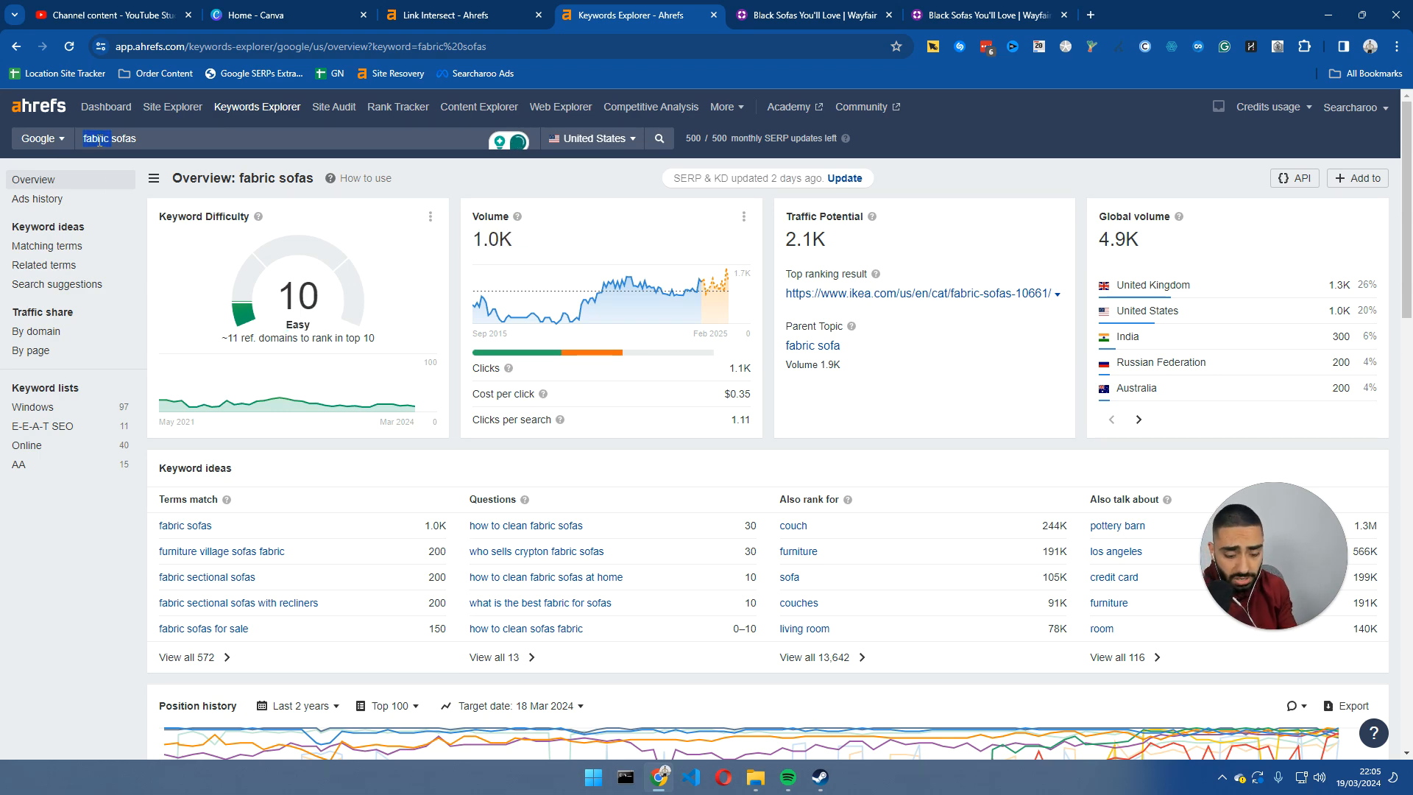
pyautogui.write('leather sofas')
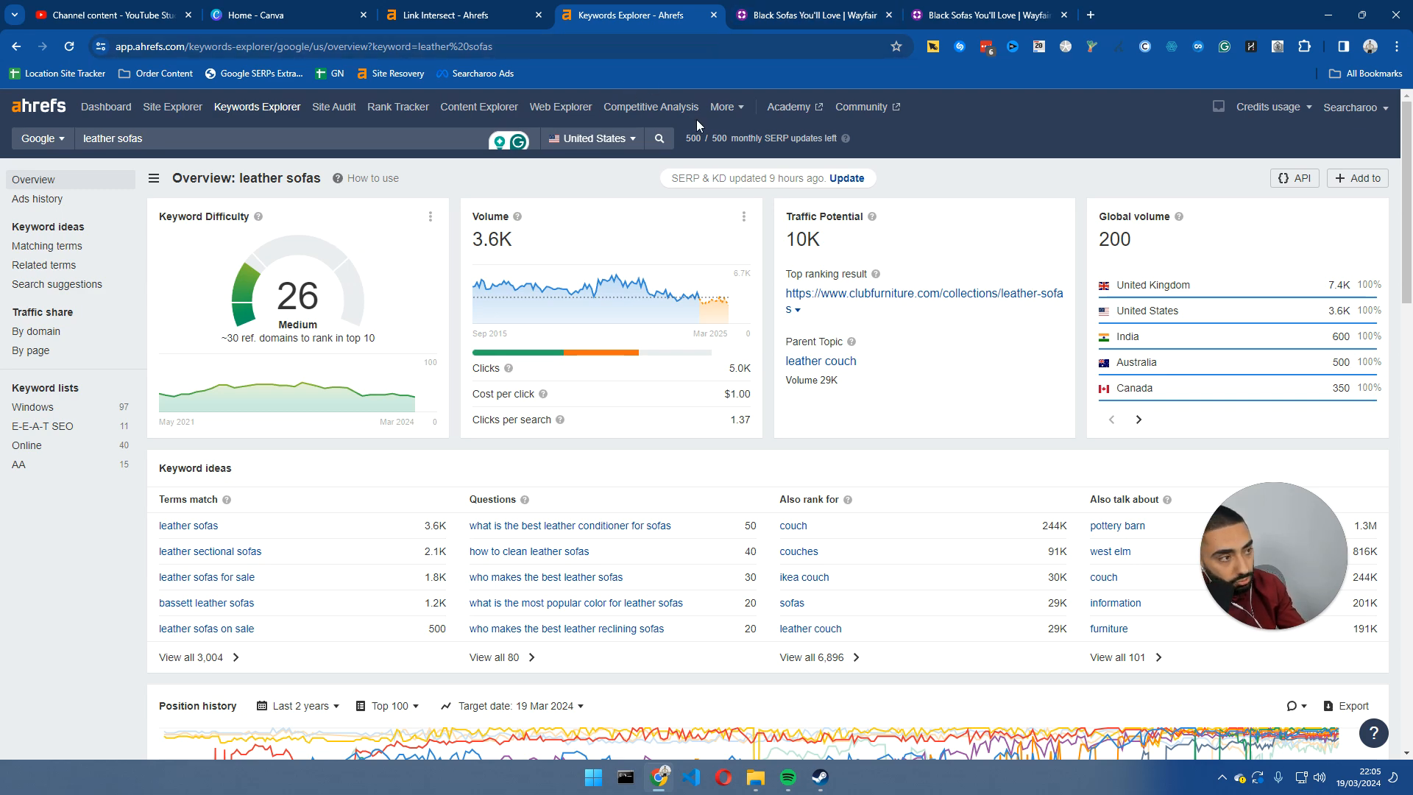
pyautogui.click(811, 15)
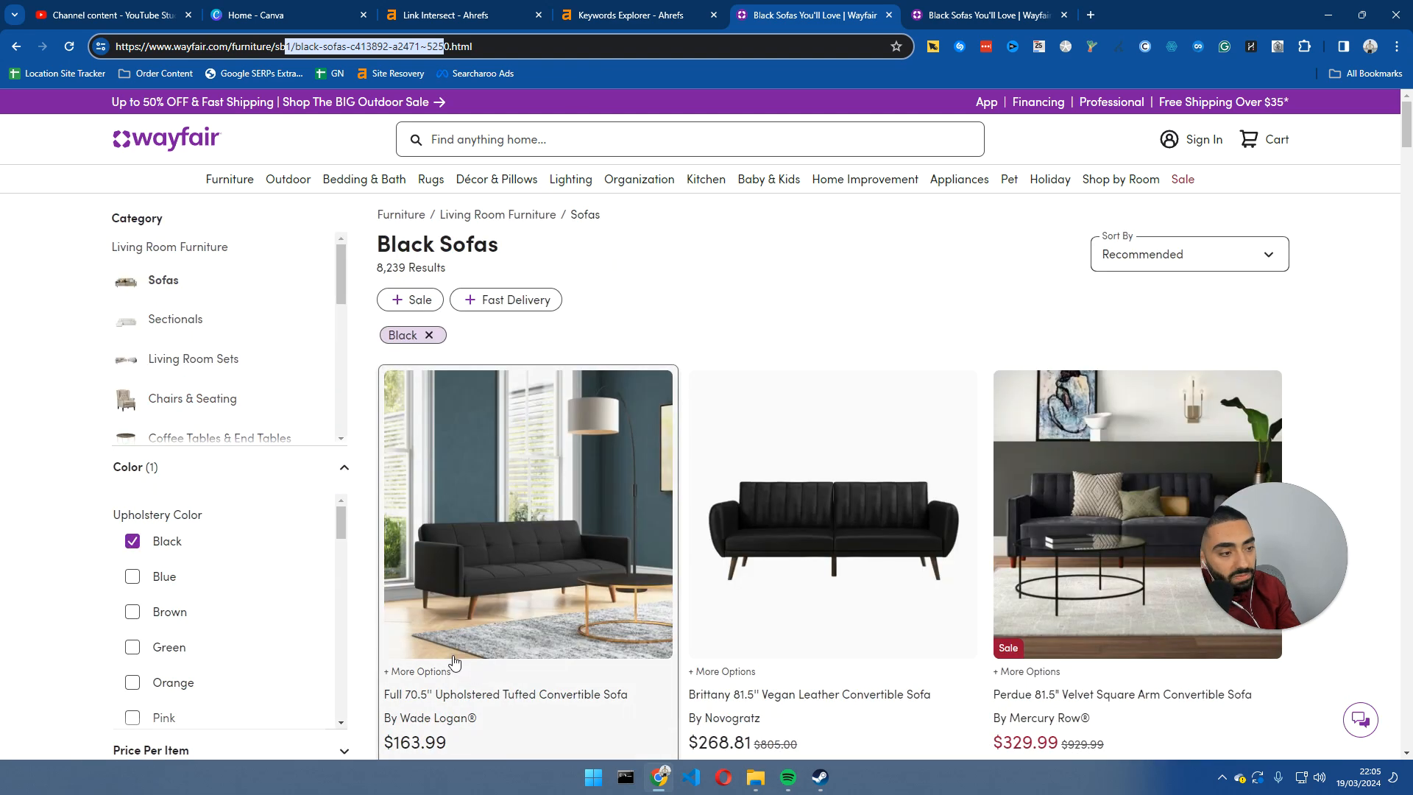
pyautogui.scroll(-3)
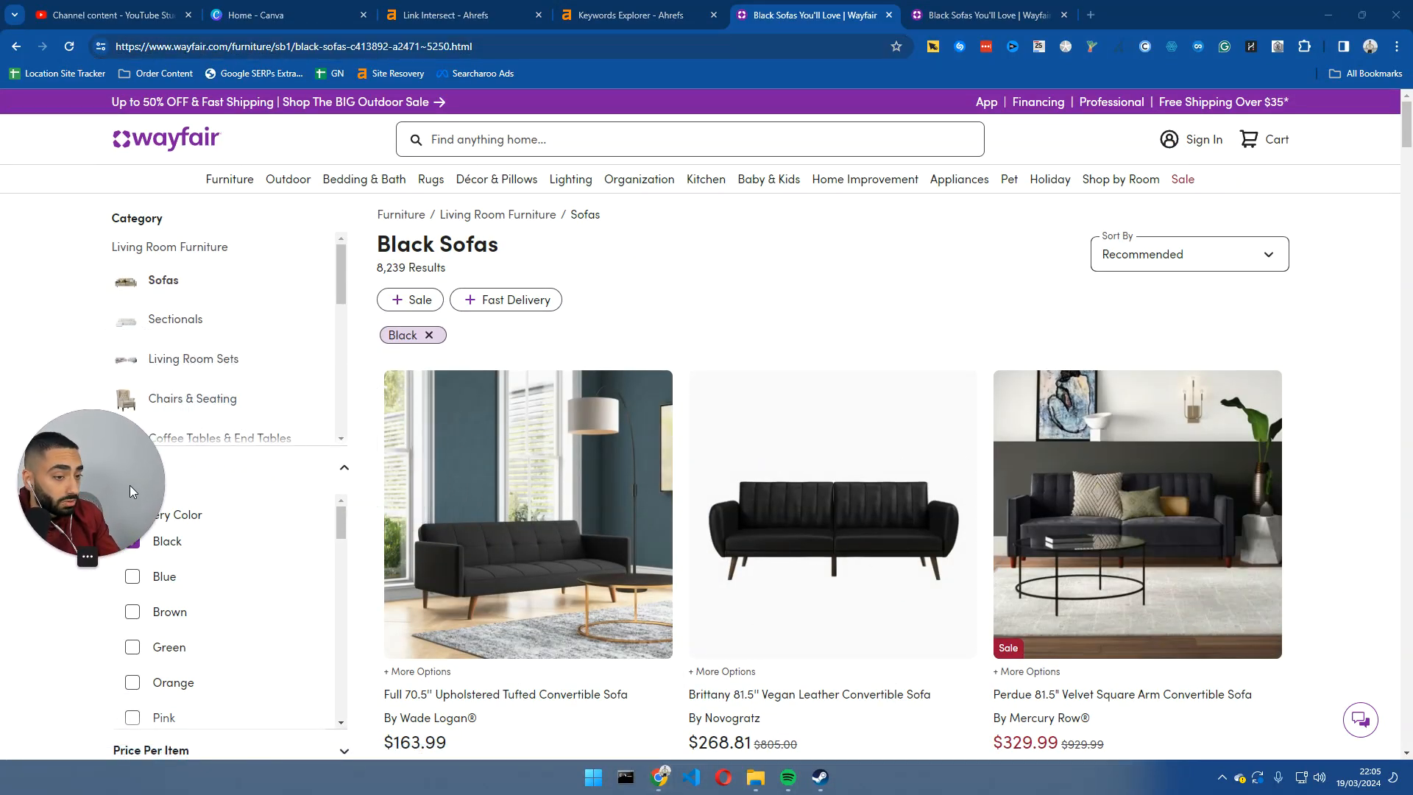
pyautogui.scroll(-3)
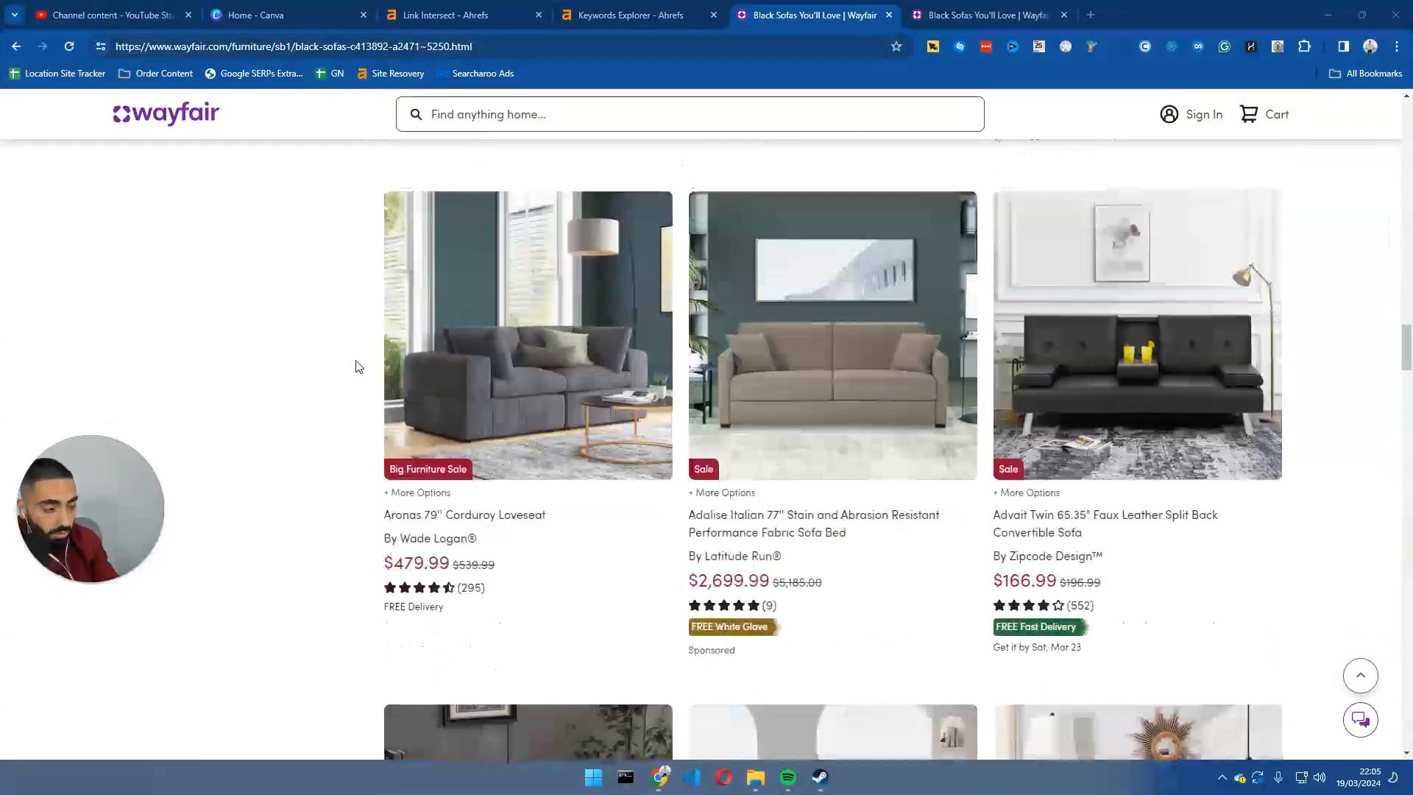
pyautogui.scroll(-3)
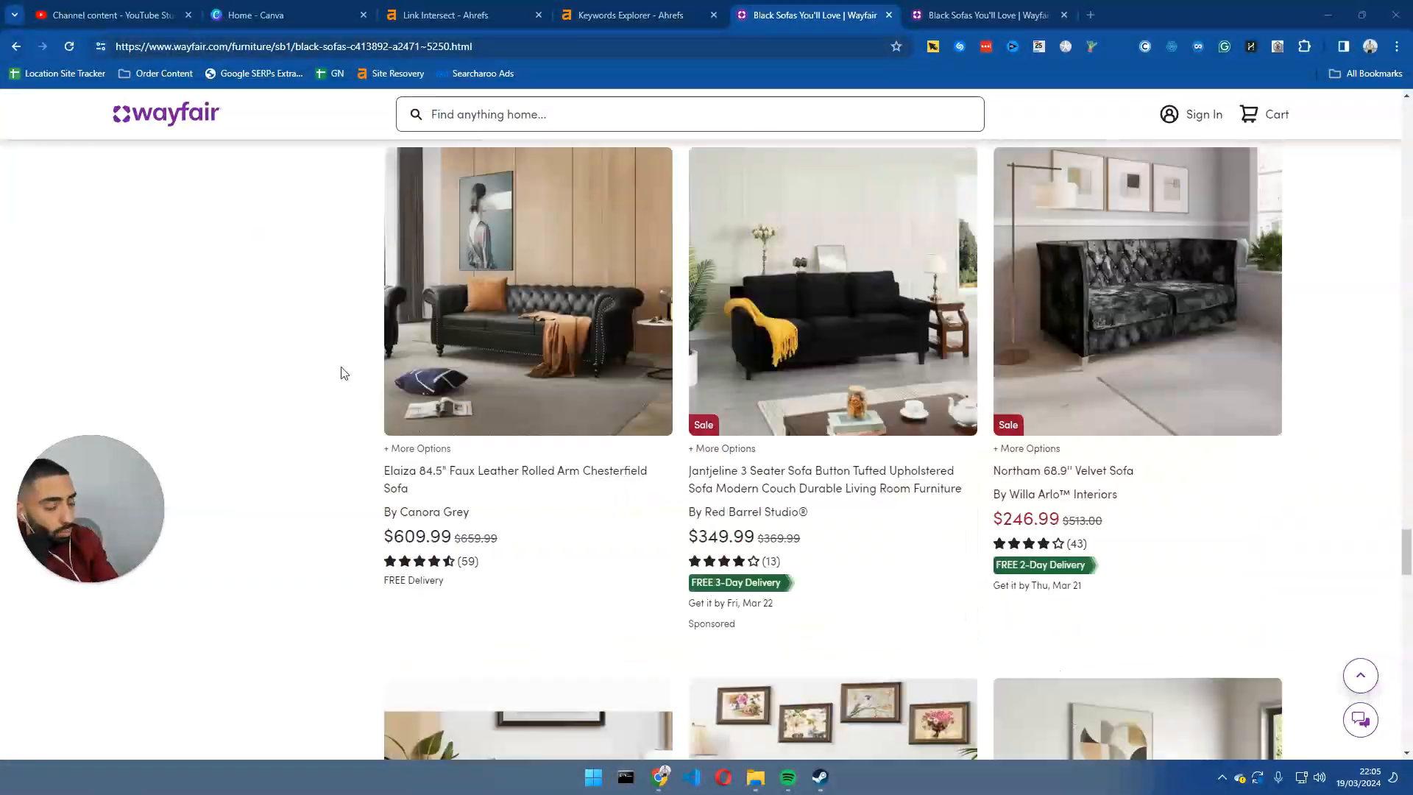
pyautogui.scroll(-3)
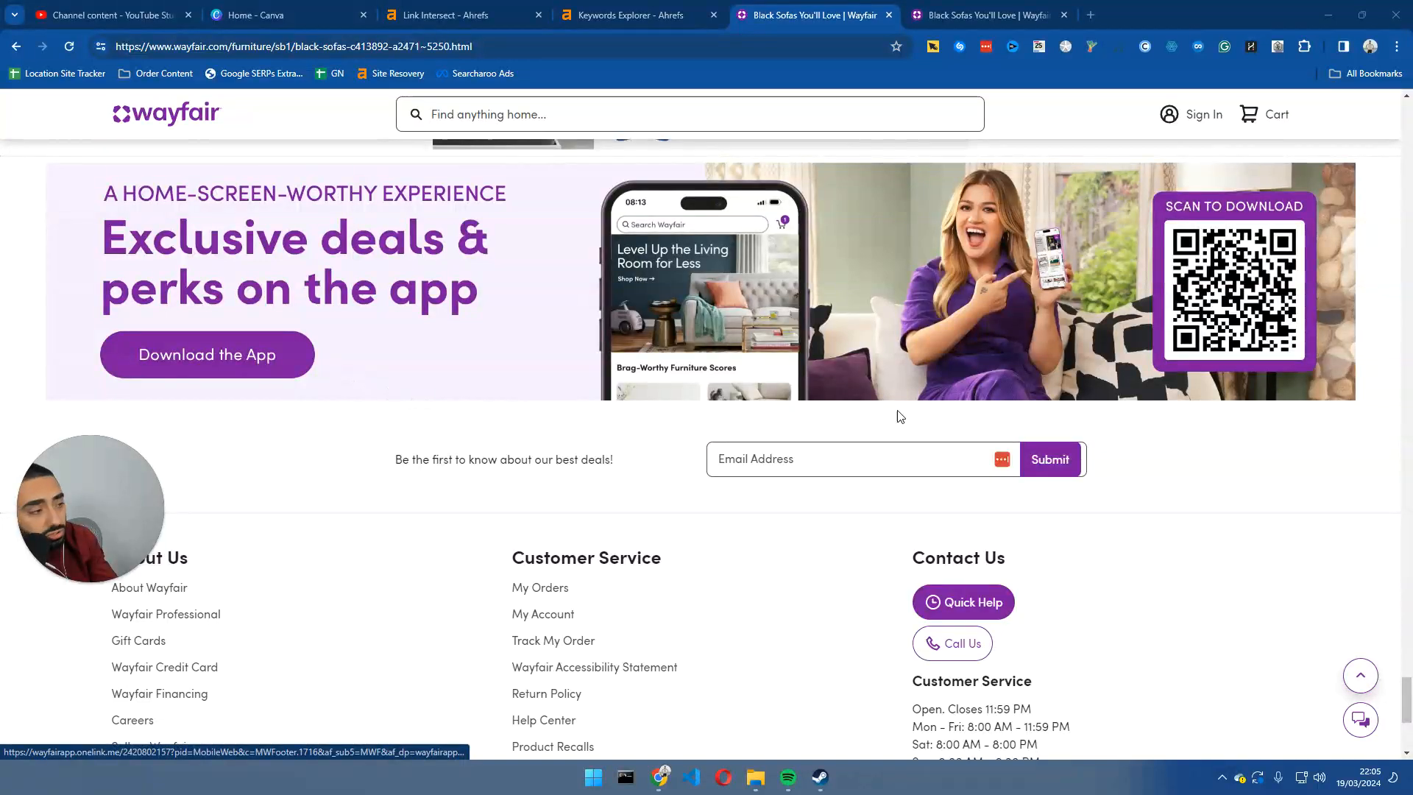
pyautogui.scroll(3)
pyautogui.write('google.com')
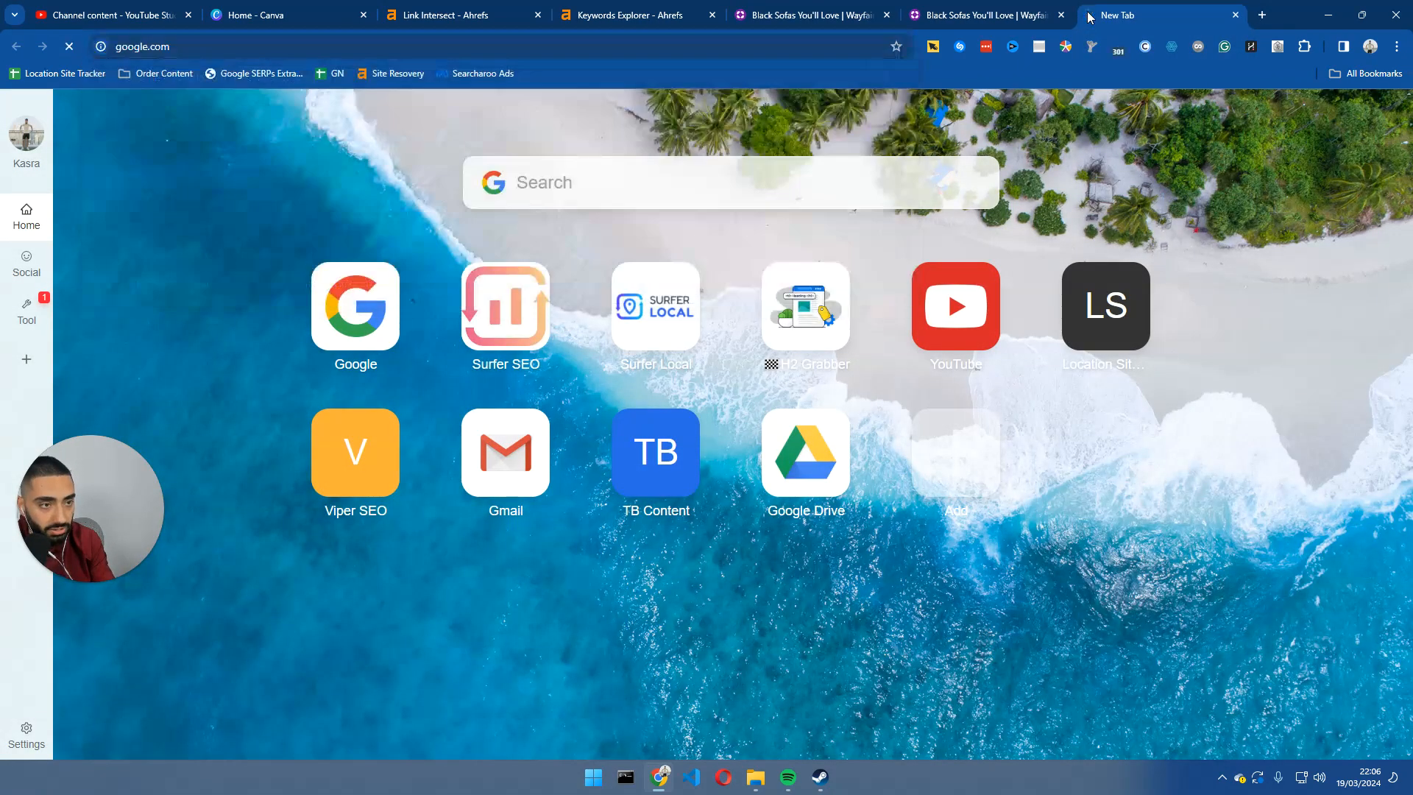
# Search Google for 'buy cigars online', open the C.Gars result and choose its Cuban Cigars category.
pyautogui.write('buy cigars online')
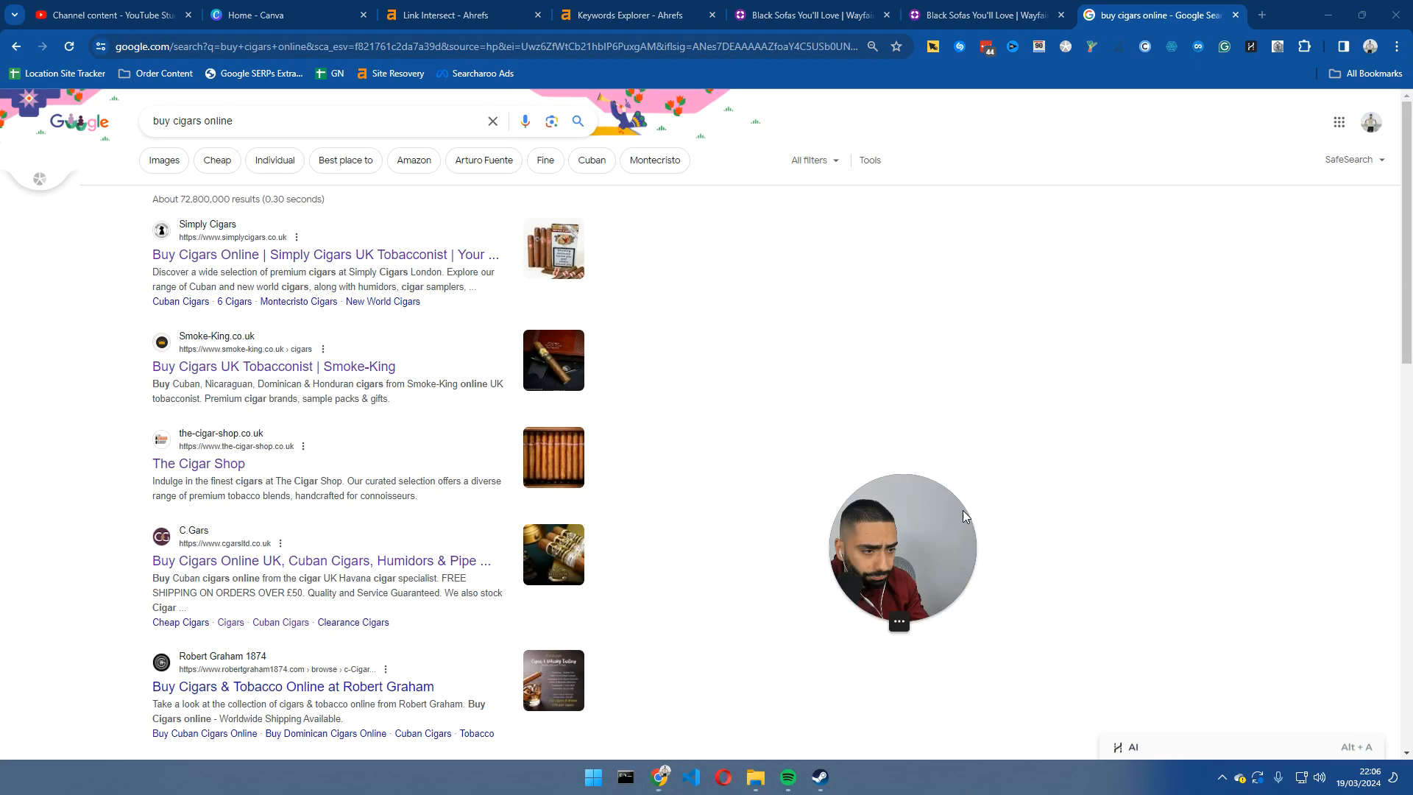
pyautogui.click(321, 559)
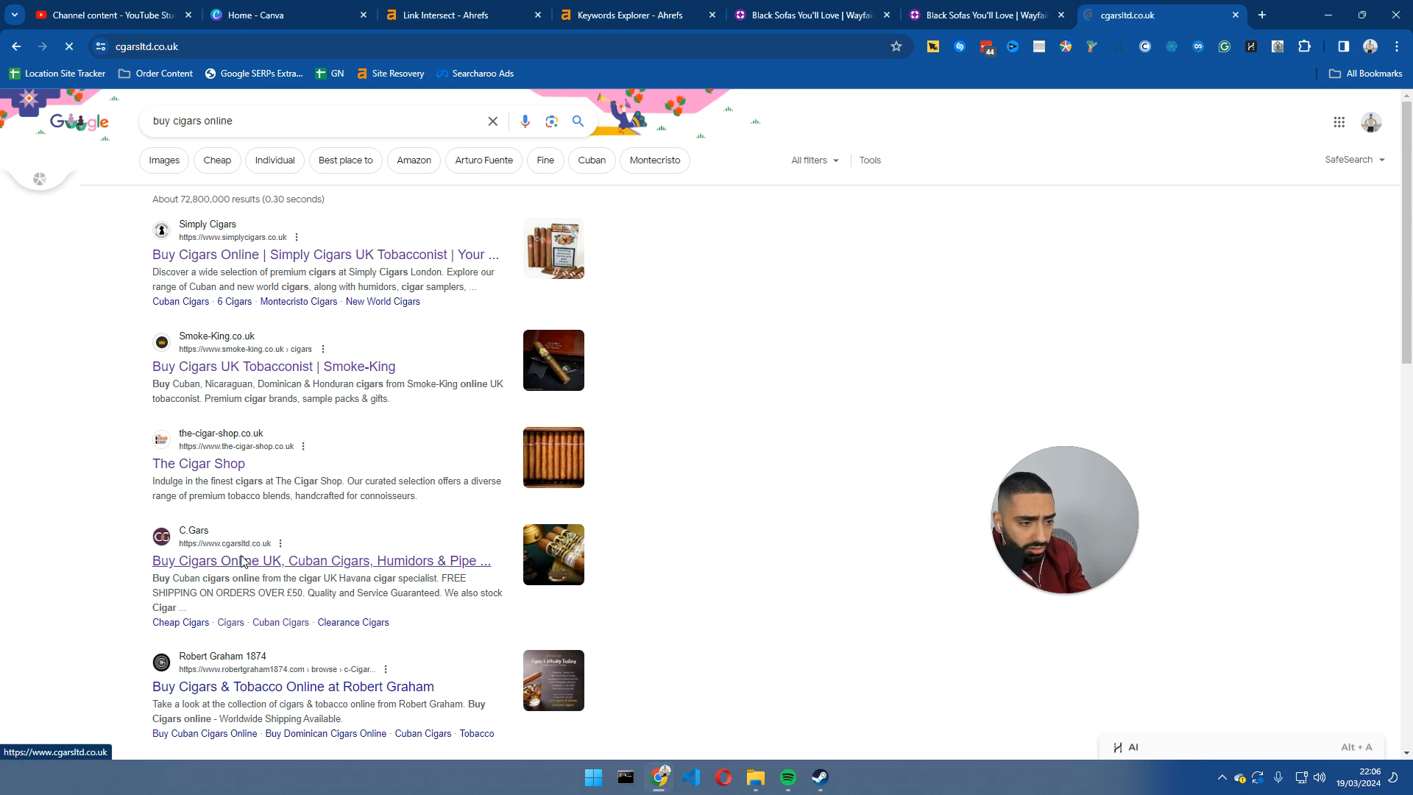
pyautogui.click(321, 559)
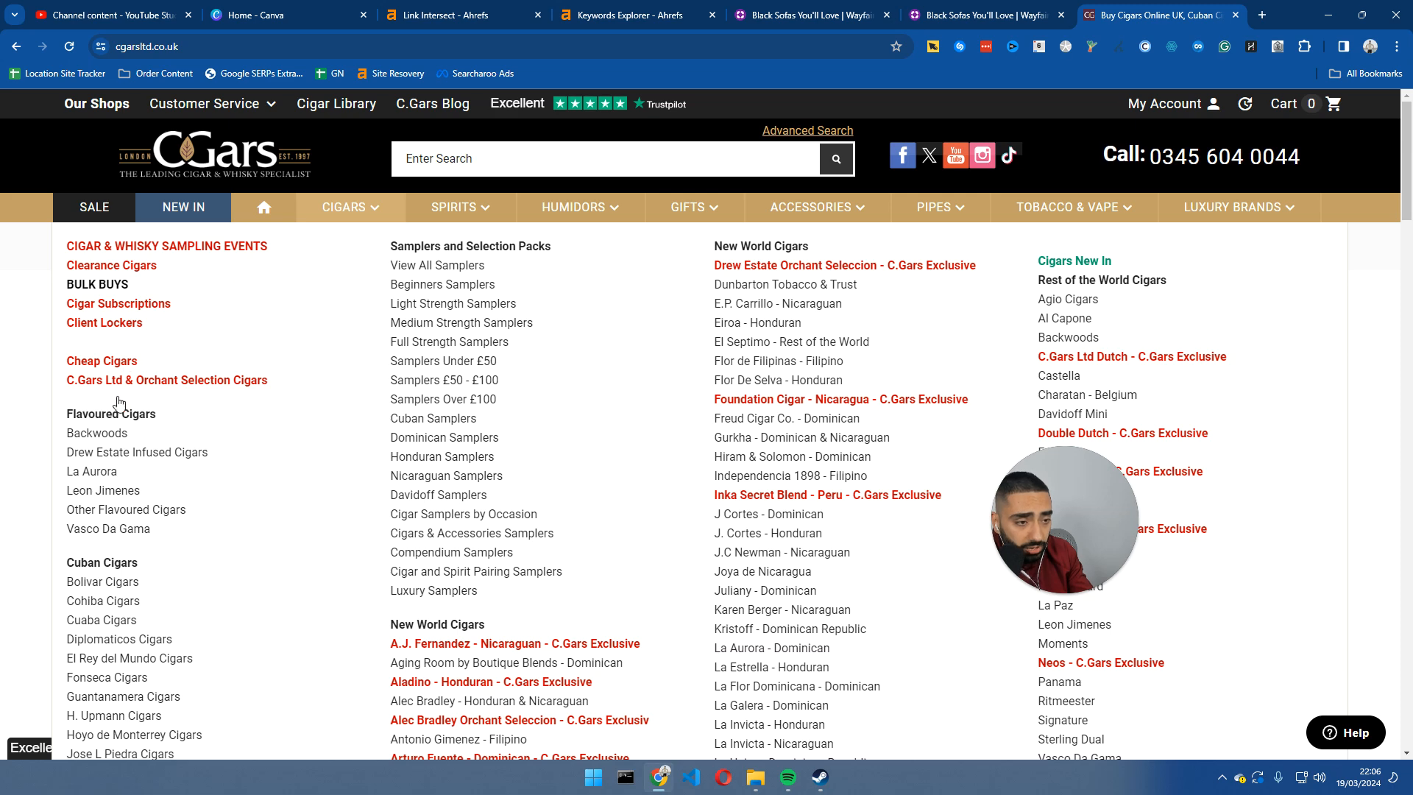
pyautogui.click(101, 562)
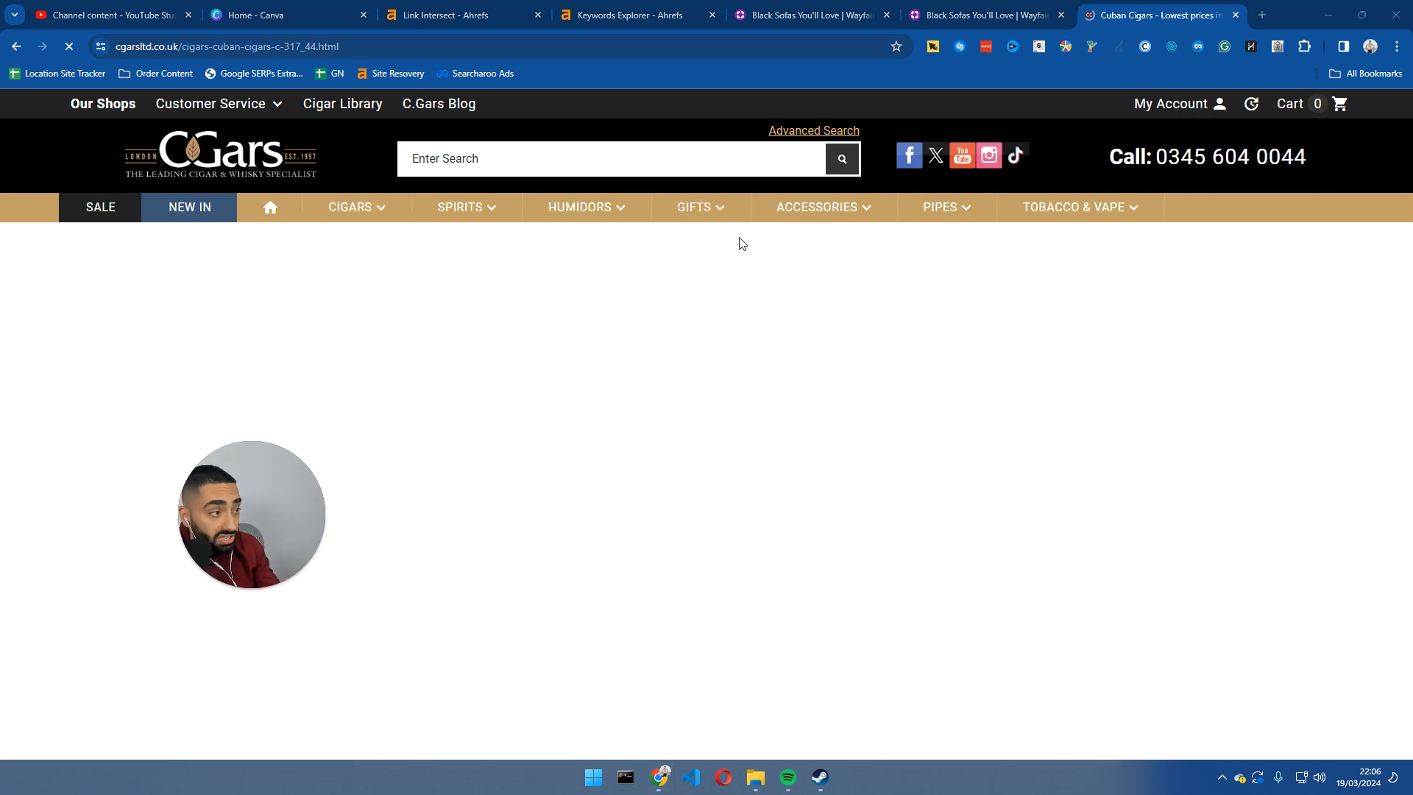
# Highlight the Cuban Cigars intro paragraph and review brand tiles such as Bolivar, Cohiba and Partagas.
pyautogui.click(807, 15)
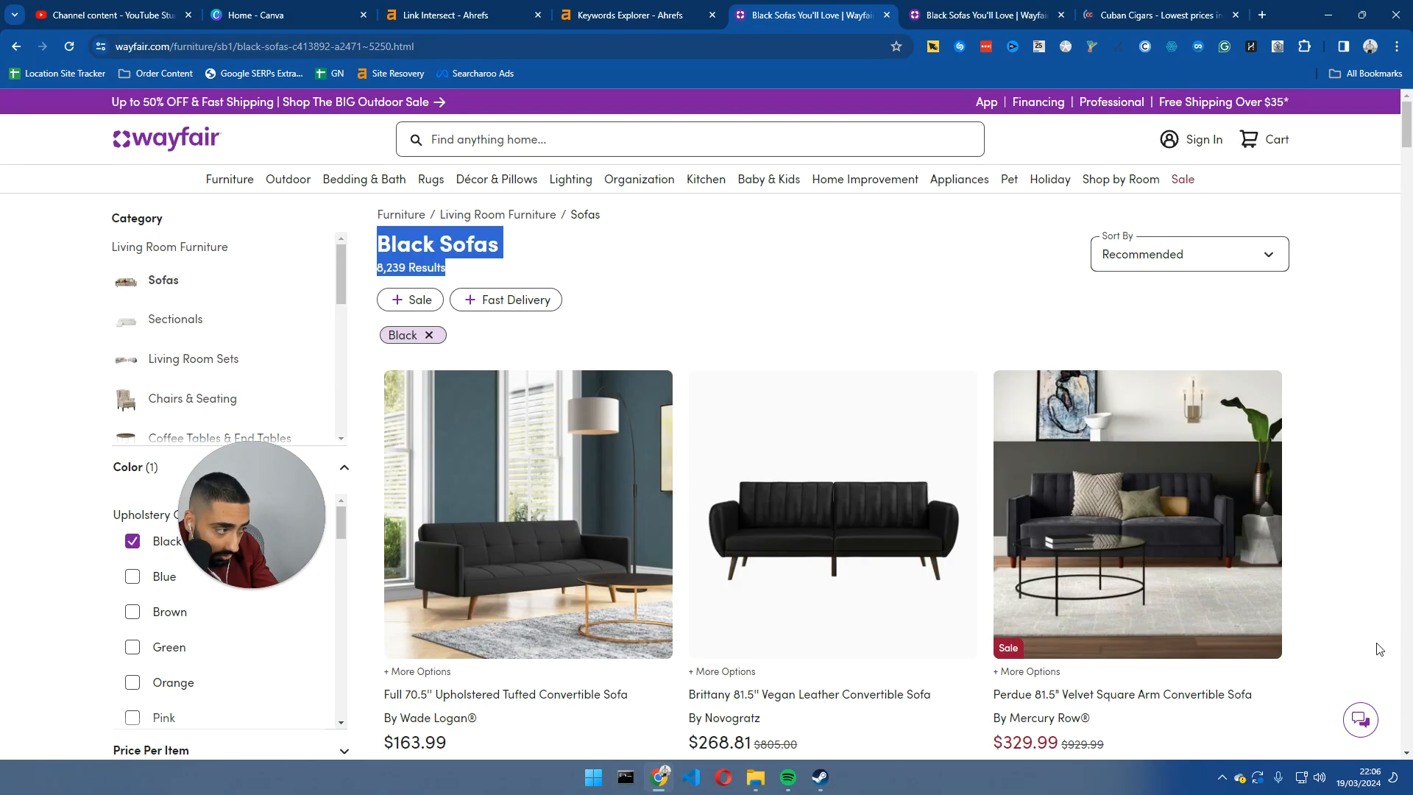
pyautogui.click(1158, 14)
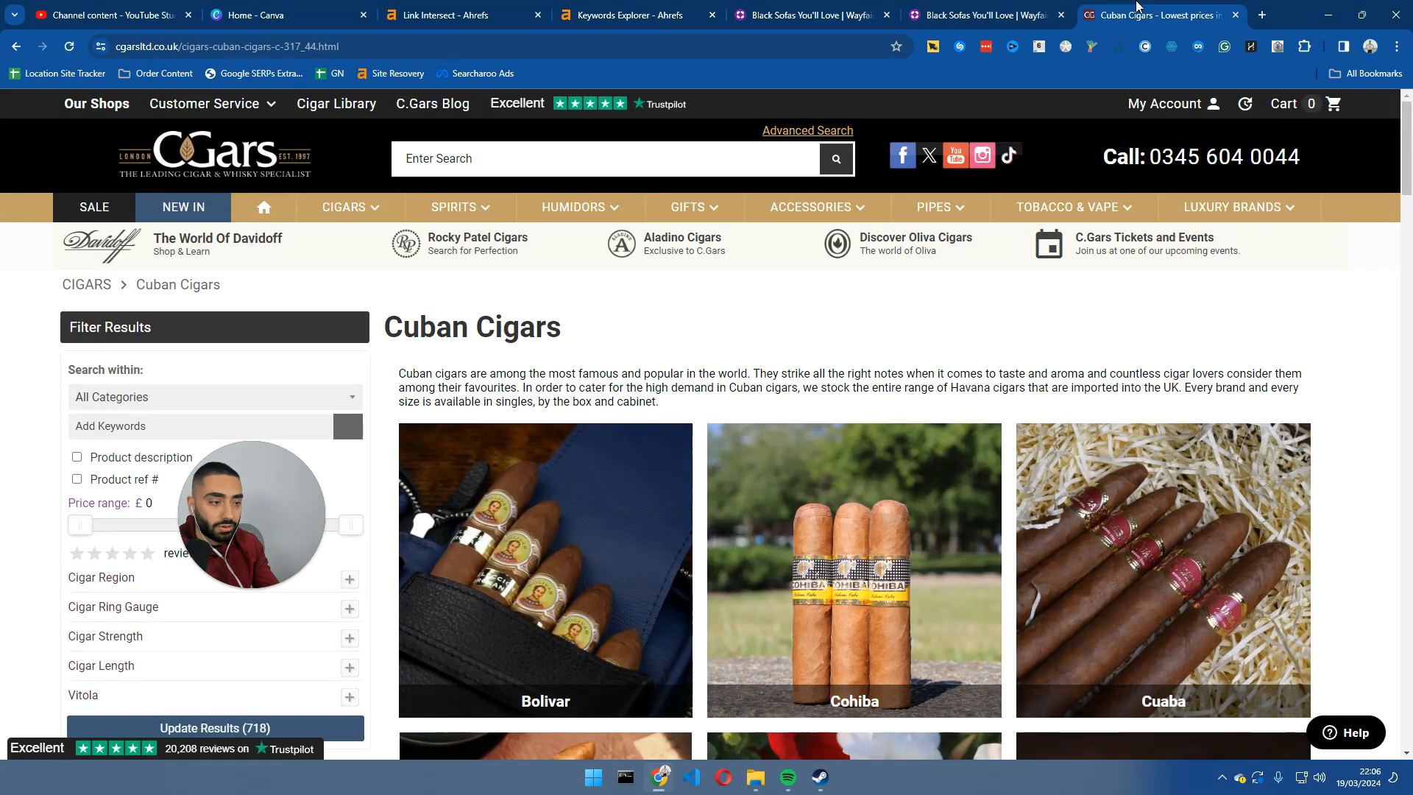
pyautogui.moveTo(396, 372); pyautogui.dragTo(658, 400)
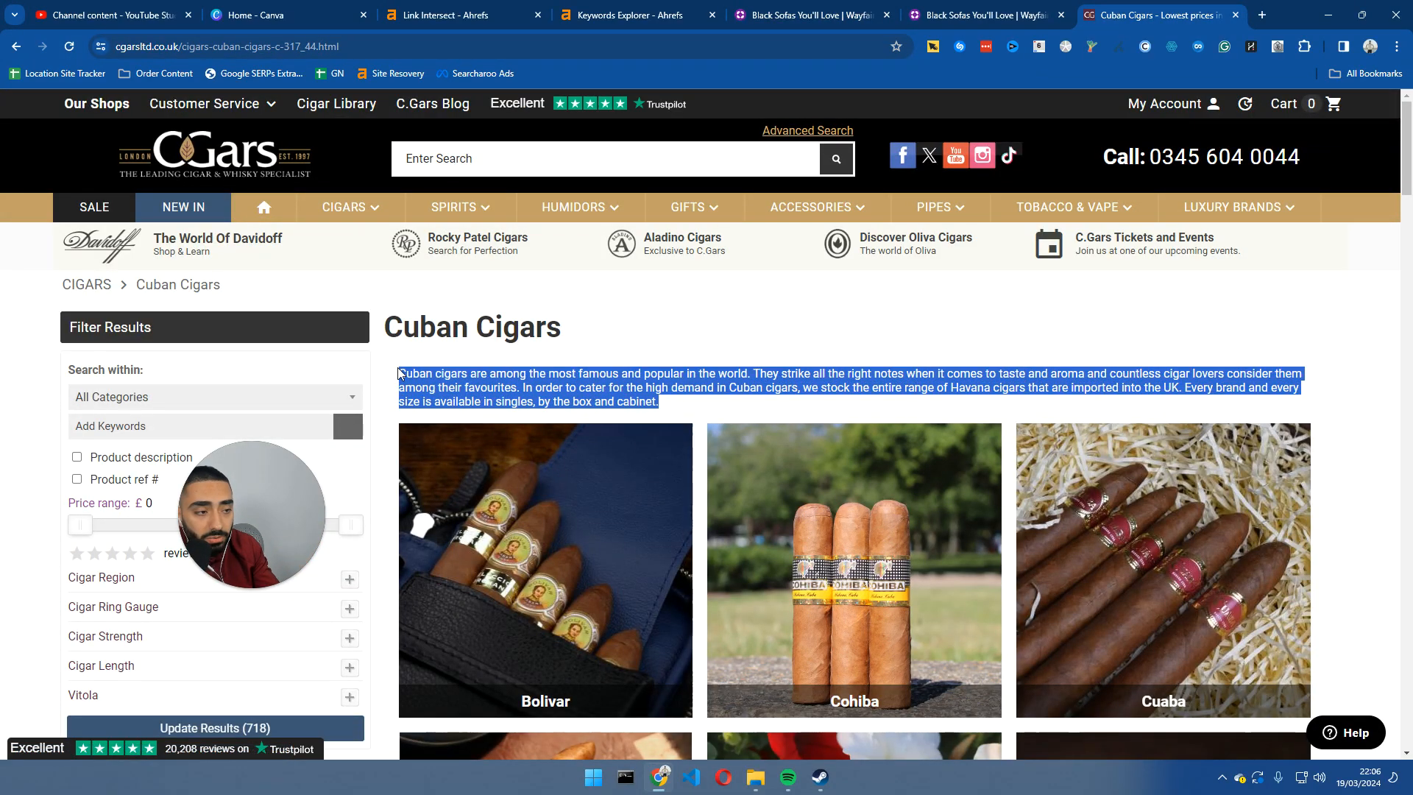
pyautogui.scroll(-3)
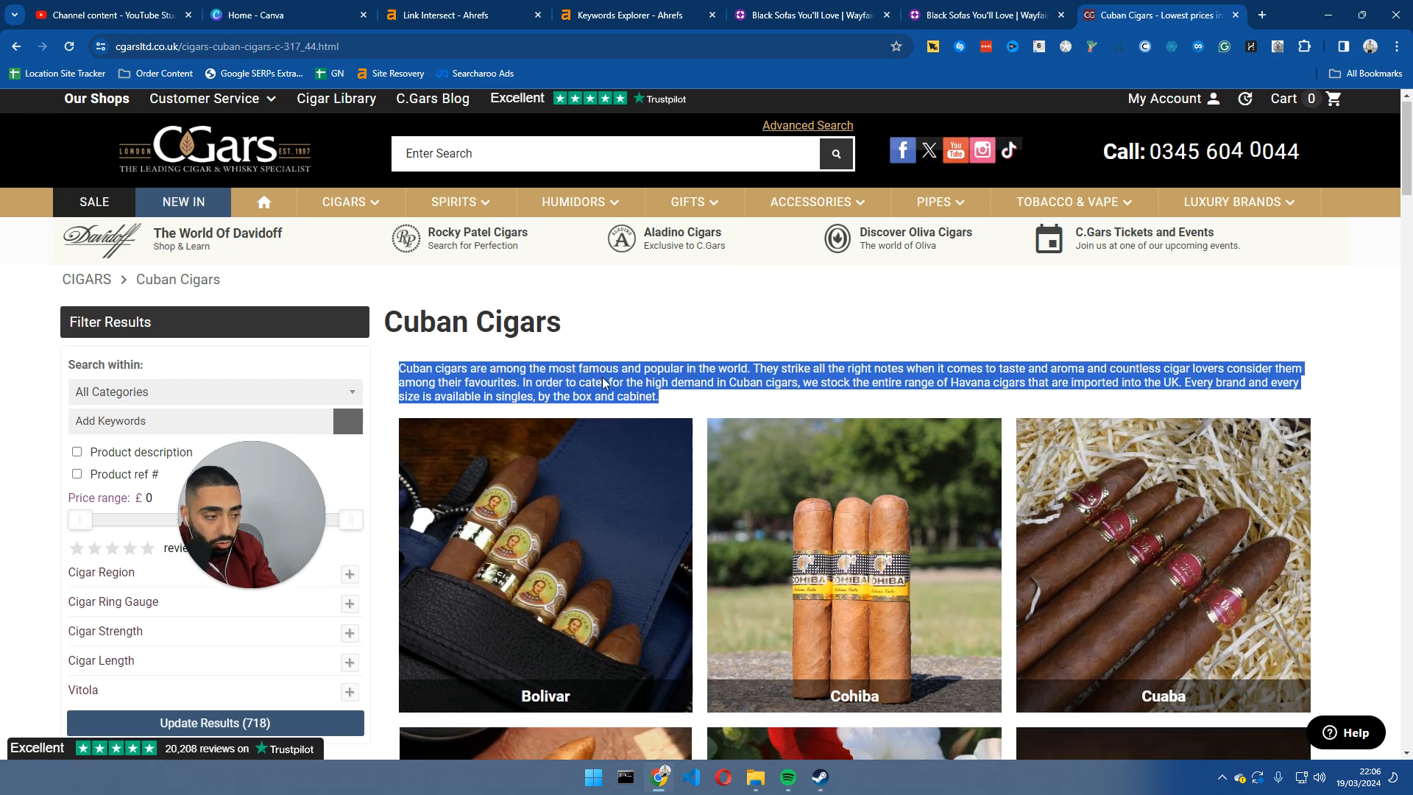
pyautogui.scroll(-3)
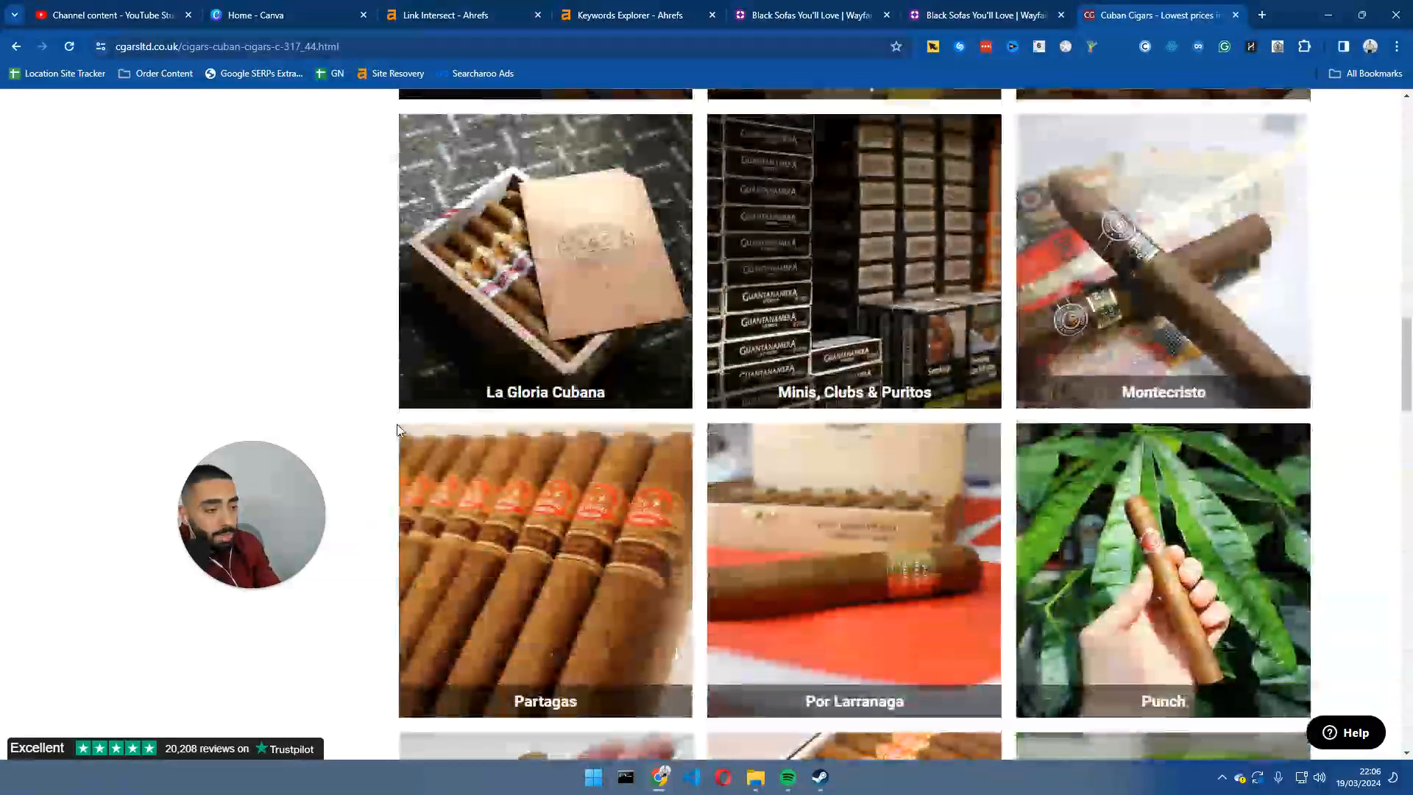
pyautogui.click(985, 15)
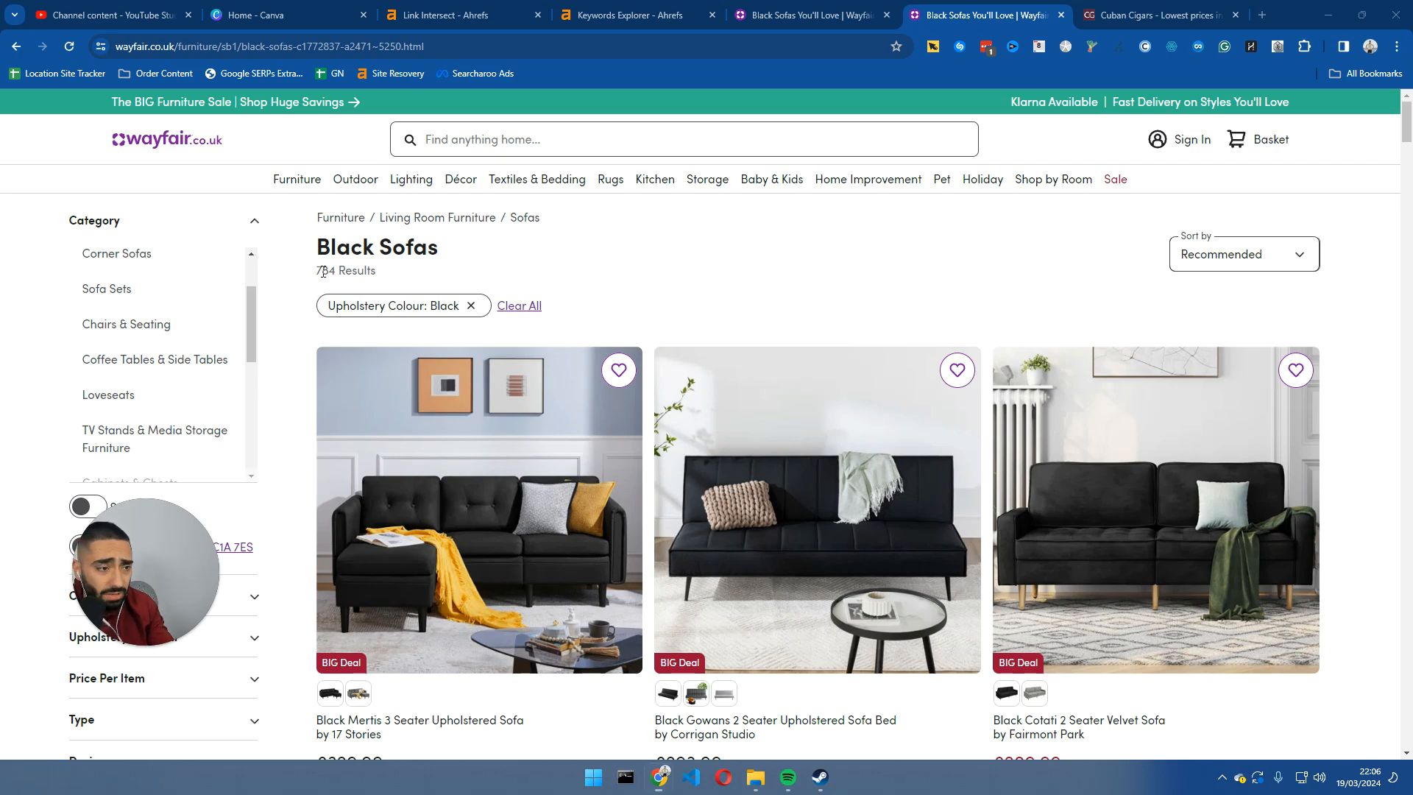
pyautogui.scroll(-3)
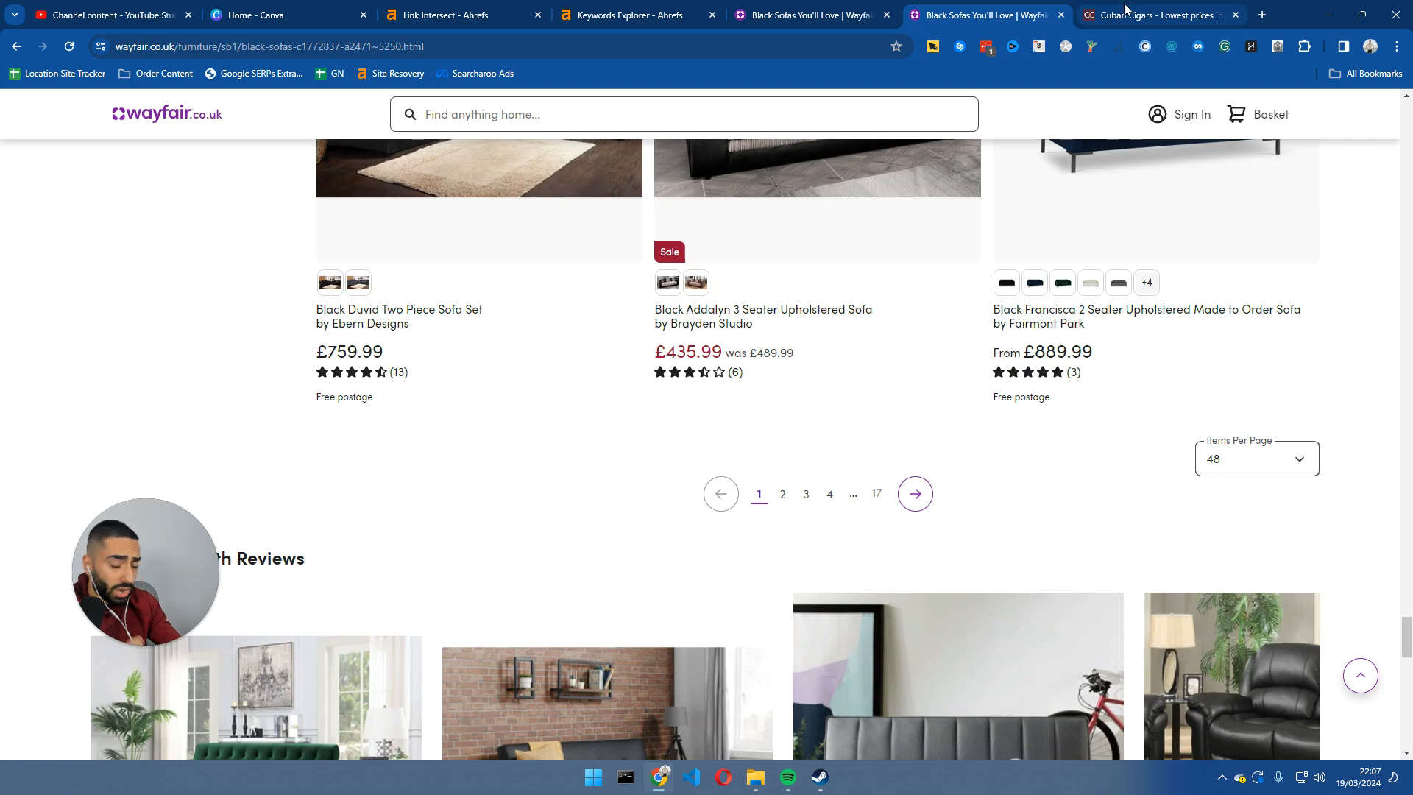
pyautogui.moveTo(1163, 15)
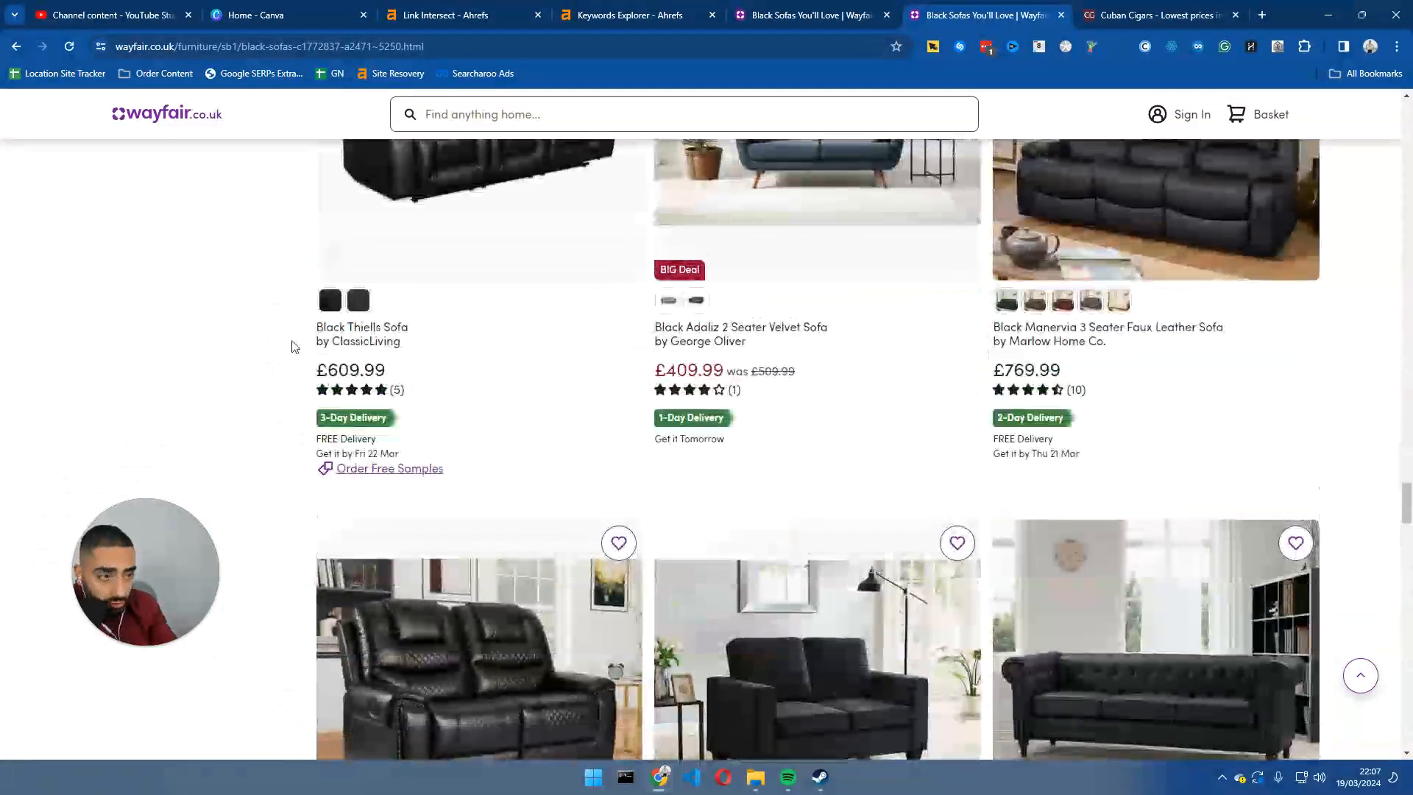
pyautogui.scroll(-3)
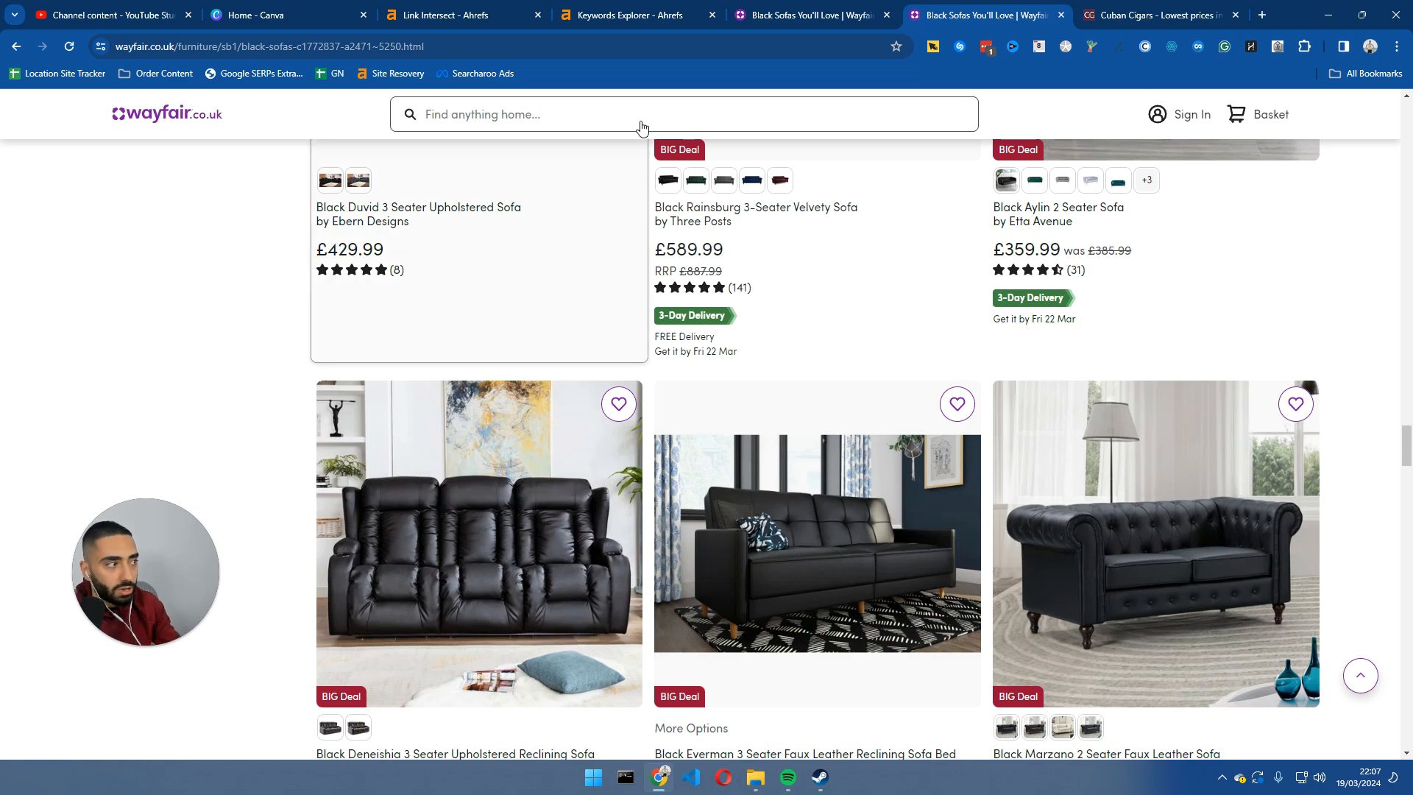
pyautogui.click(1160, 15)
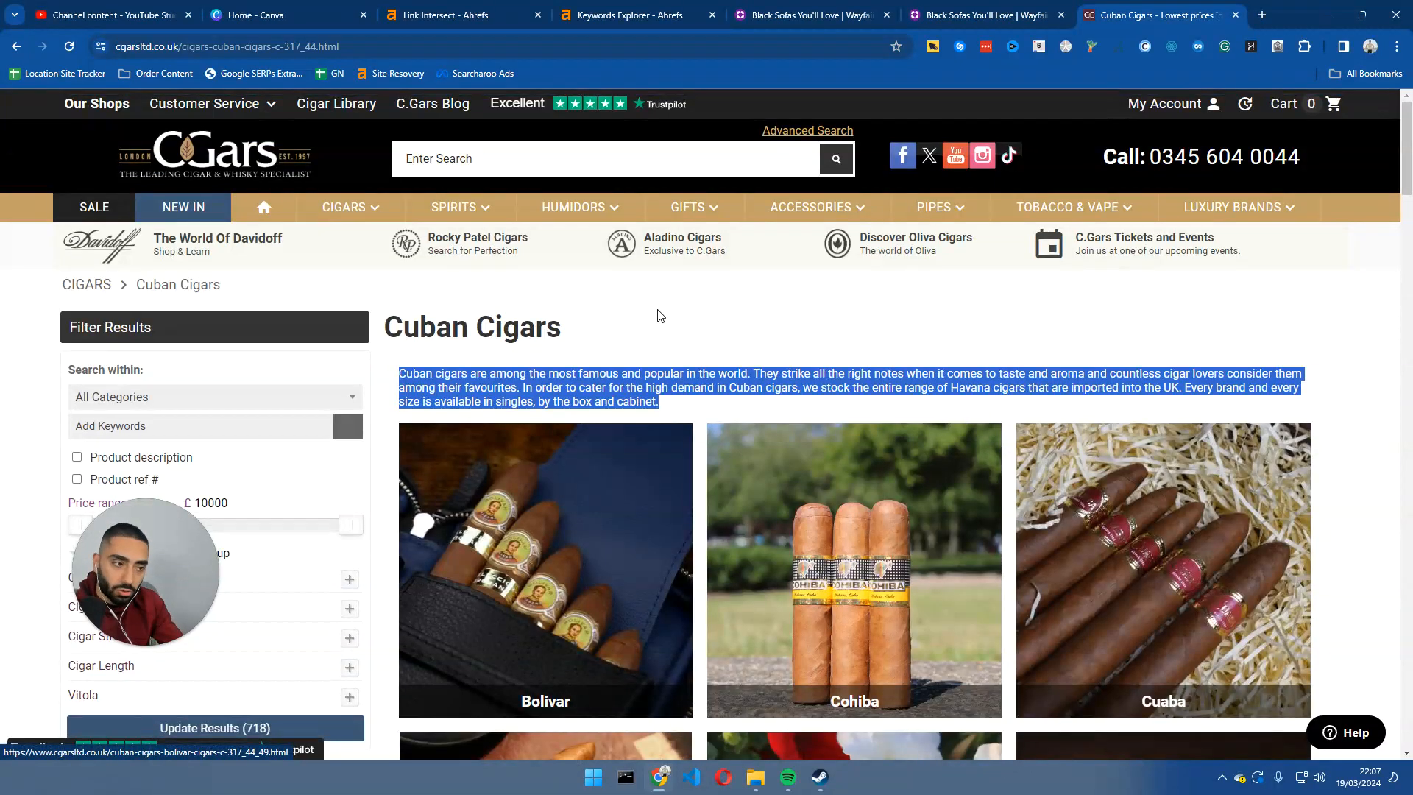
pyautogui.scroll(-3)
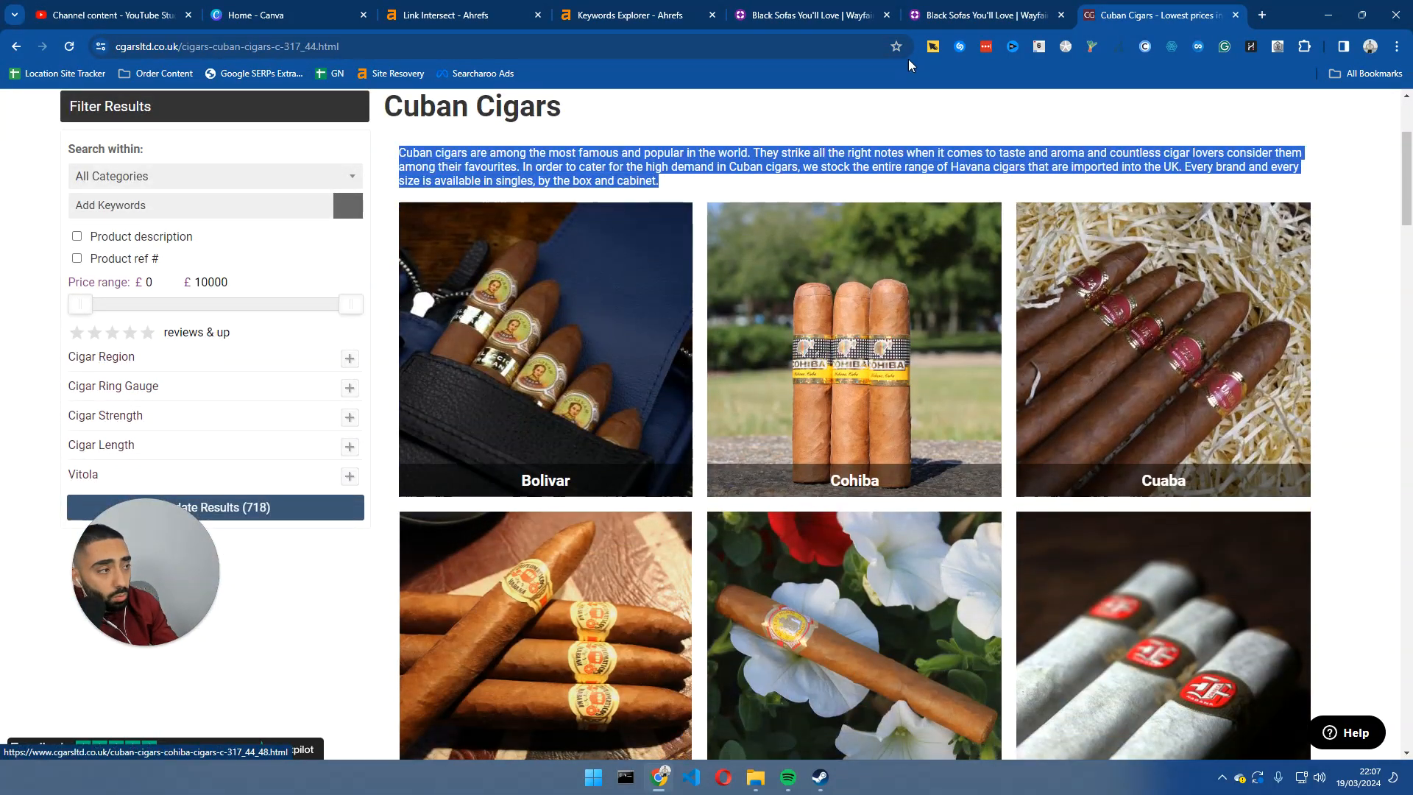
pyautogui.click(982, 15)
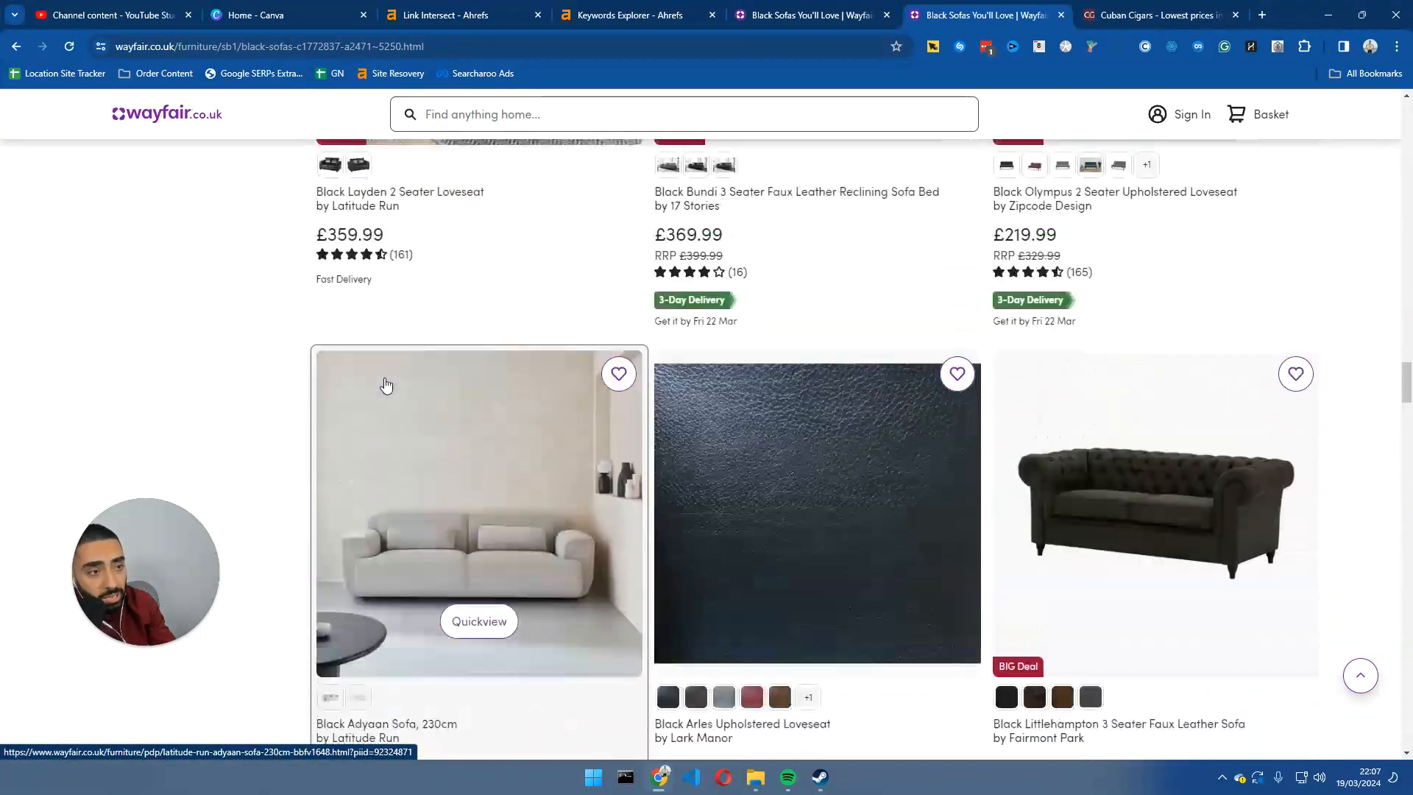
pyautogui.scroll(-3)
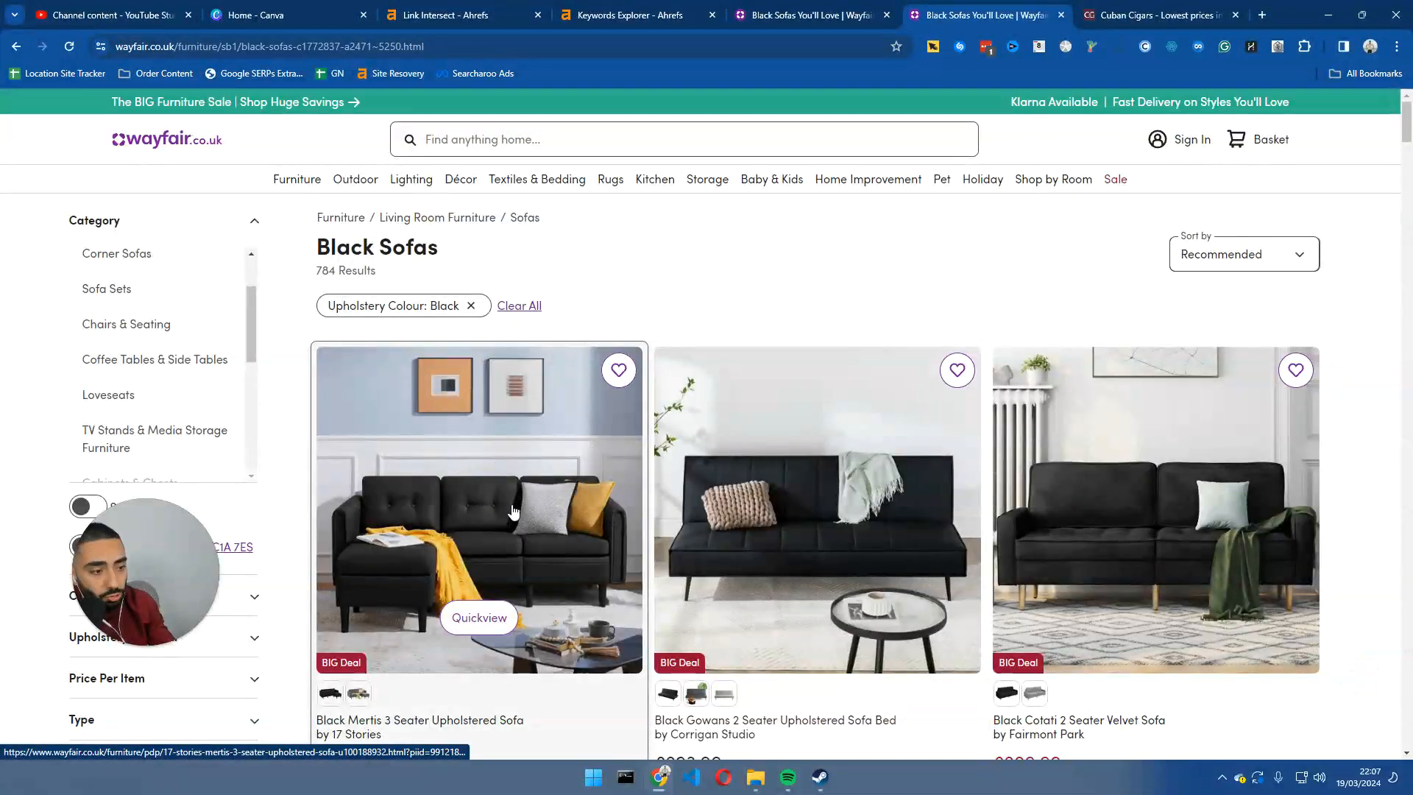
# Open the Black Mertis 3 Seater Upholstered Sofa page, dismiss the Google sign-in prompt and expand its full description.
pyautogui.click(477, 509)
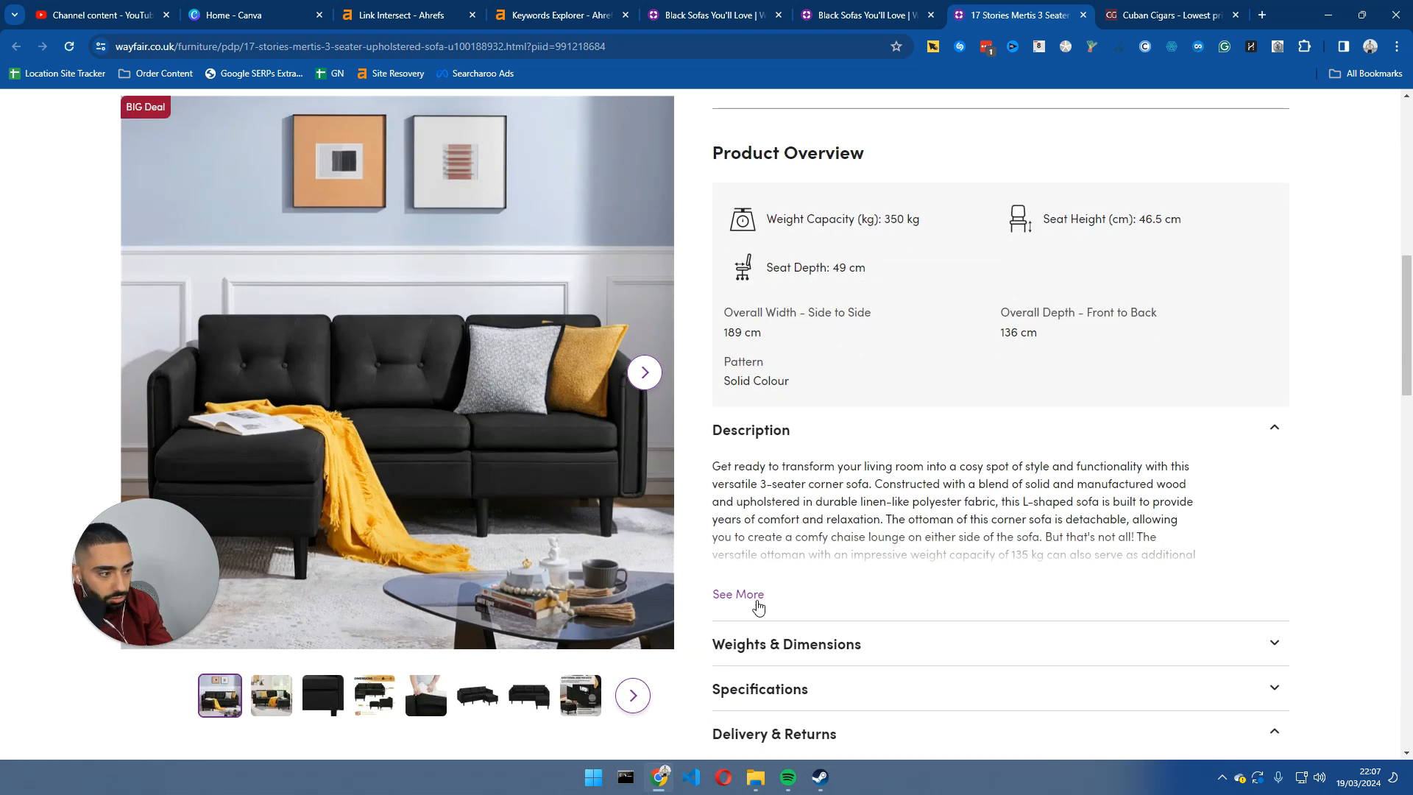
pyautogui.scroll(-3)
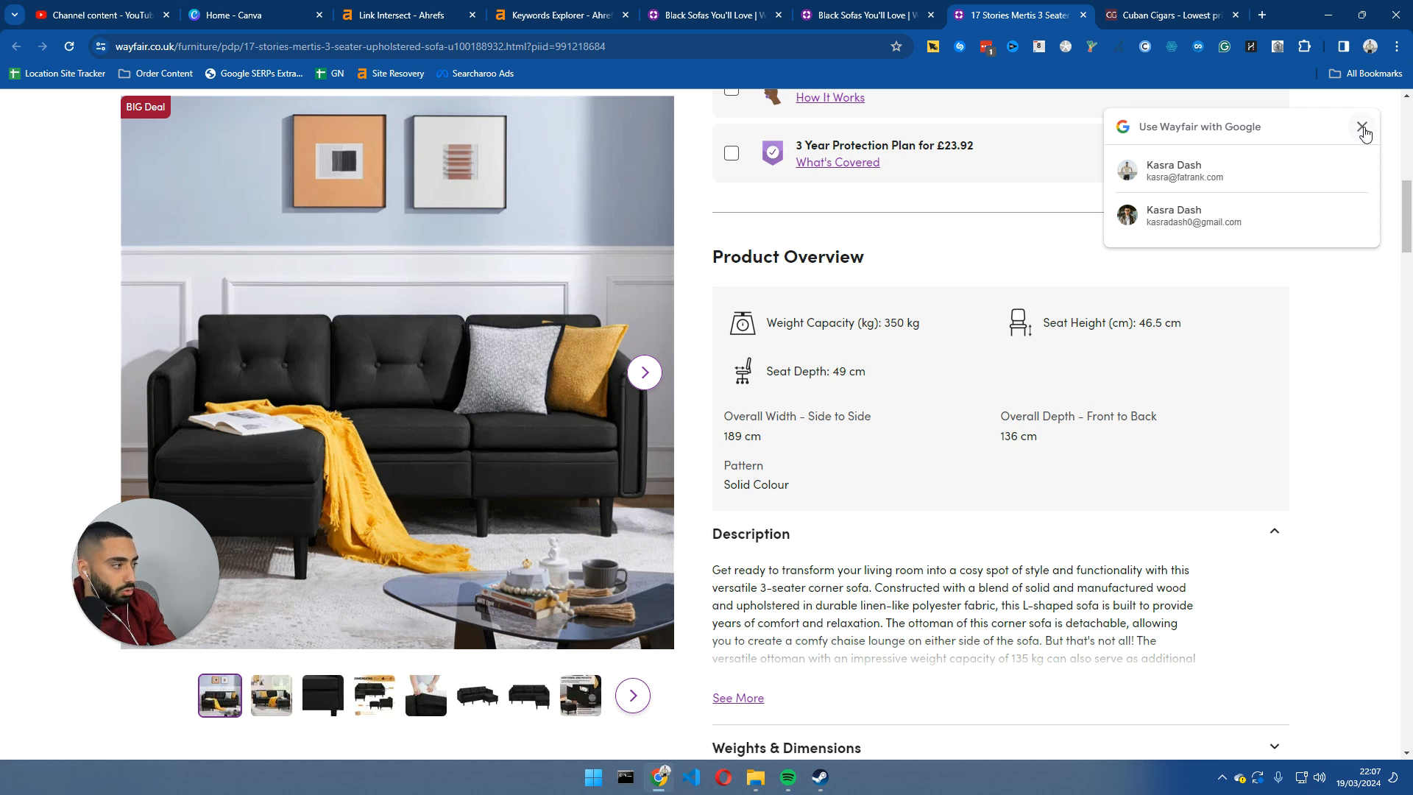
pyautogui.click(1363, 127)
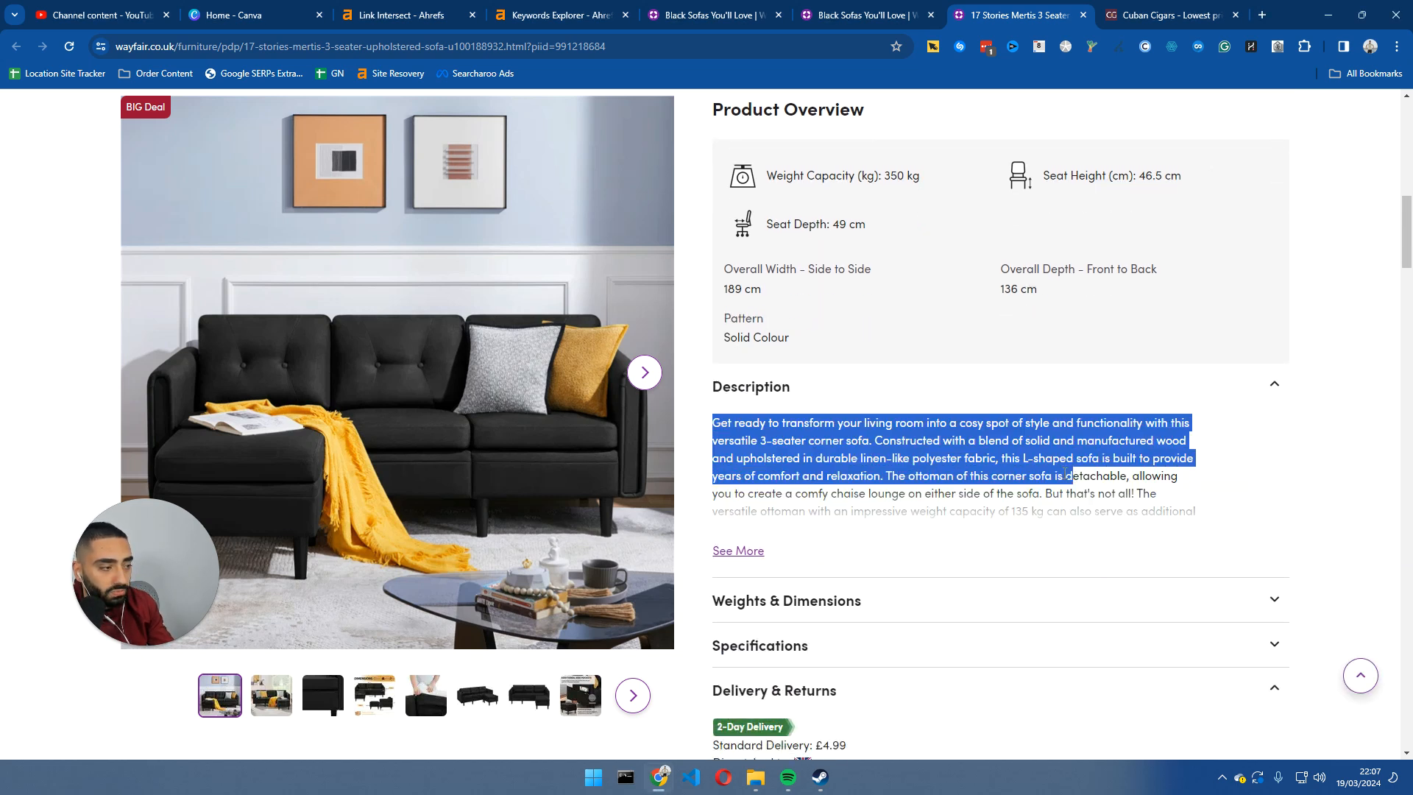
pyautogui.click(737, 550)
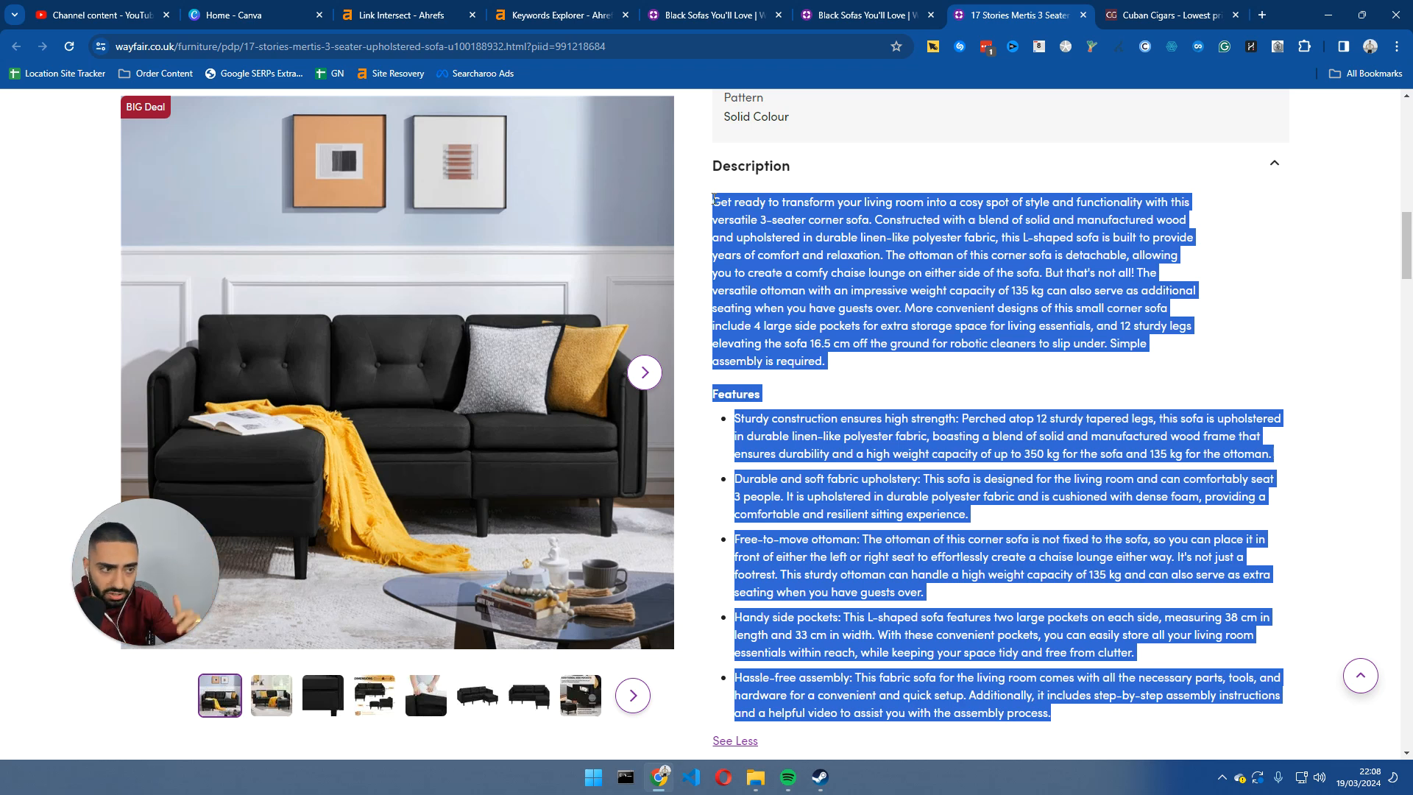
pyautogui.click(722, 233)
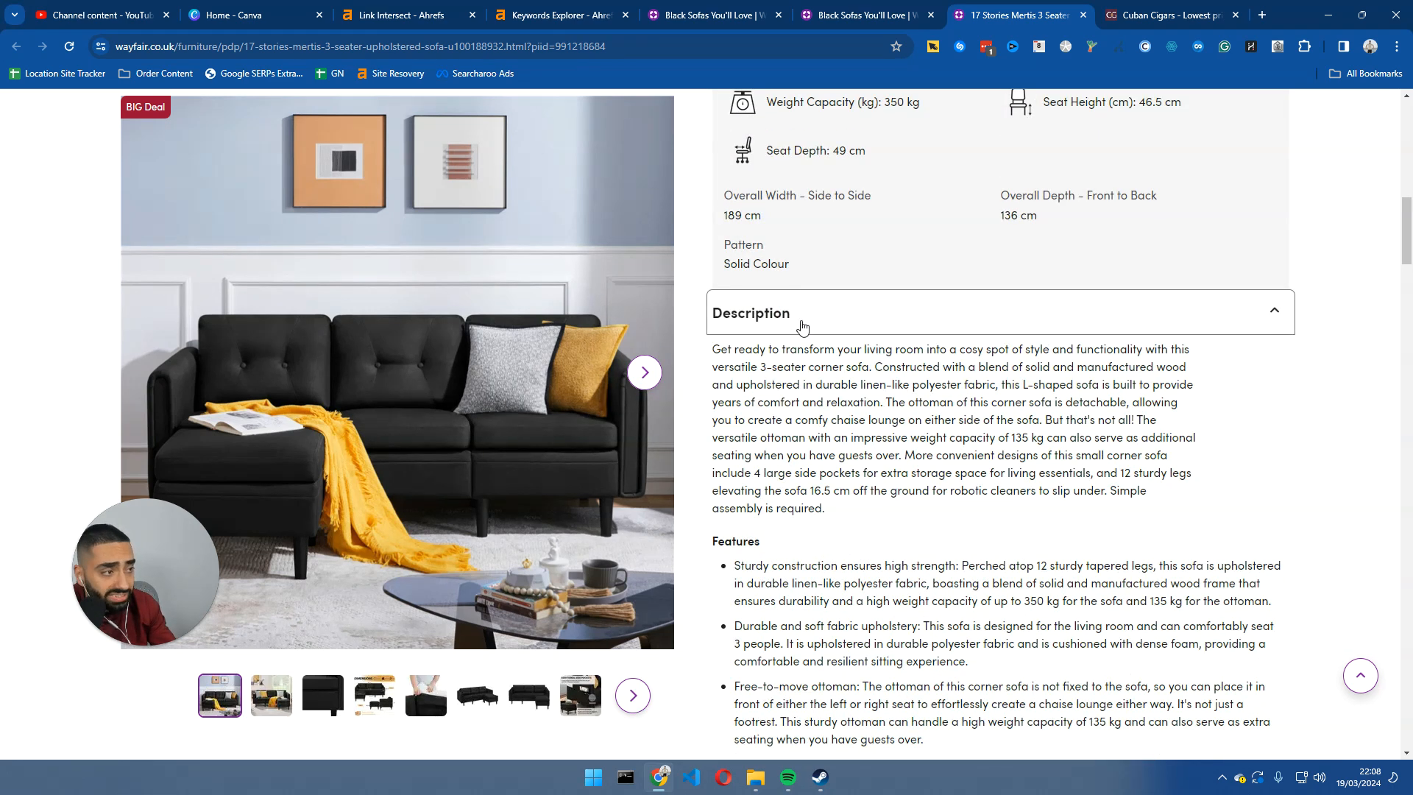
# Review the sofa's specifications, highlighting the weight capacity and a description word.
pyautogui.scroll(-3)
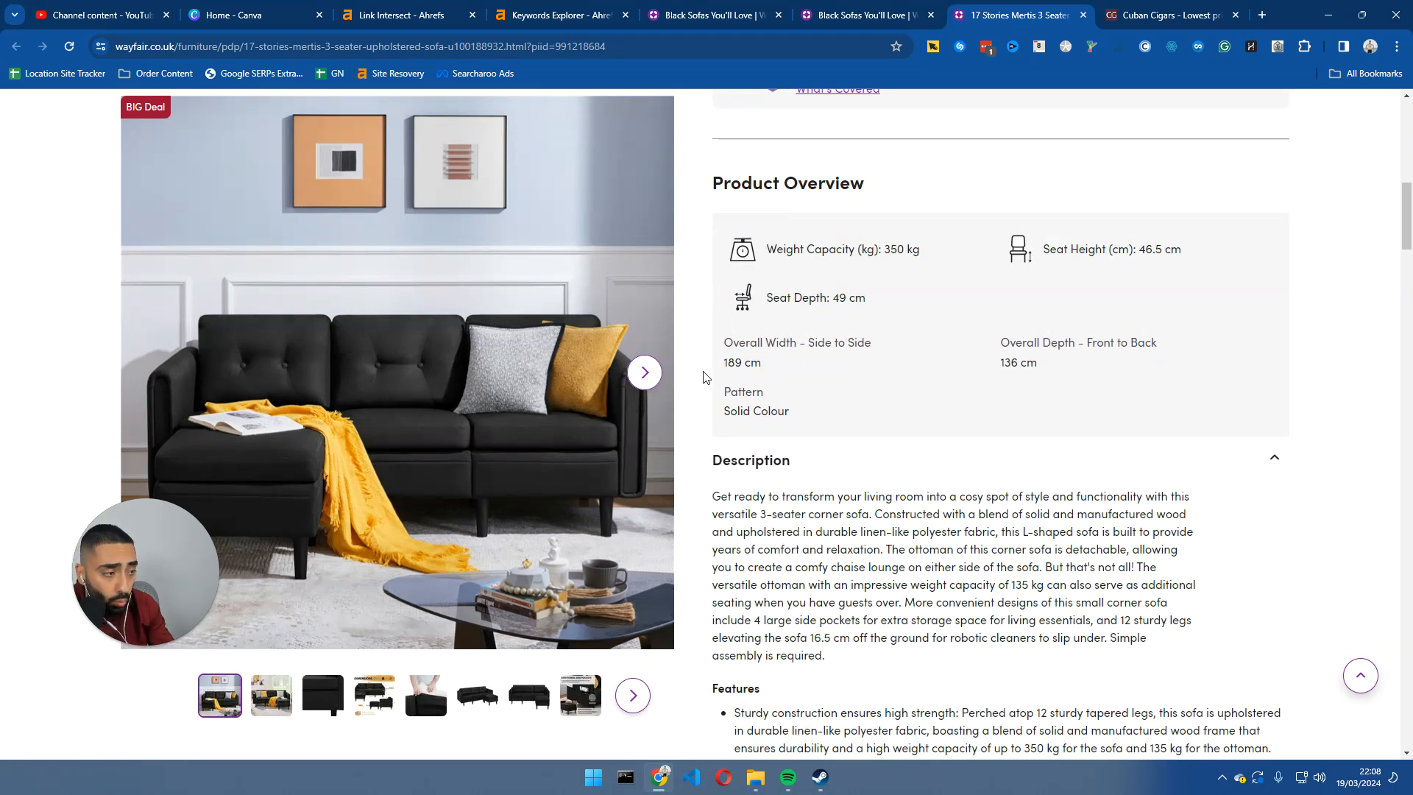
pyautogui.moveTo(793, 248); pyautogui.dragTo(918, 249)
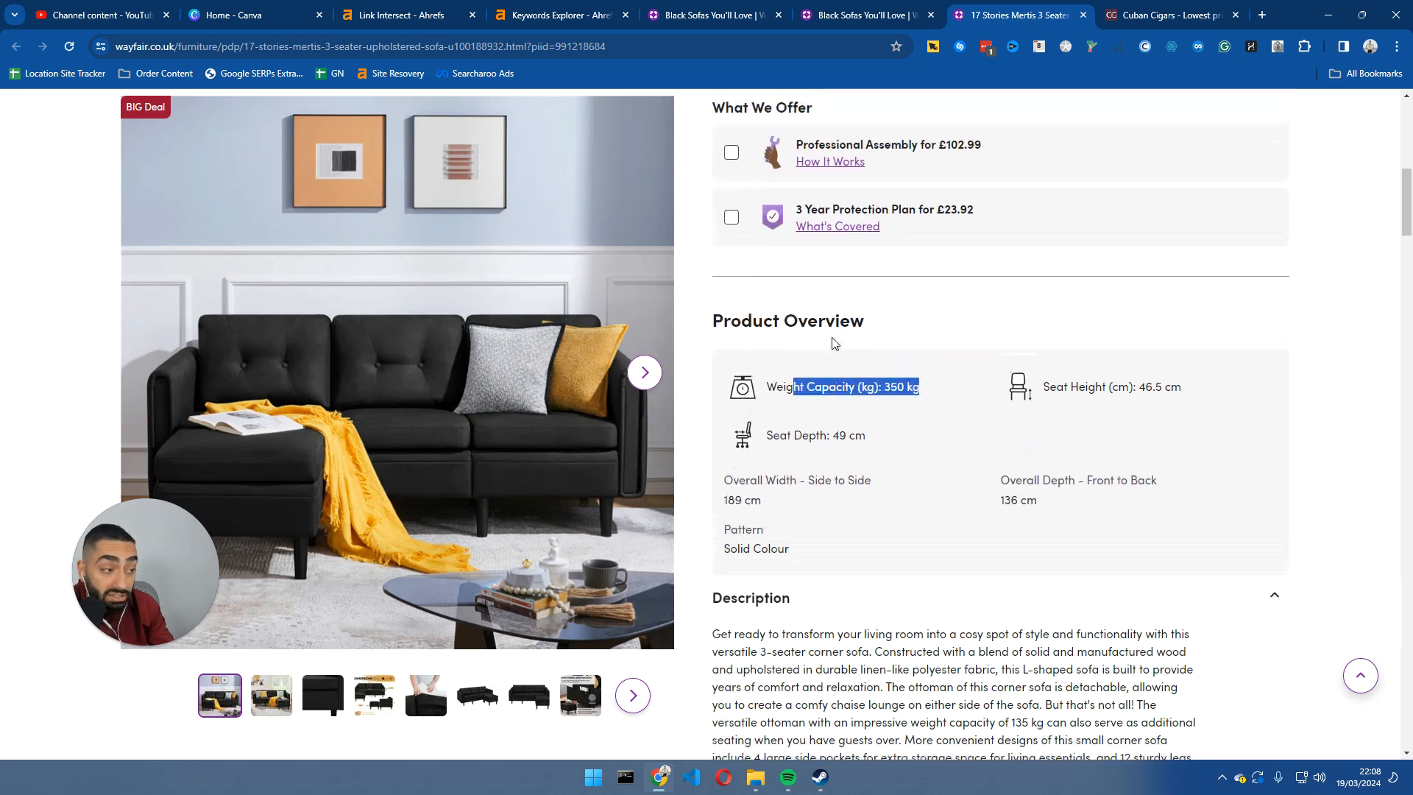
pyautogui.scroll(-3)
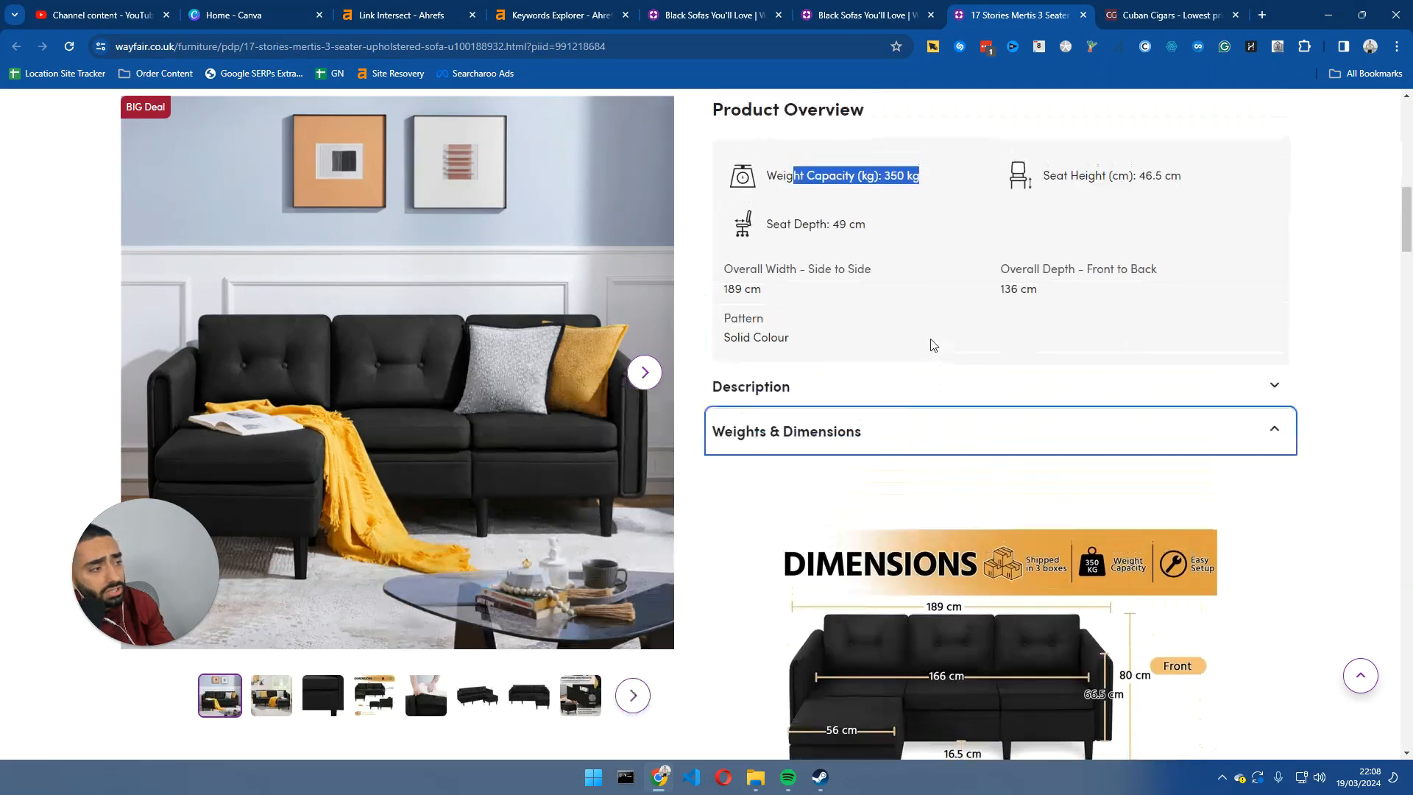
pyautogui.click(998, 386)
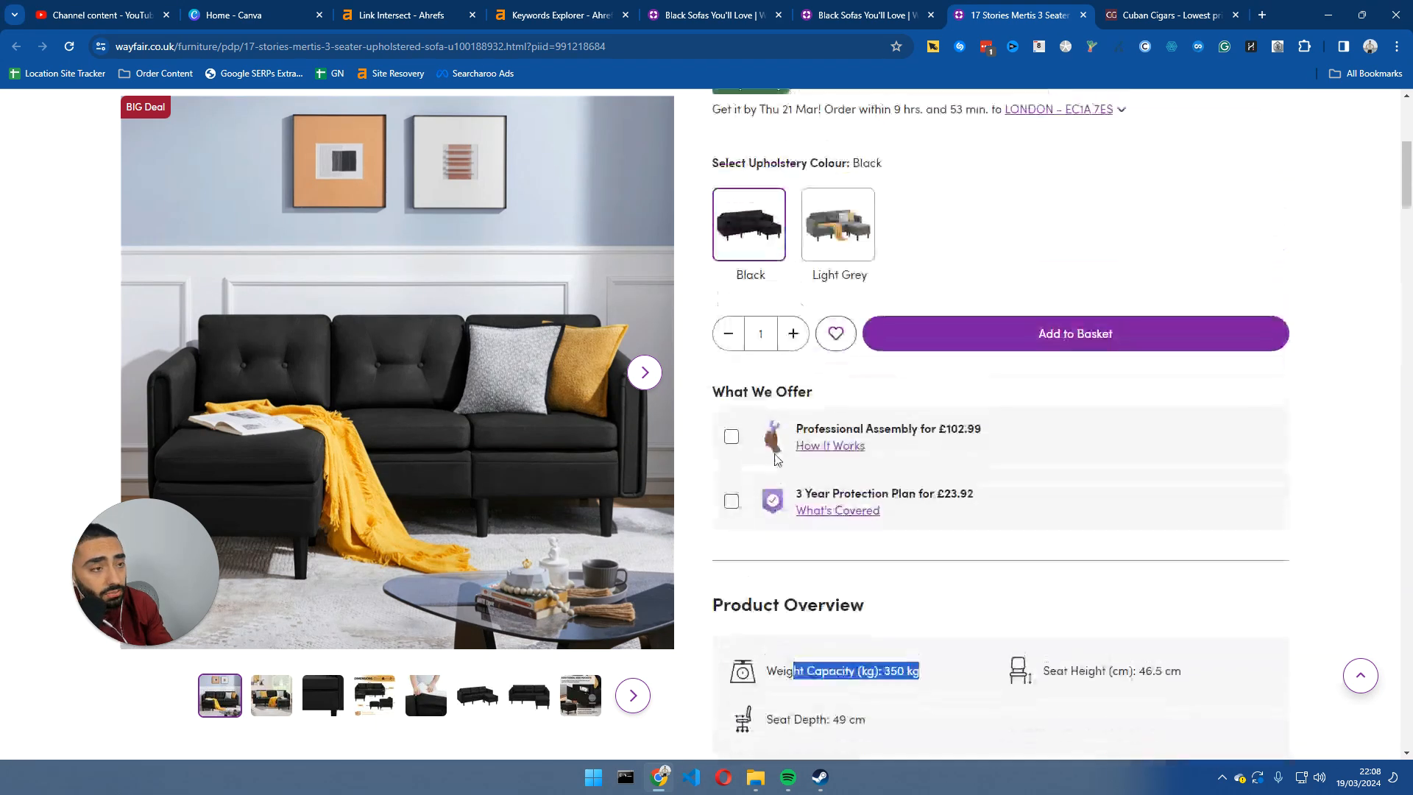
pyautogui.scroll(-3)
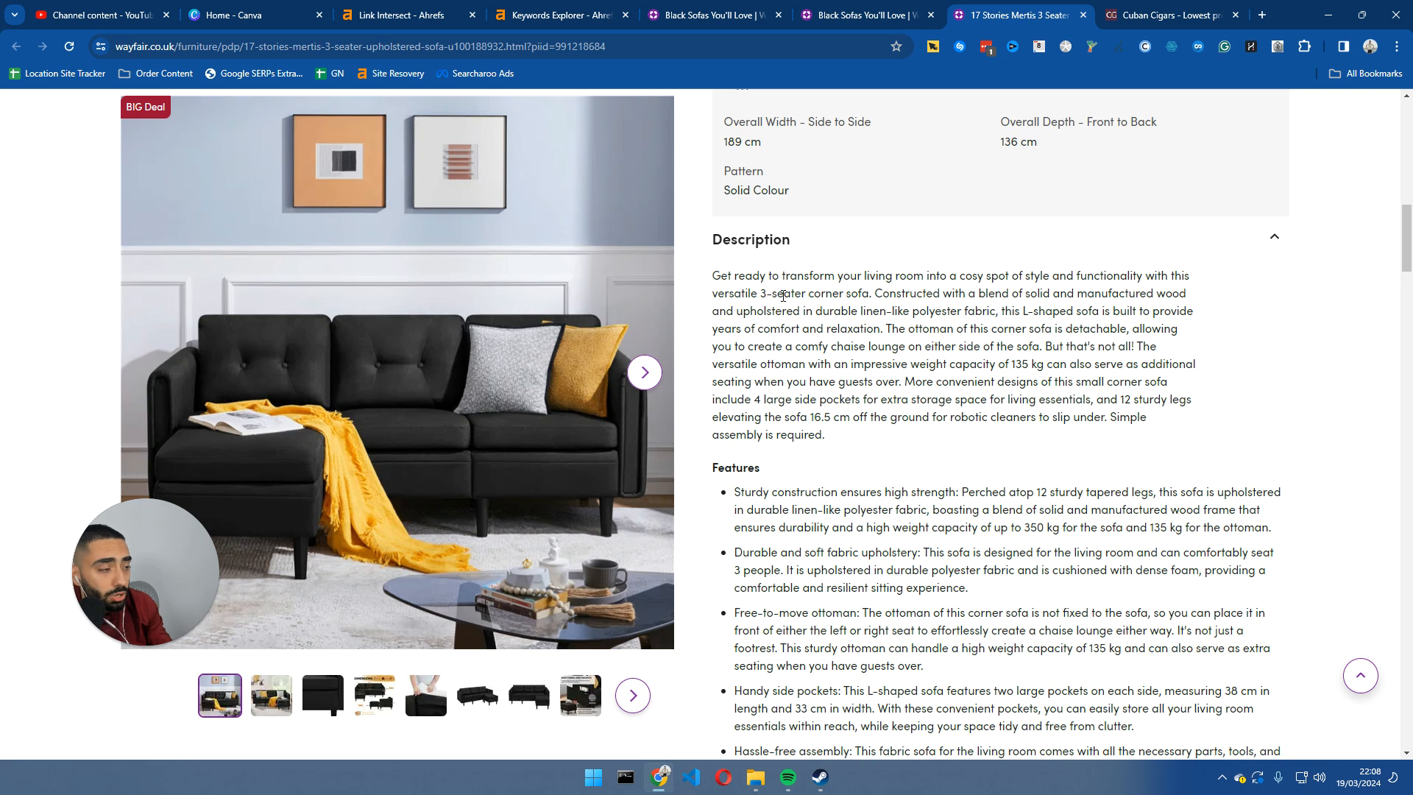
pyautogui.doubleClick(781, 293)
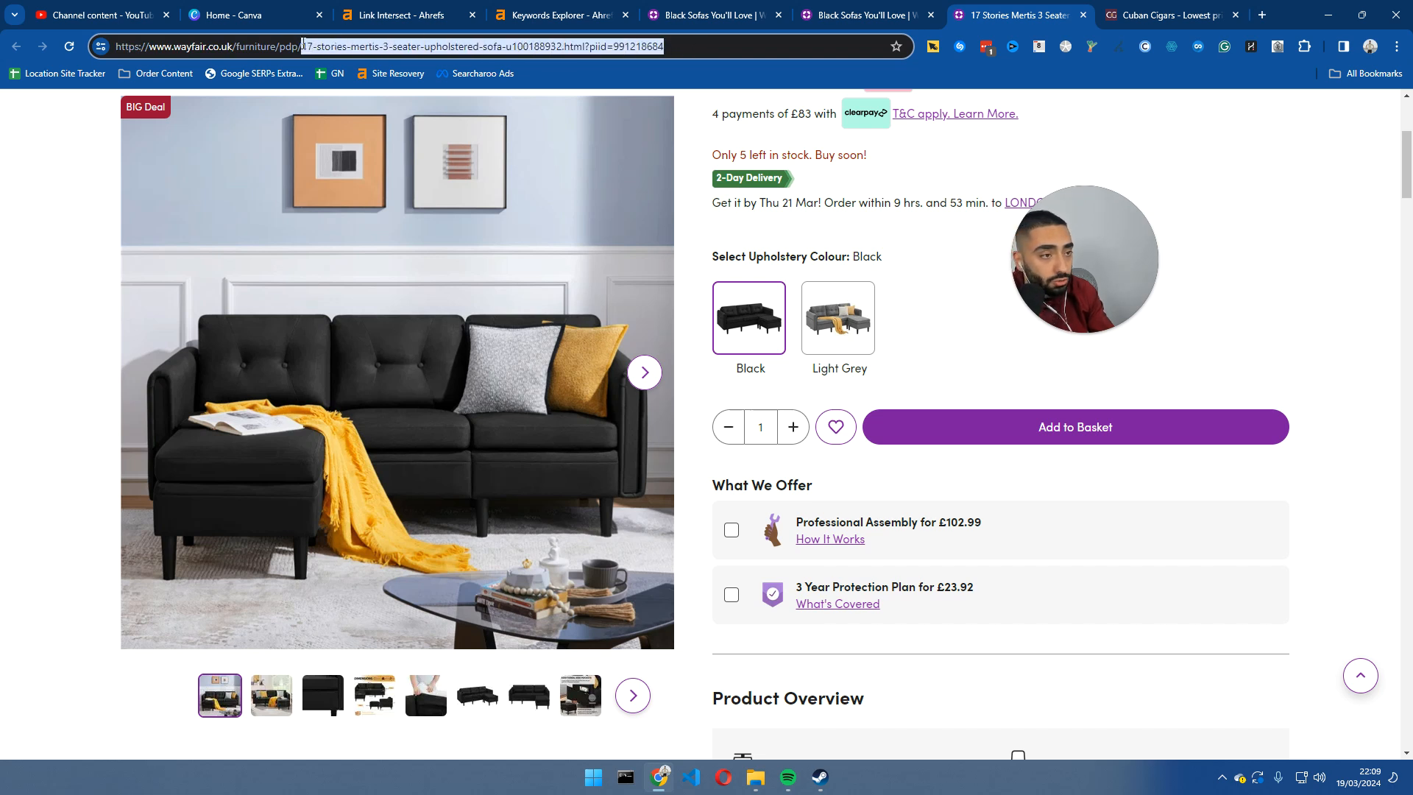
pyautogui.moveTo(304, 46)
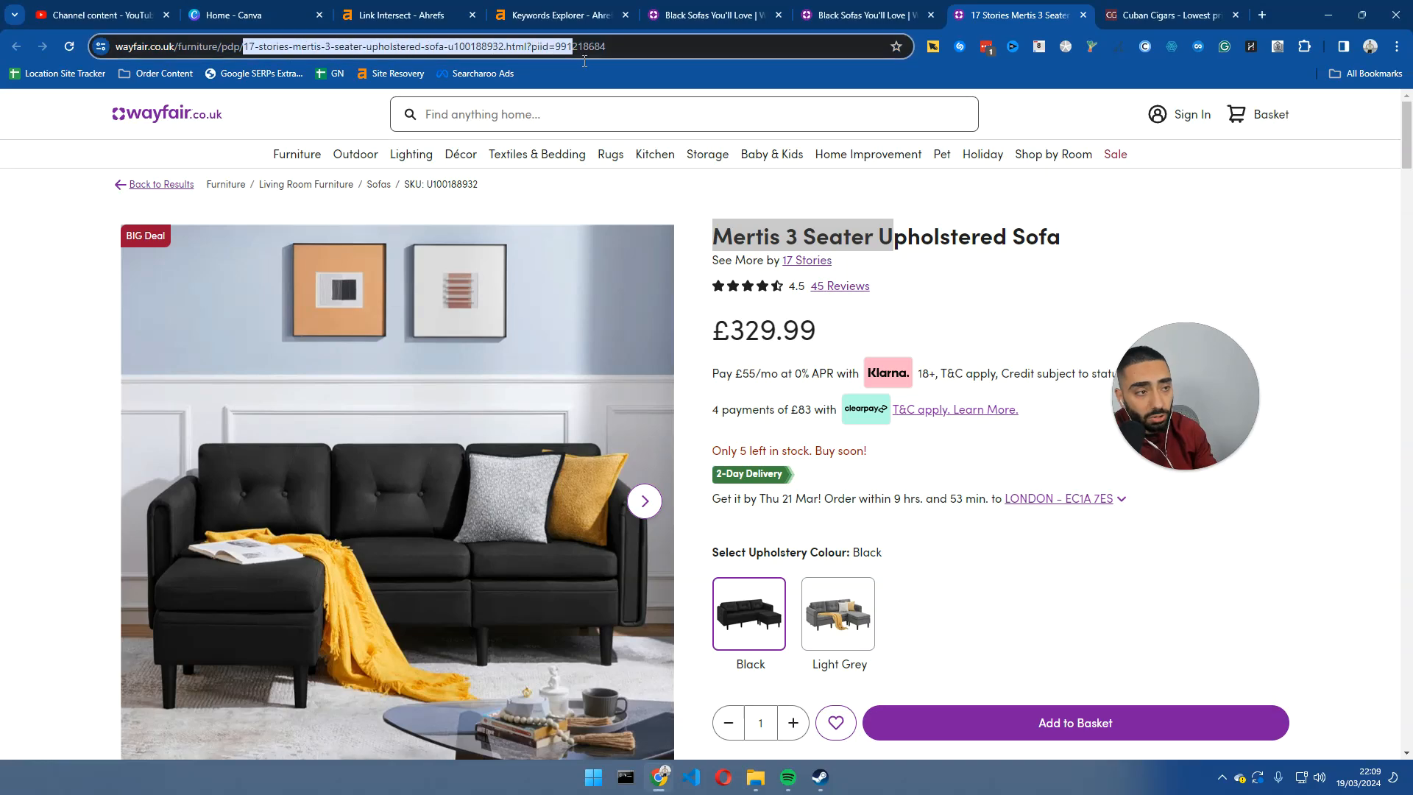
pyautogui.scroll(-3)
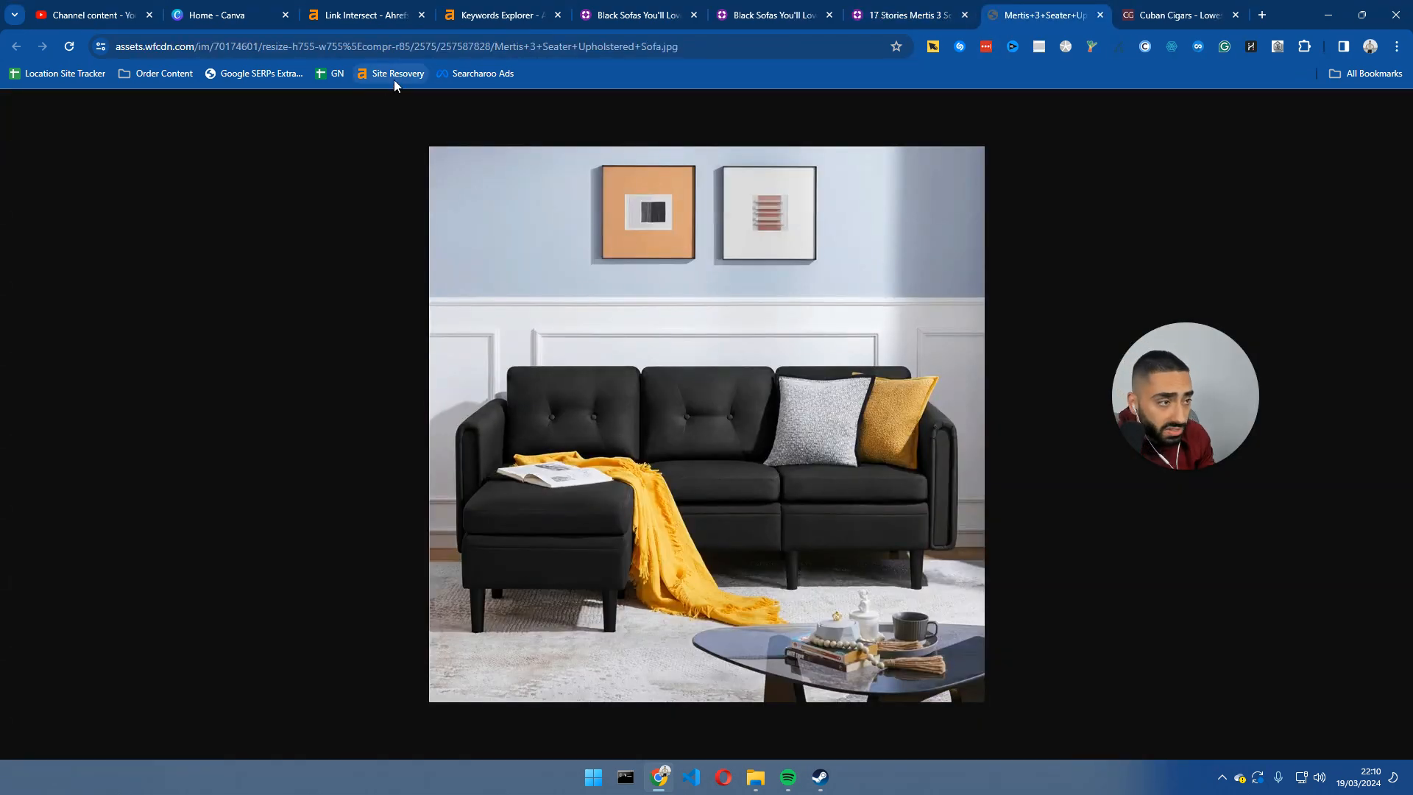
# Highlight the Mertis image's descriptive file name in the address bar, then view the second product photo on its own.
pyautogui.doubleClick(549, 46)
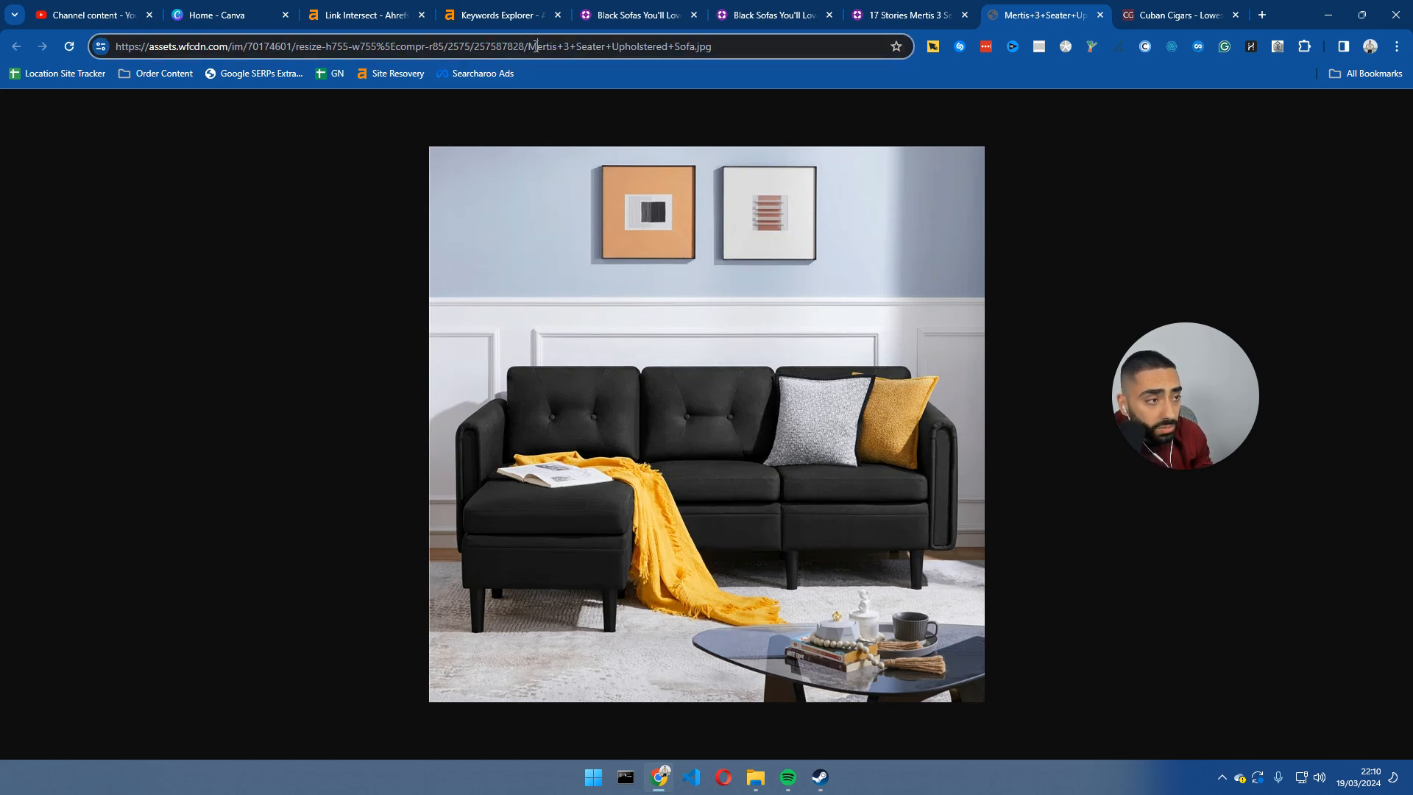
pyautogui.doubleClick(542, 45)
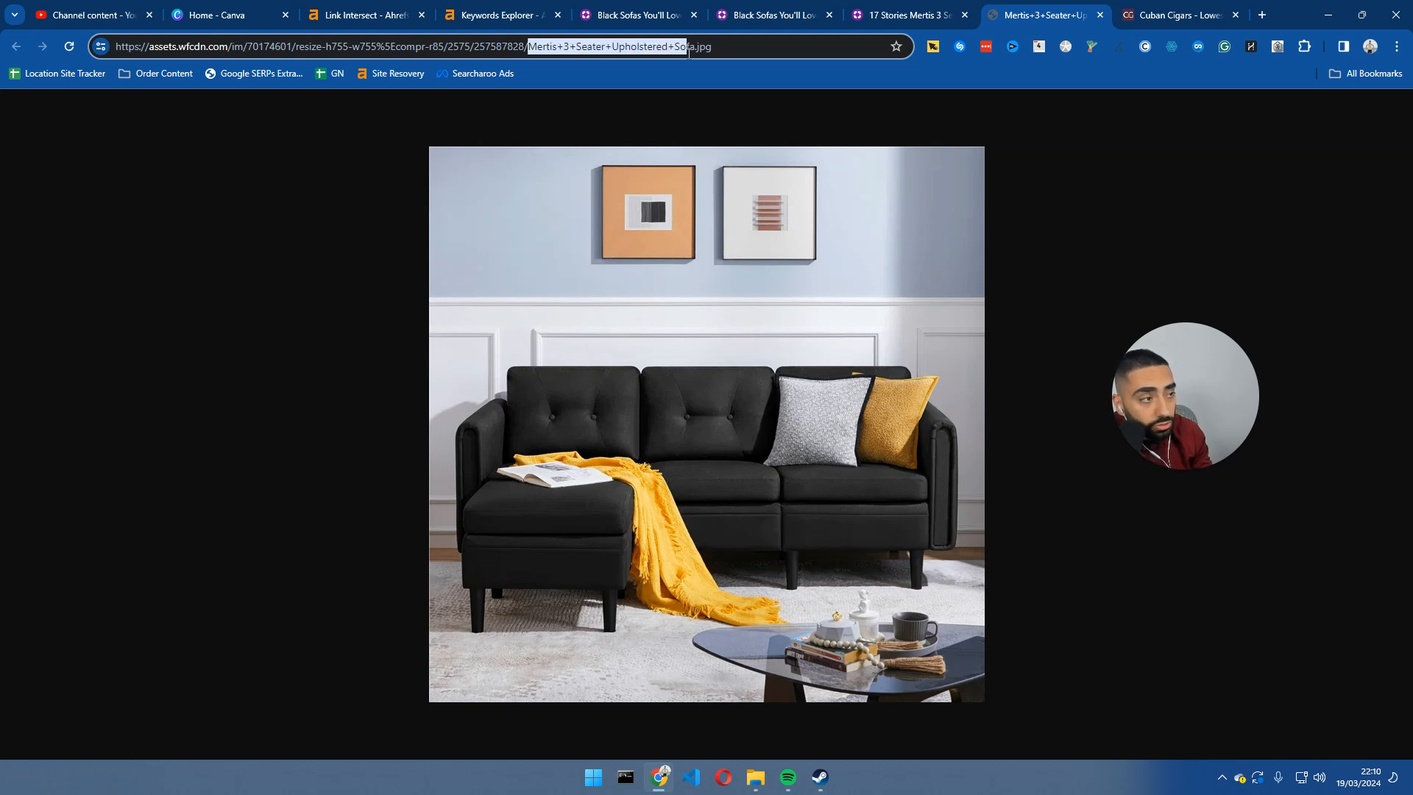
pyautogui.click(901, 15)
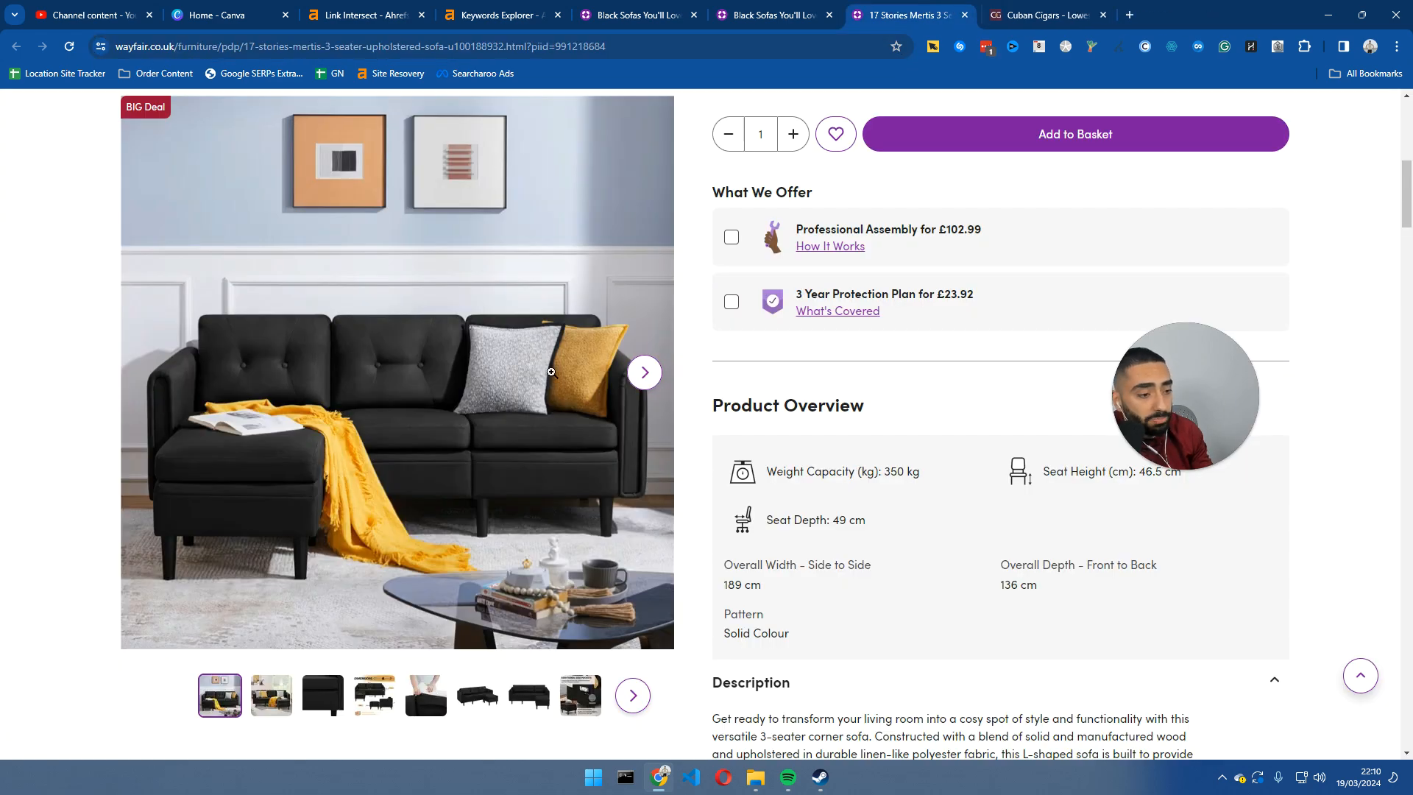
pyautogui.click(644, 371)
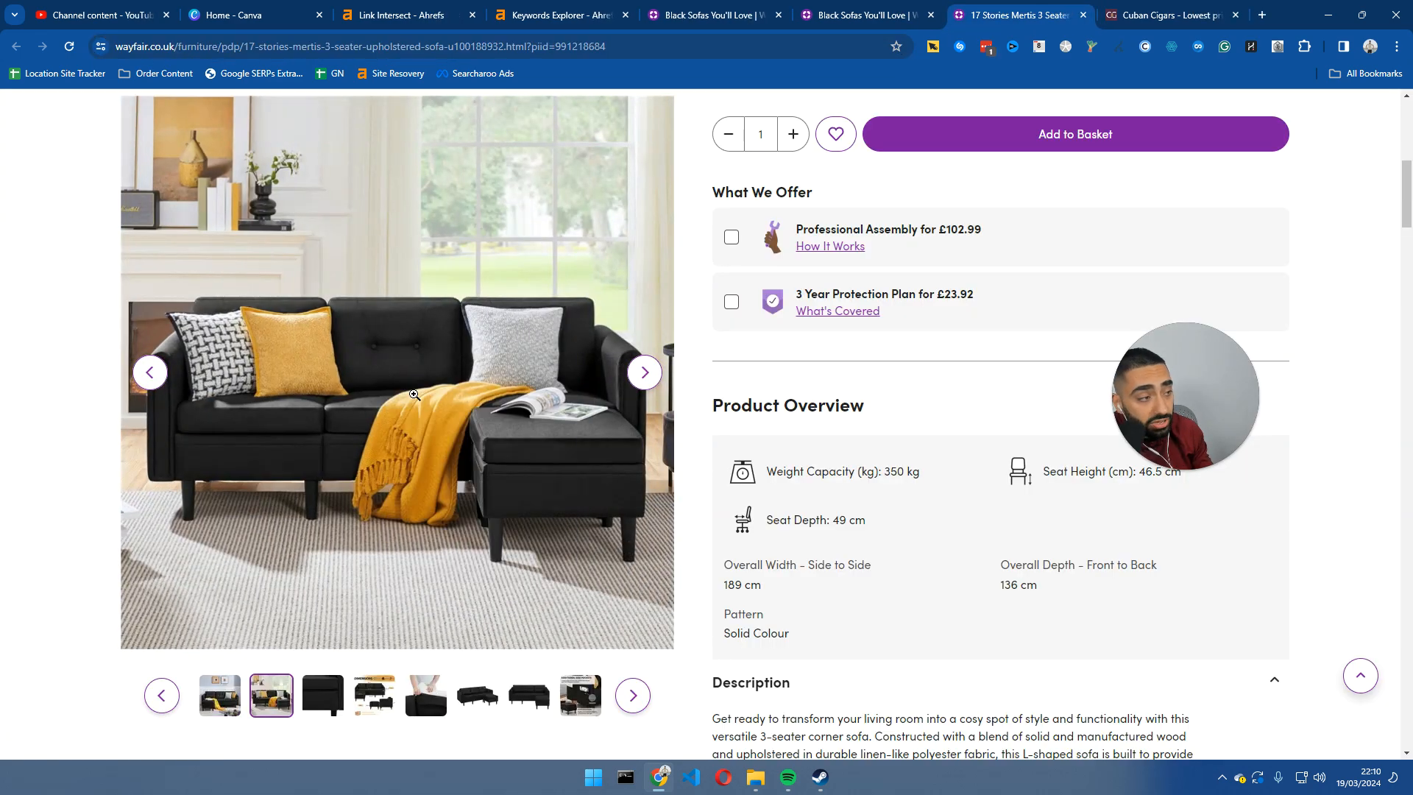
pyautogui.click(396, 373)
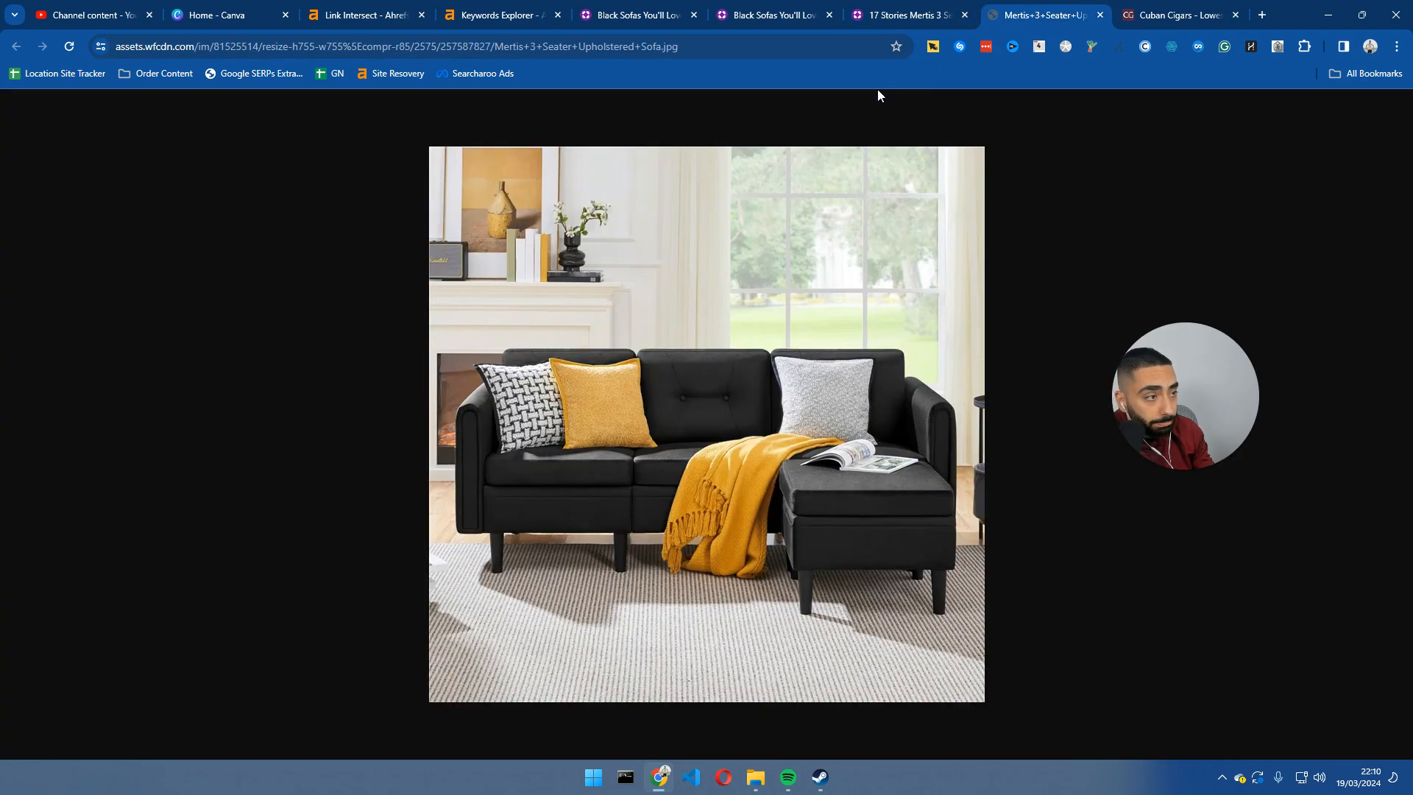
# Open another Mertis photo in a new tab, step to the dimensions graphic, and return to the Black Sofas listing.
pyautogui.click(901, 14)
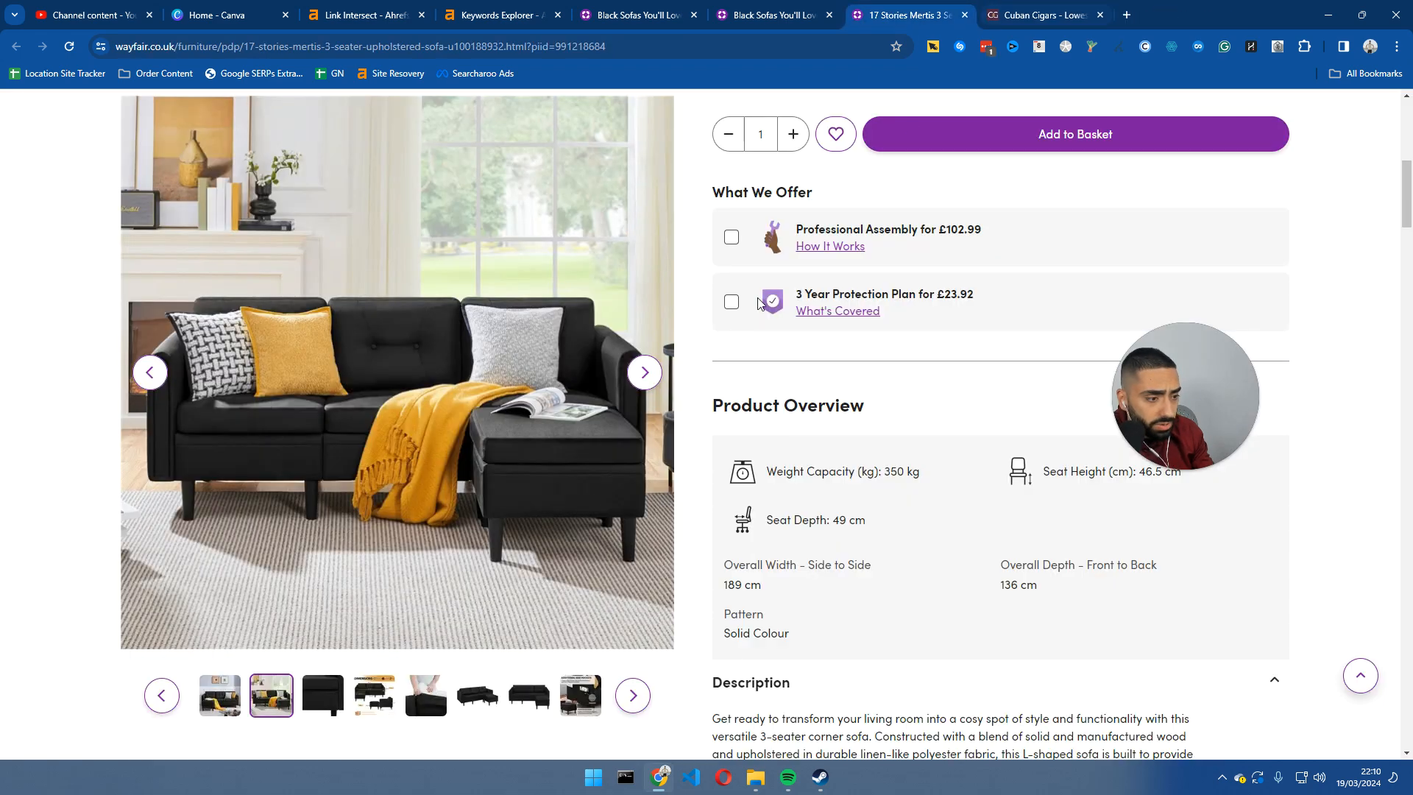
pyautogui.click(322, 696)
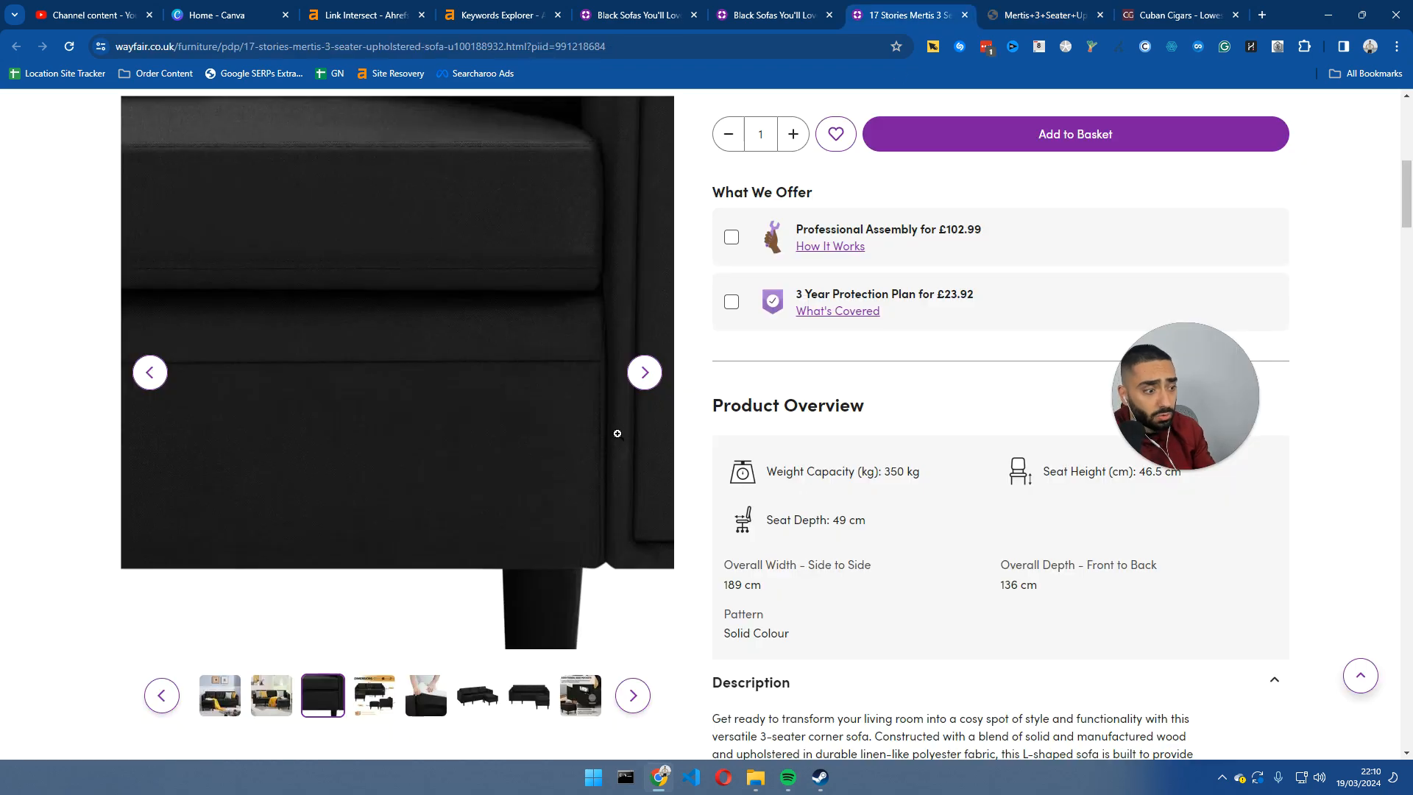
pyautogui.click(644, 371)
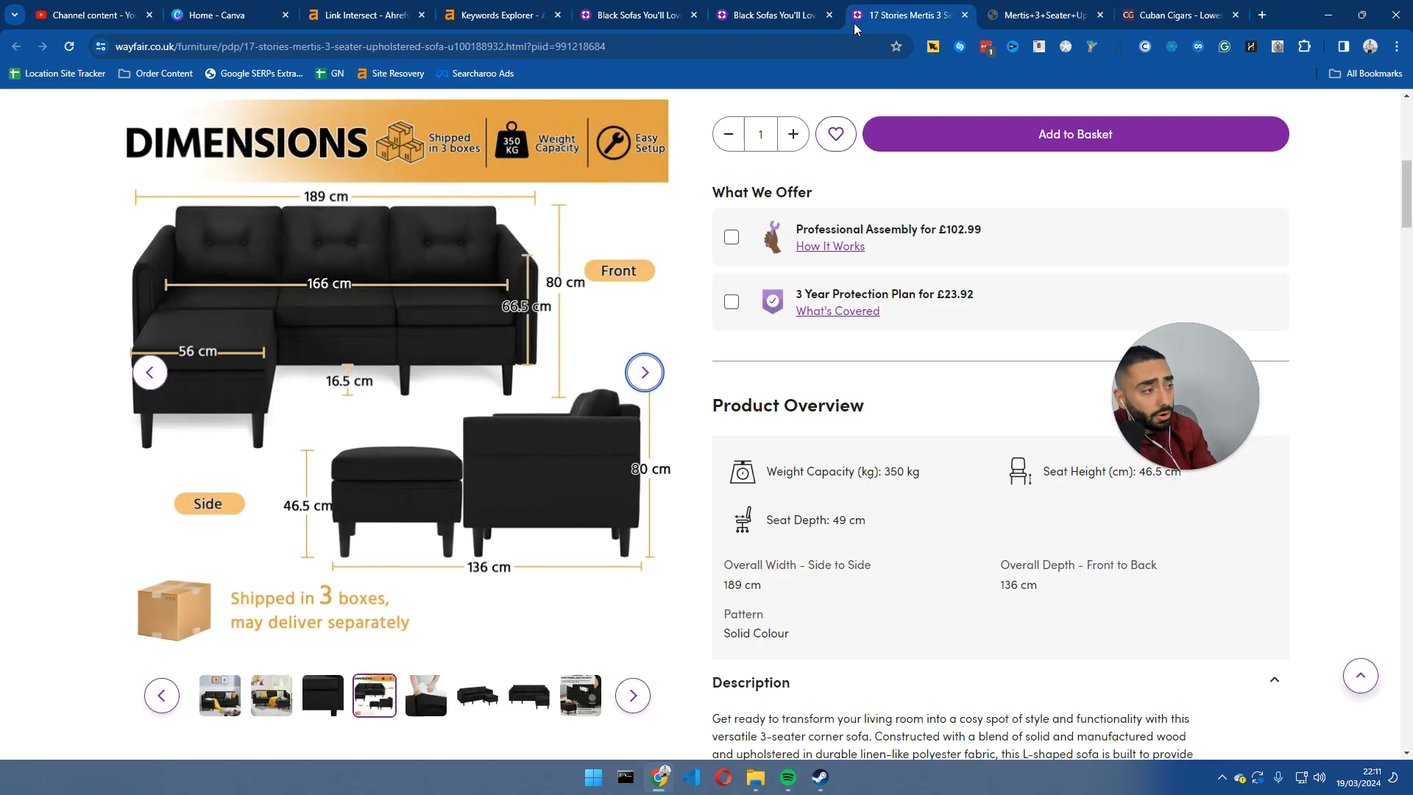
pyautogui.click(770, 15)
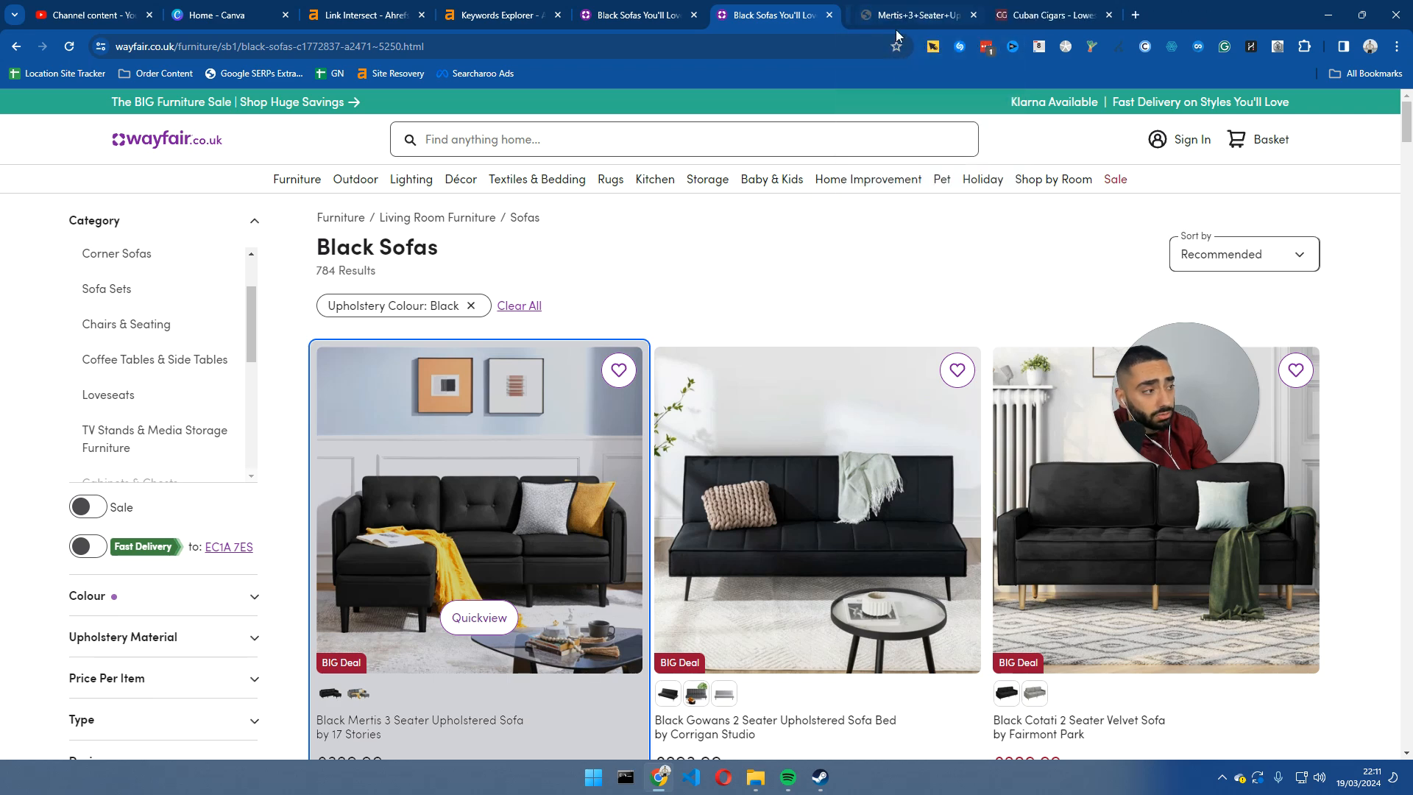
pyautogui.scroll(-3)
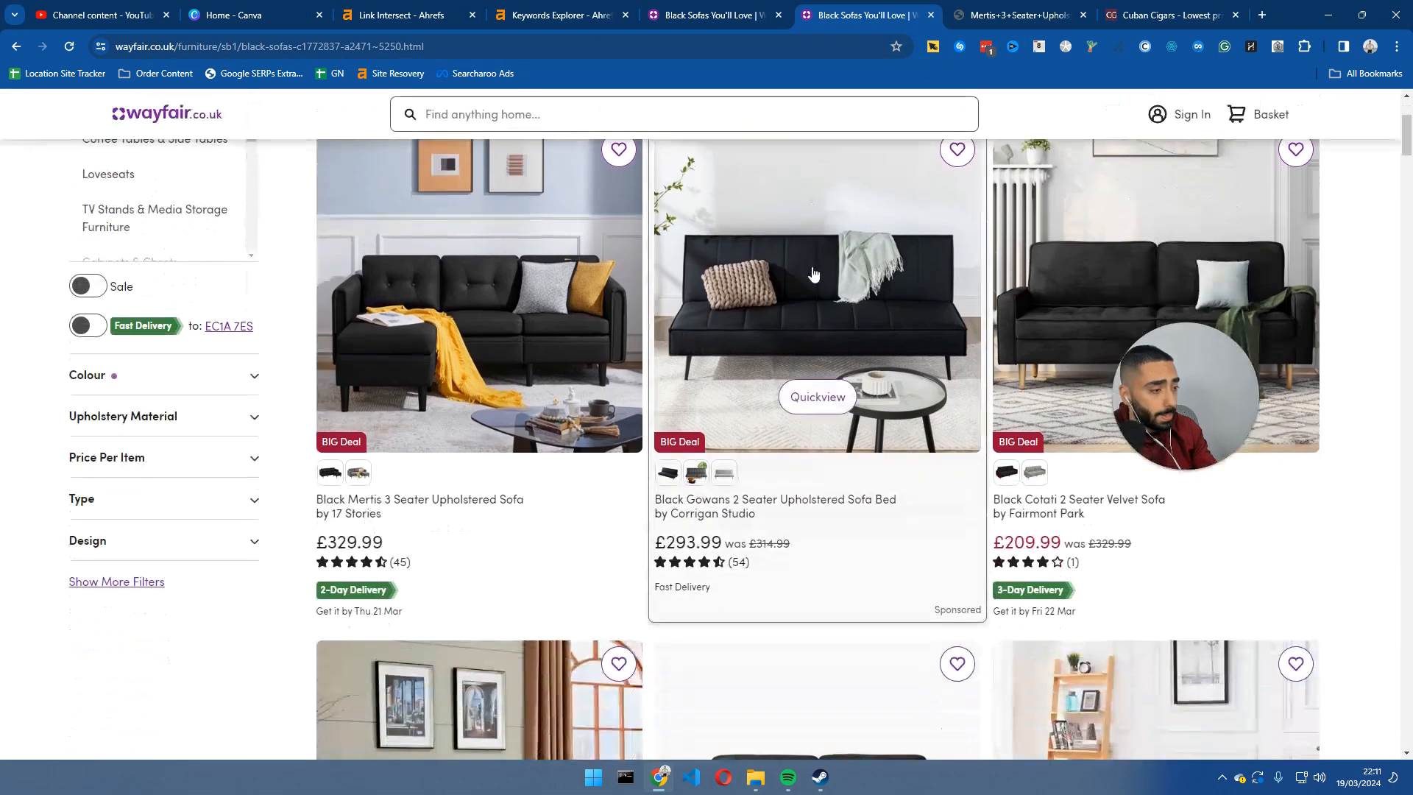
pyautogui.scroll(-3)
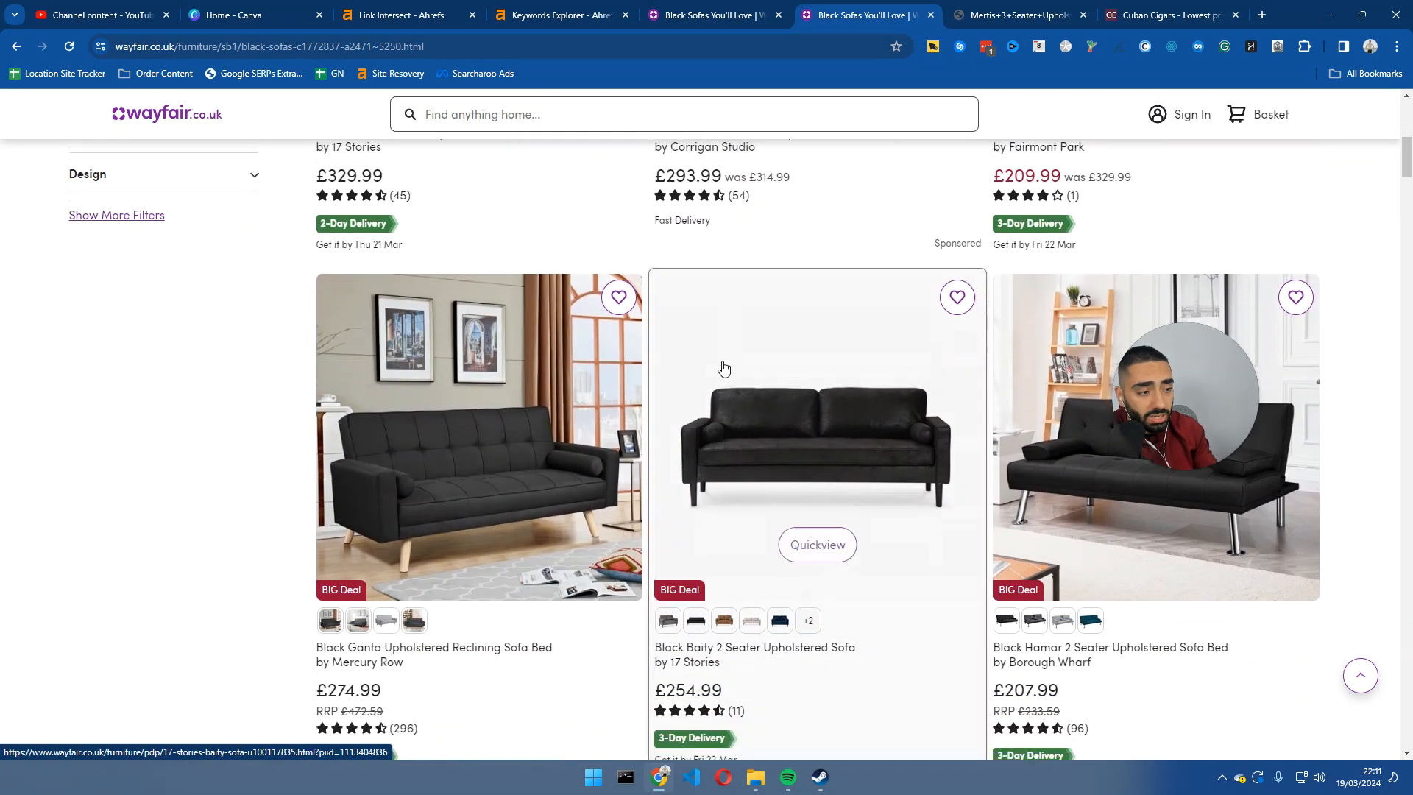
pyautogui.scroll(-3)
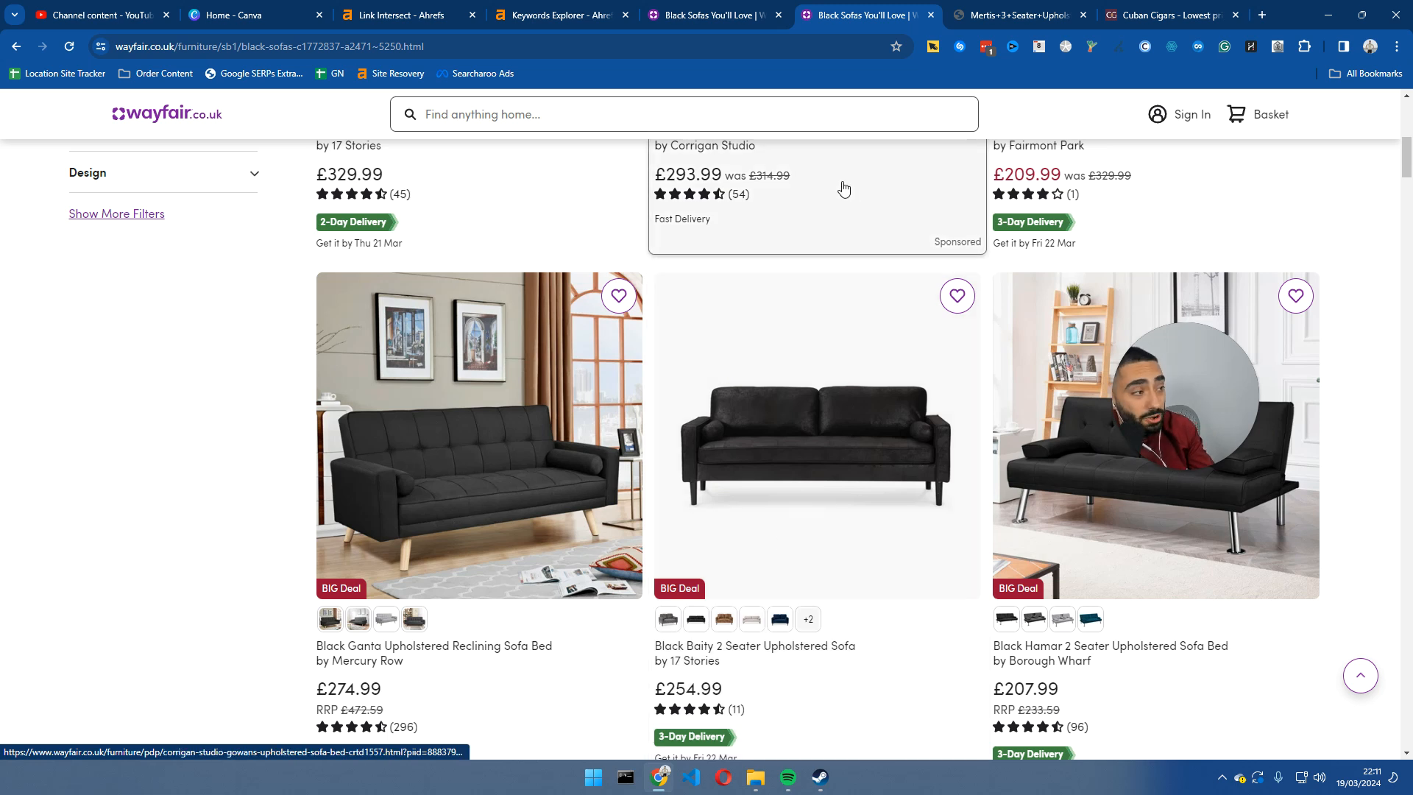
pyautogui.moveTo(1017, 15)
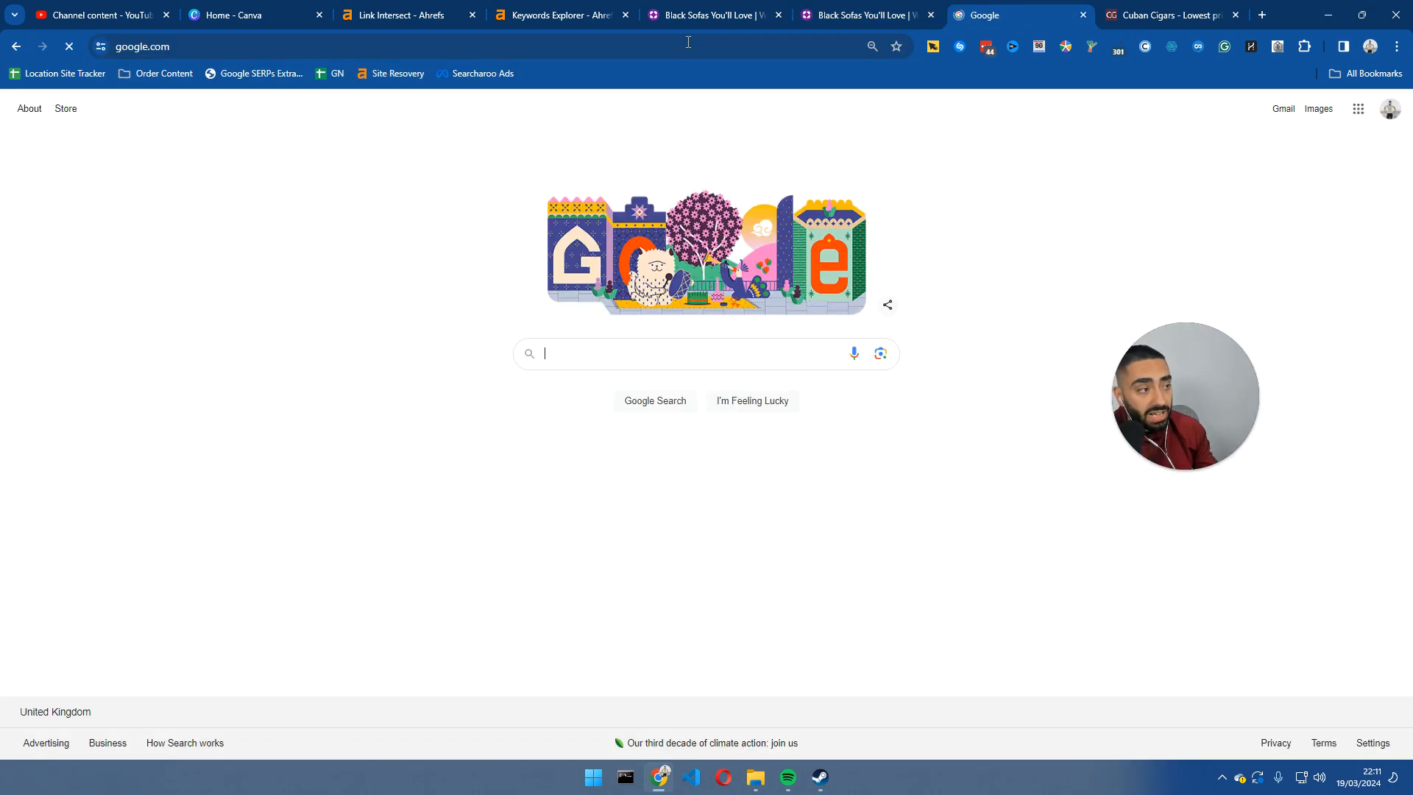
# In a new Google tab, search for 'l shaped sofa' via the suggestion.
pyautogui.click(865, 15)
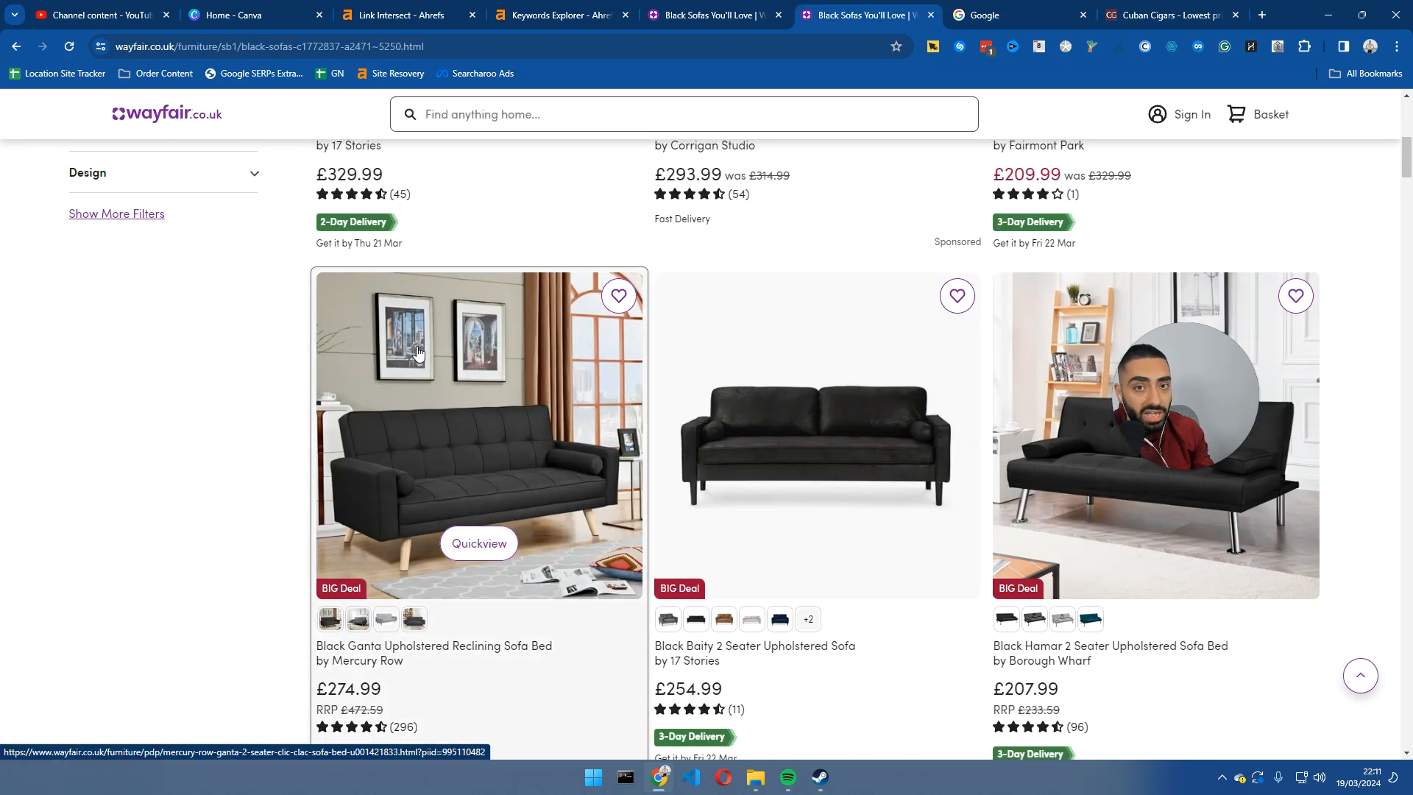
pyautogui.click(1018, 15)
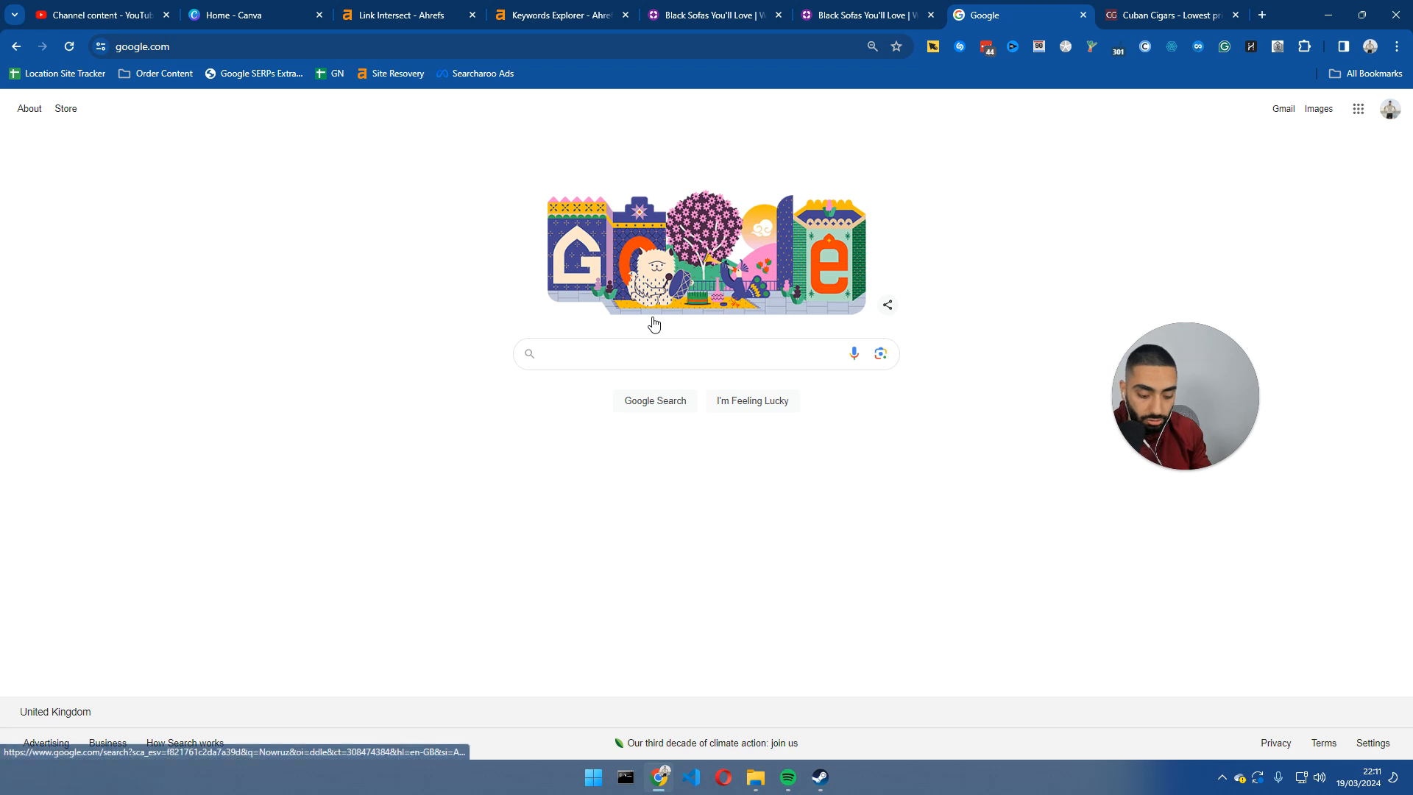
pyautogui.moveTo(655, 322)
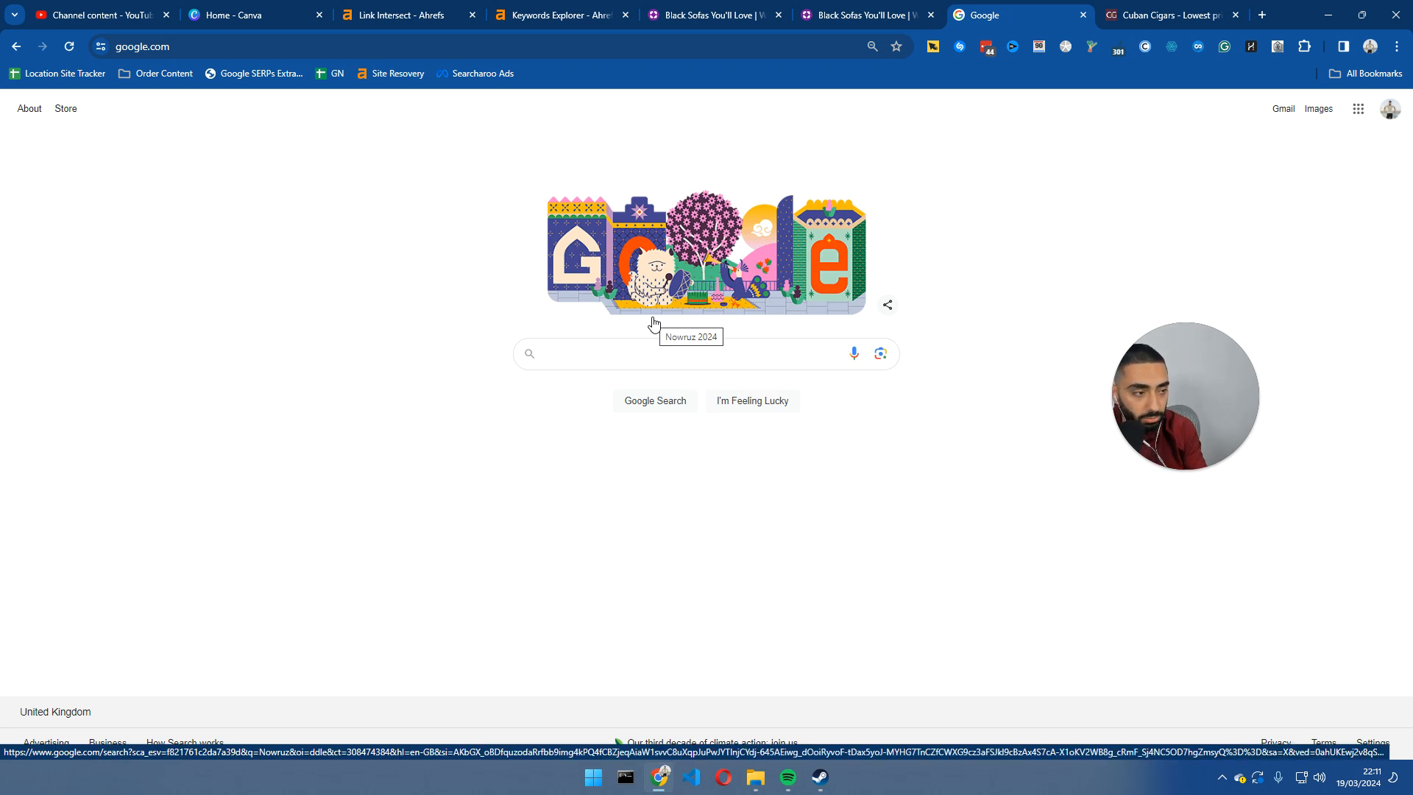
pyautogui.write('l shapred')
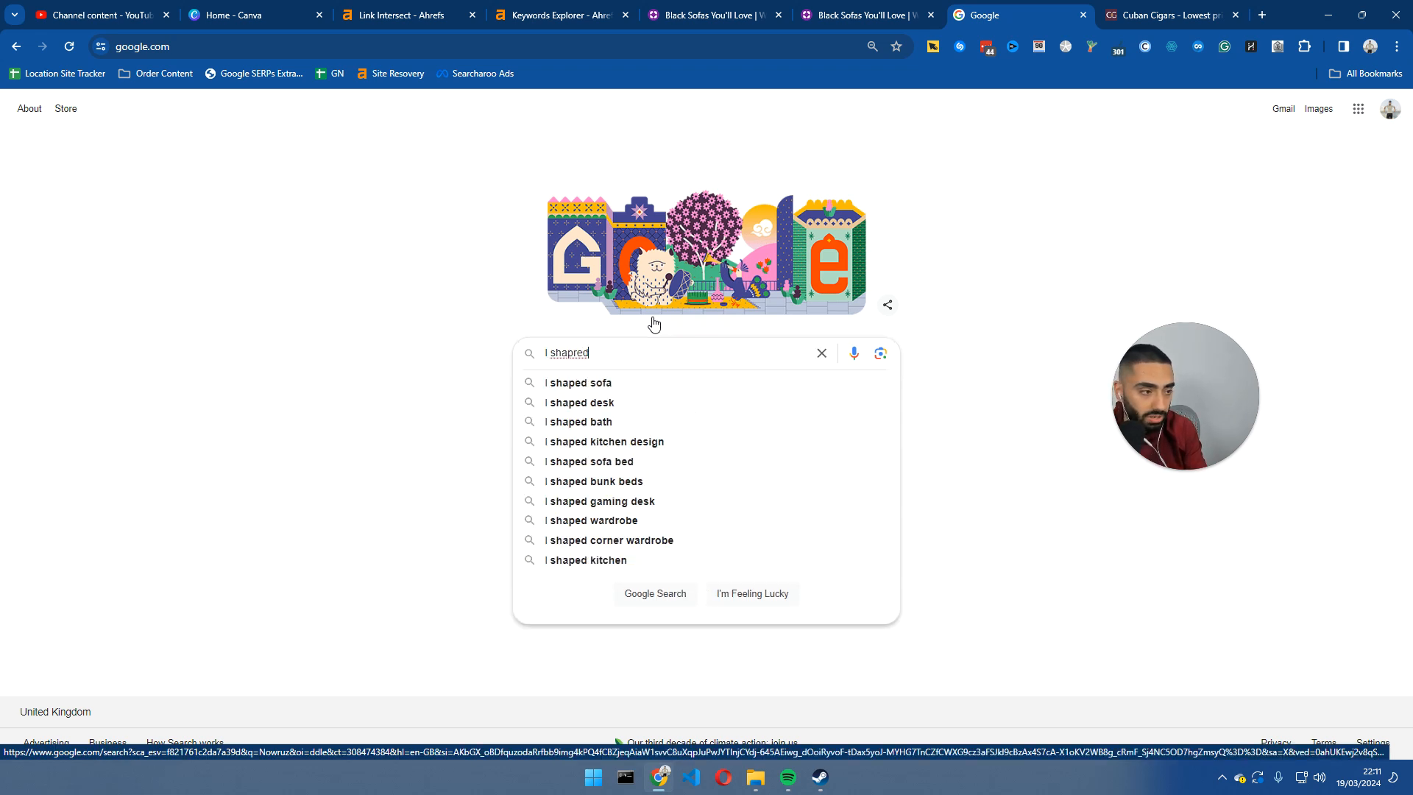
pyautogui.click(580, 381)
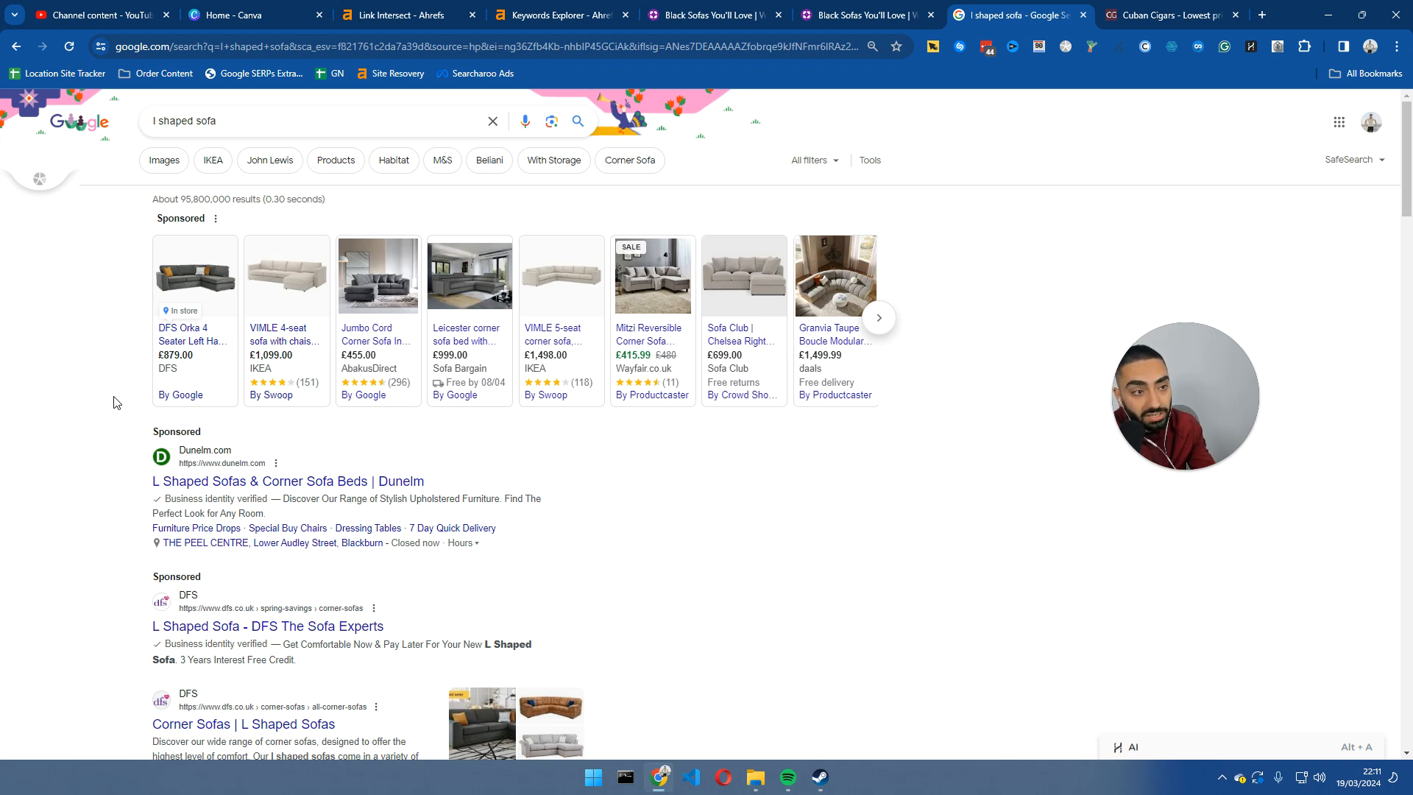
# Review the Dunelm, DFS, Sofology and IKEA results and switch to Images.
pyautogui.scroll(-3)
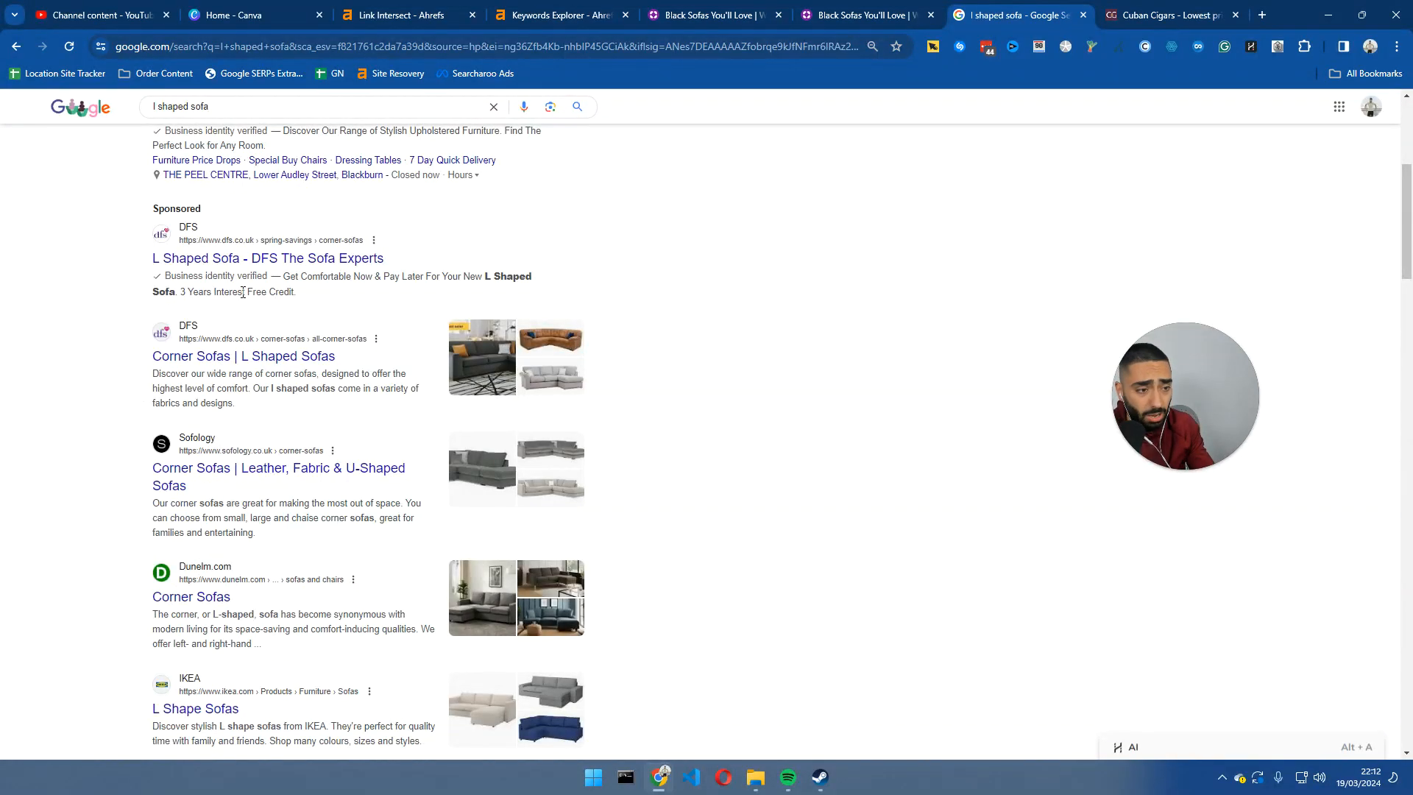
pyautogui.scroll(-3)
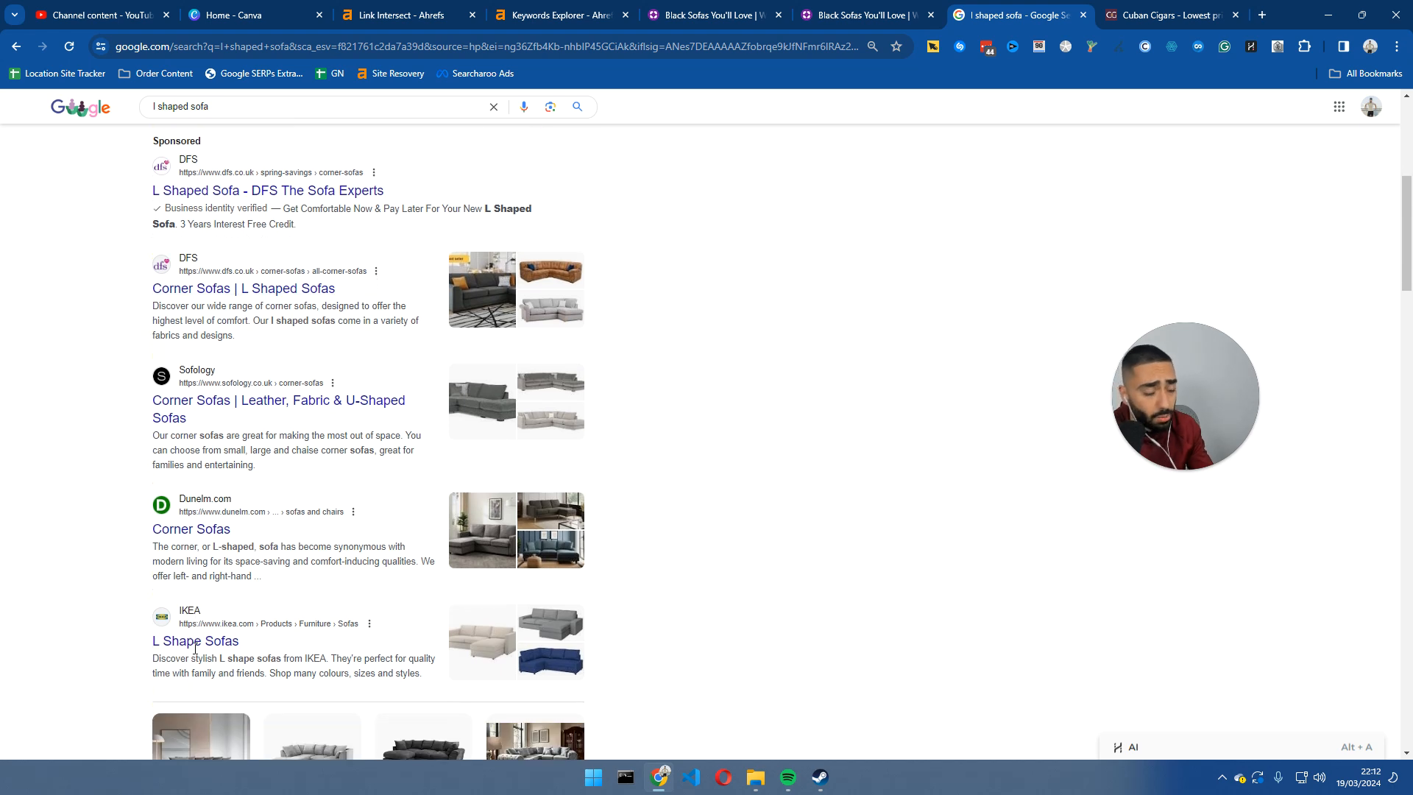
pyautogui.scroll(-3)
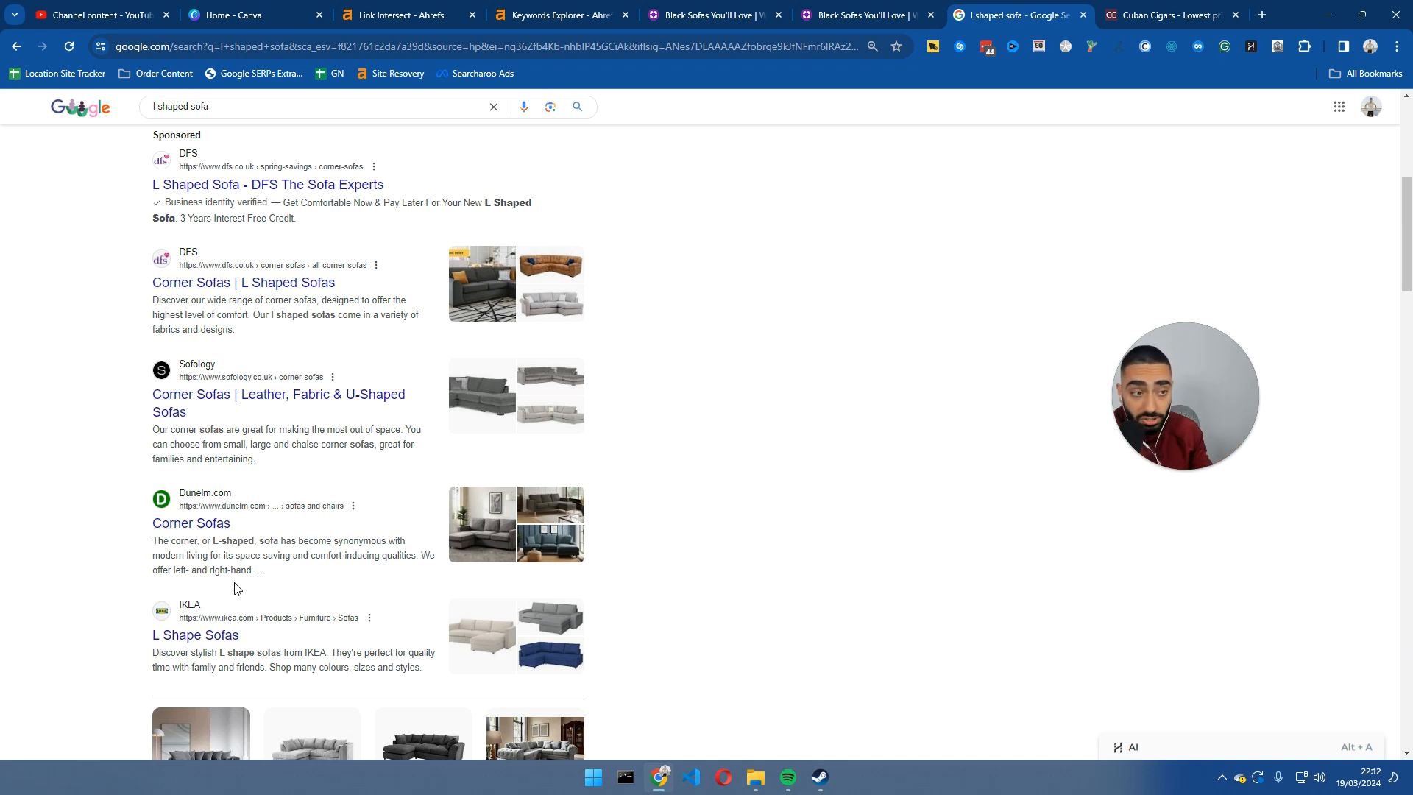
pyautogui.click(163, 161)
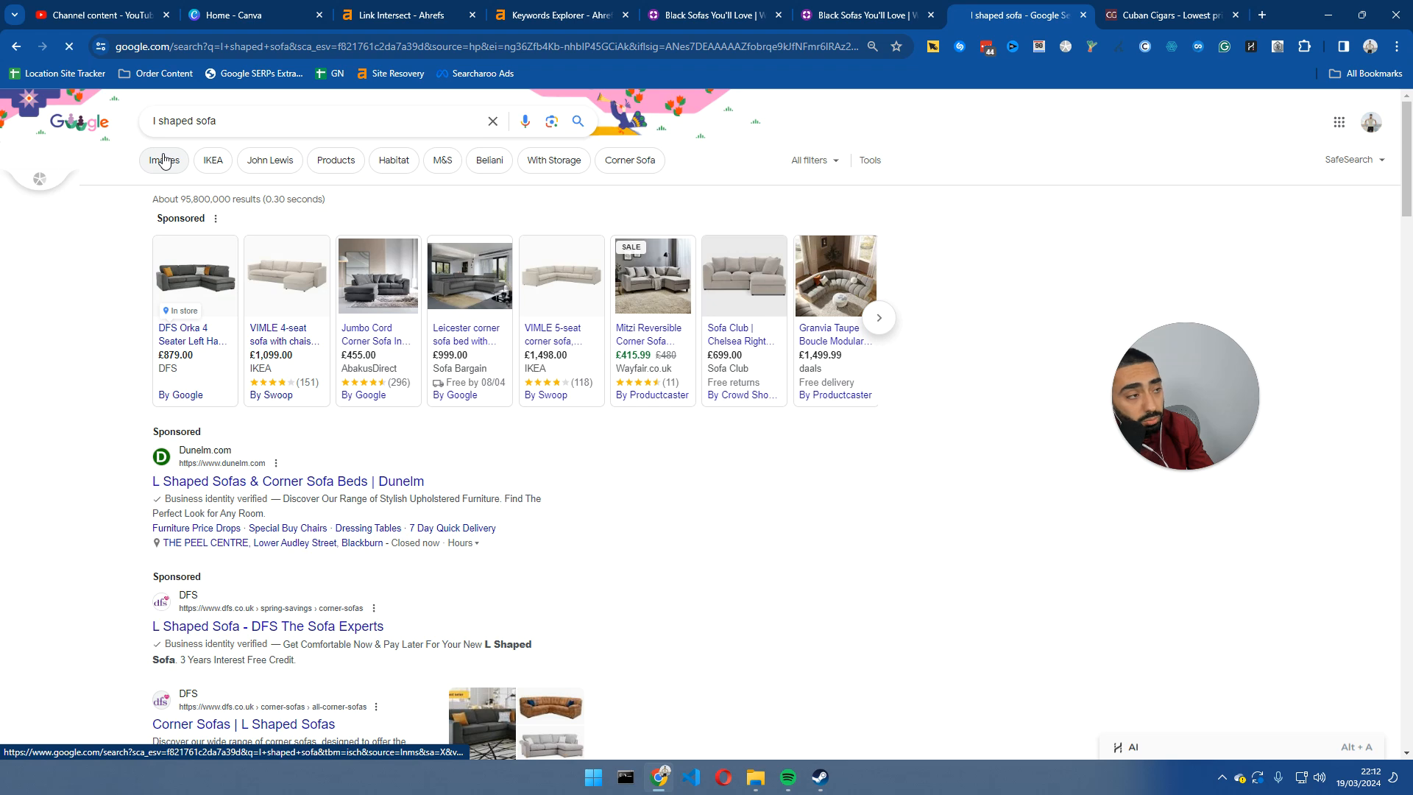
pyautogui.click(866, 15)
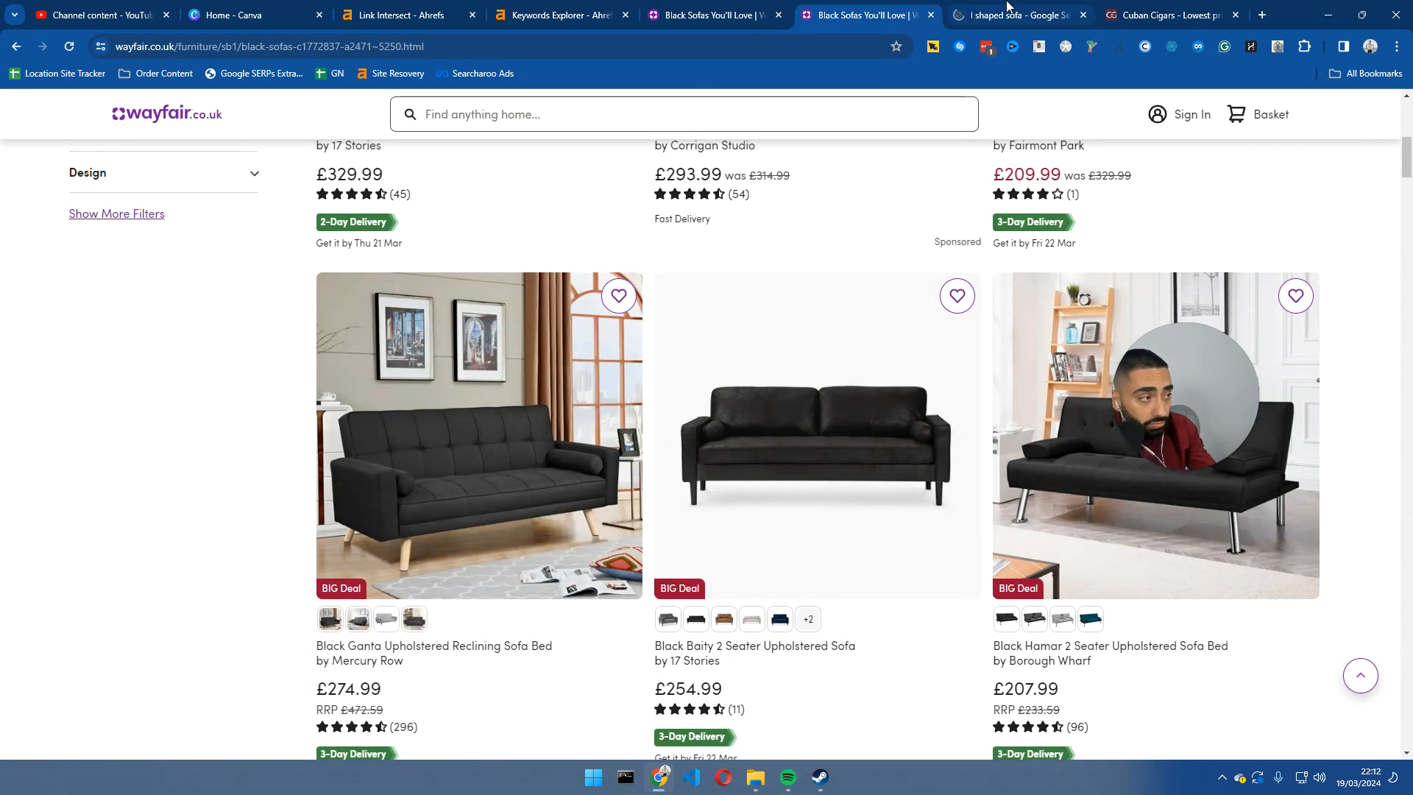
# Preview the blue ChillMe corner sofa bed, then the grey Elegant Verona L Shaped Sofa from Amazon UK.
pyautogui.click(1016, 14)
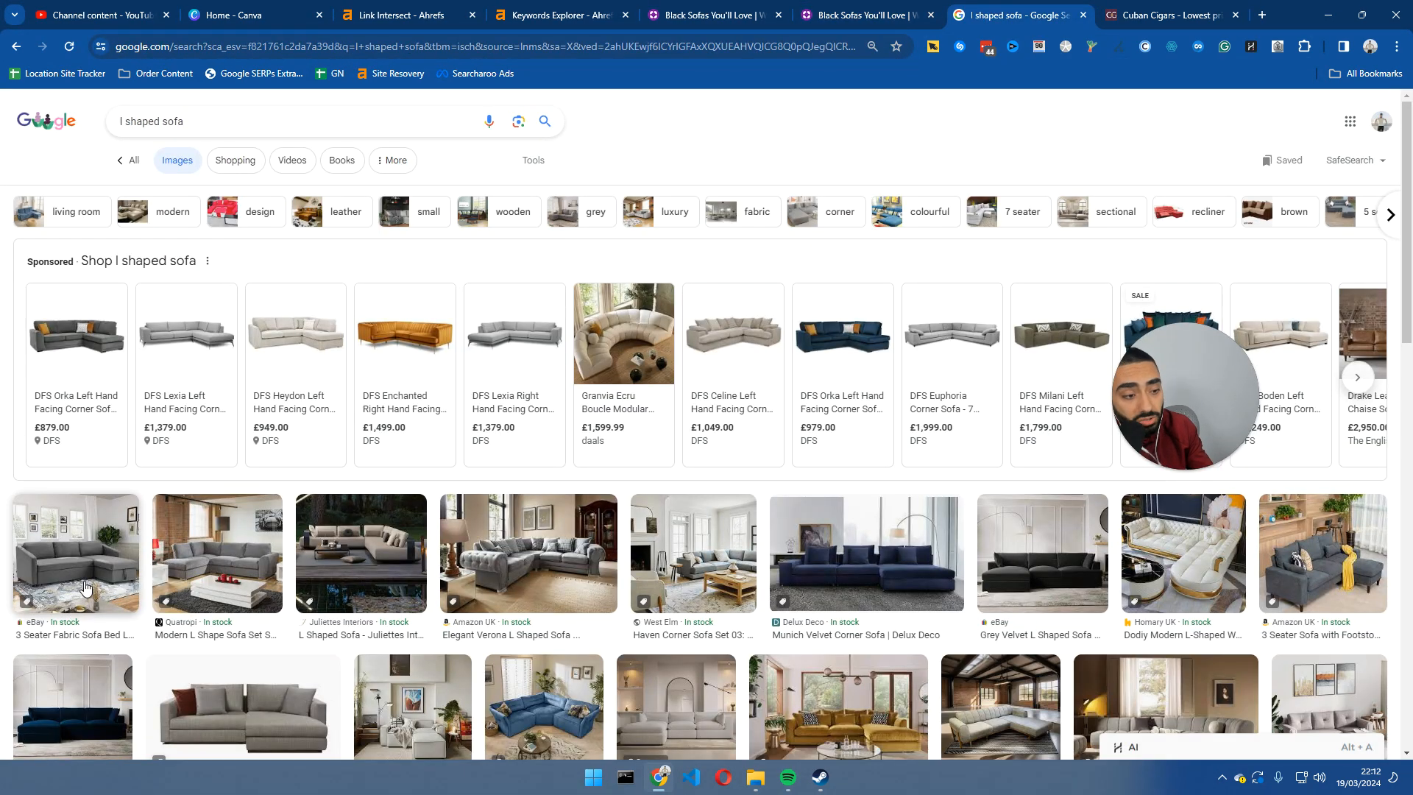
pyautogui.scroll(-3)
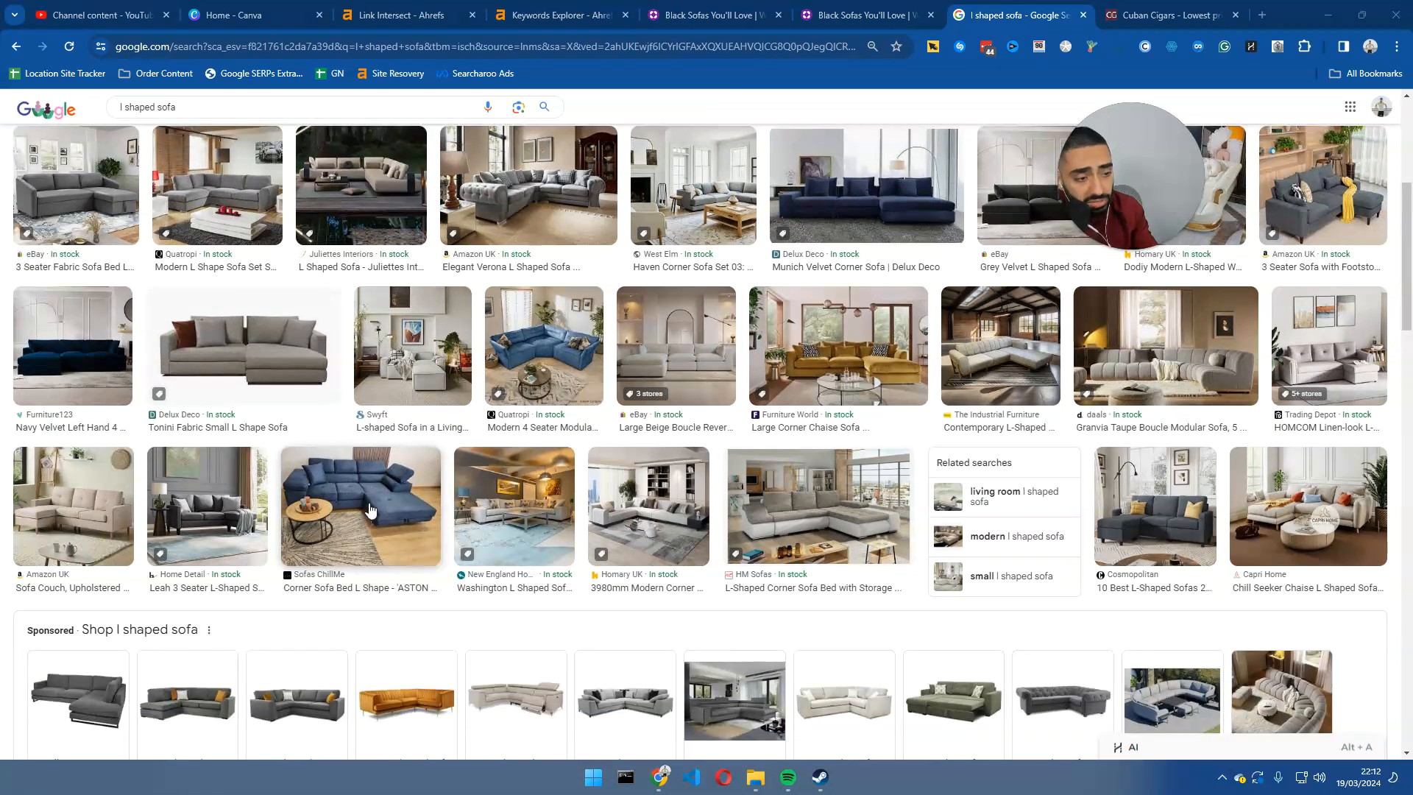
pyautogui.click(359, 506)
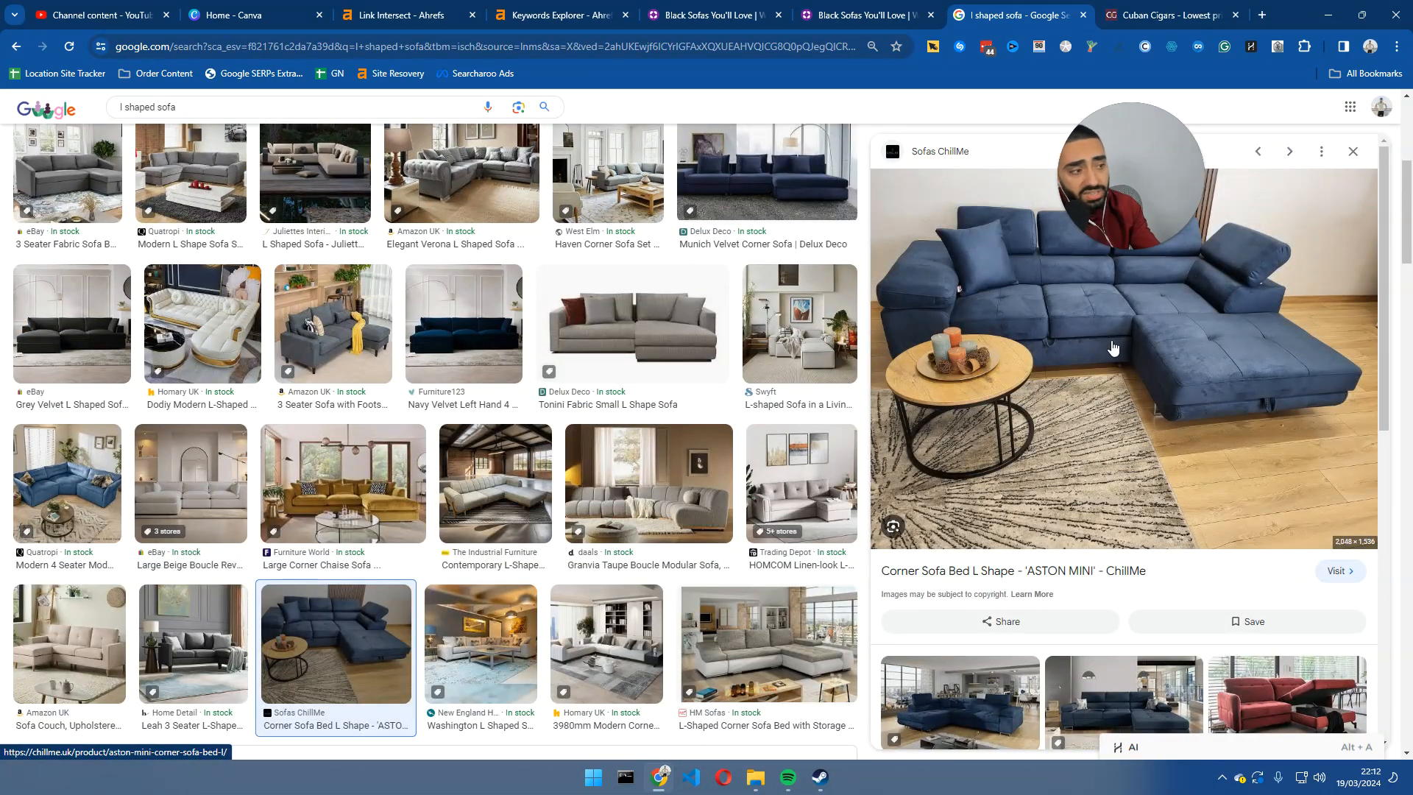
pyautogui.click(1351, 150)
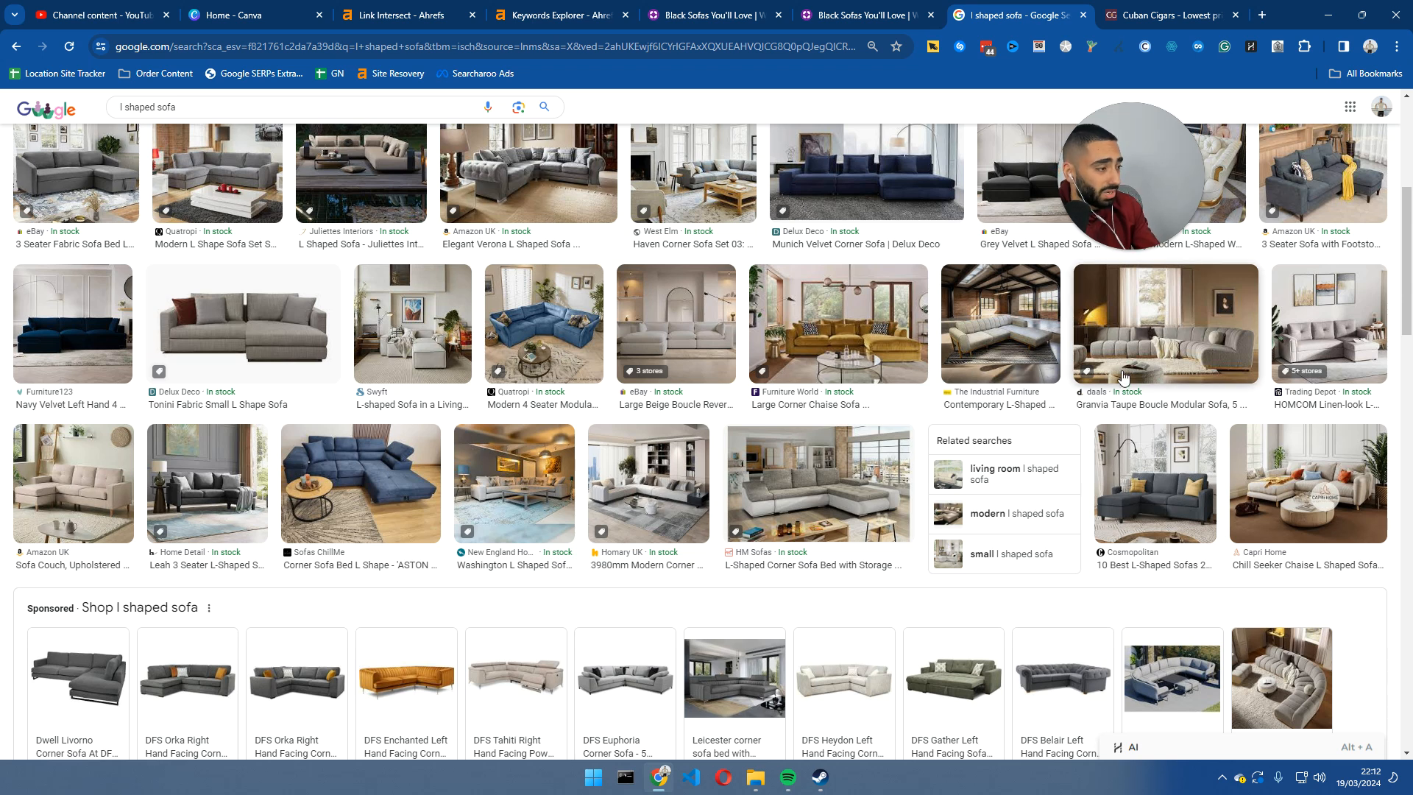
pyautogui.moveTo(1290, 456)
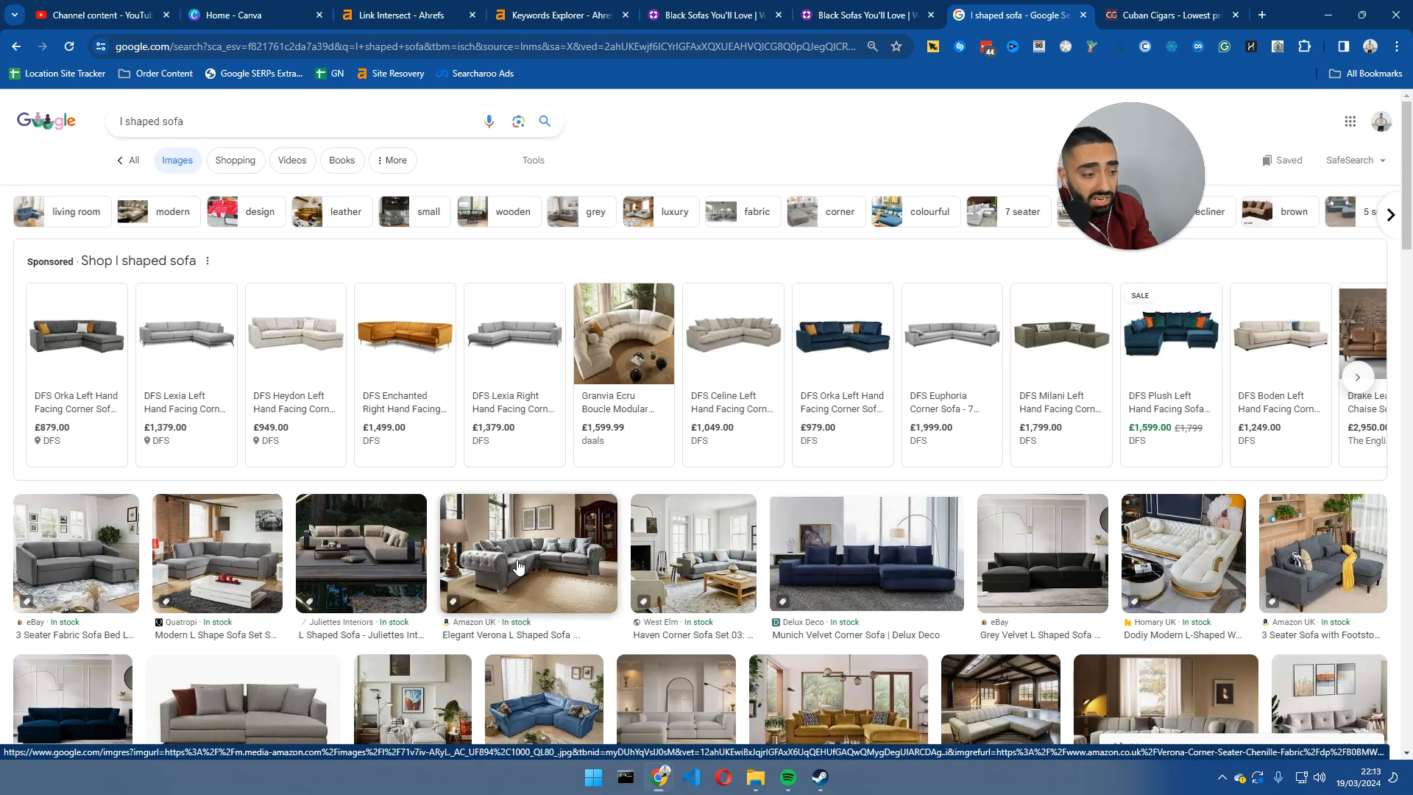
pyautogui.click(529, 554)
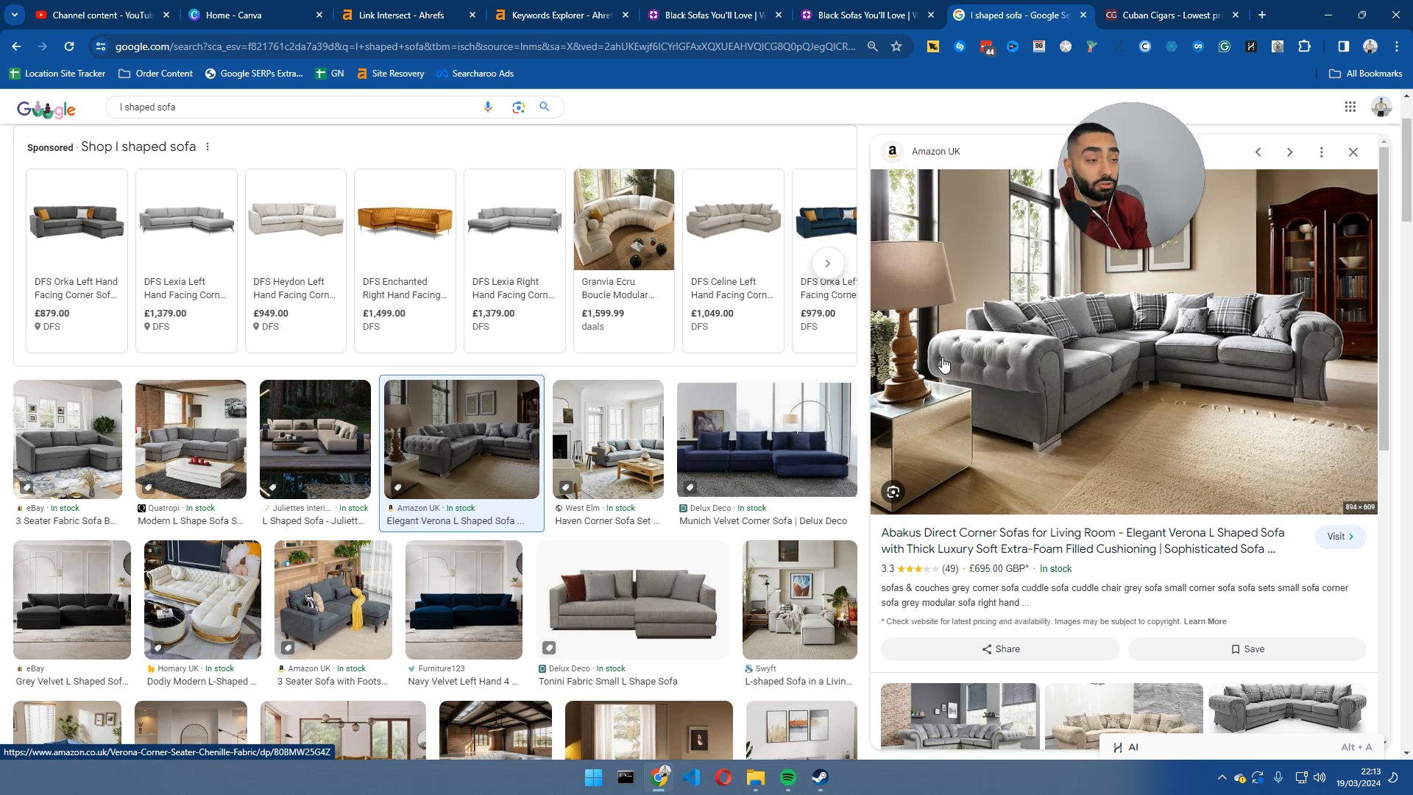
pyautogui.moveTo(1003, 277)
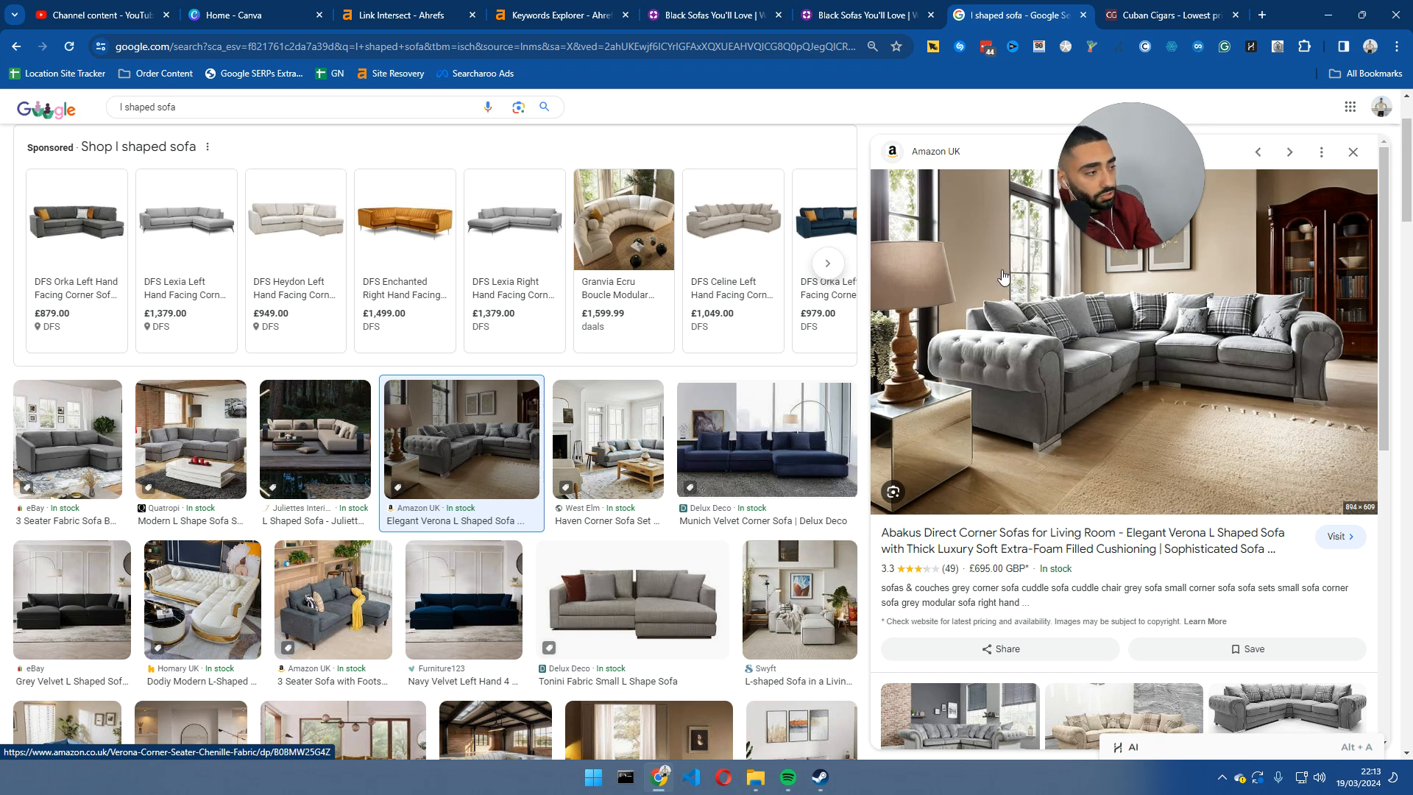